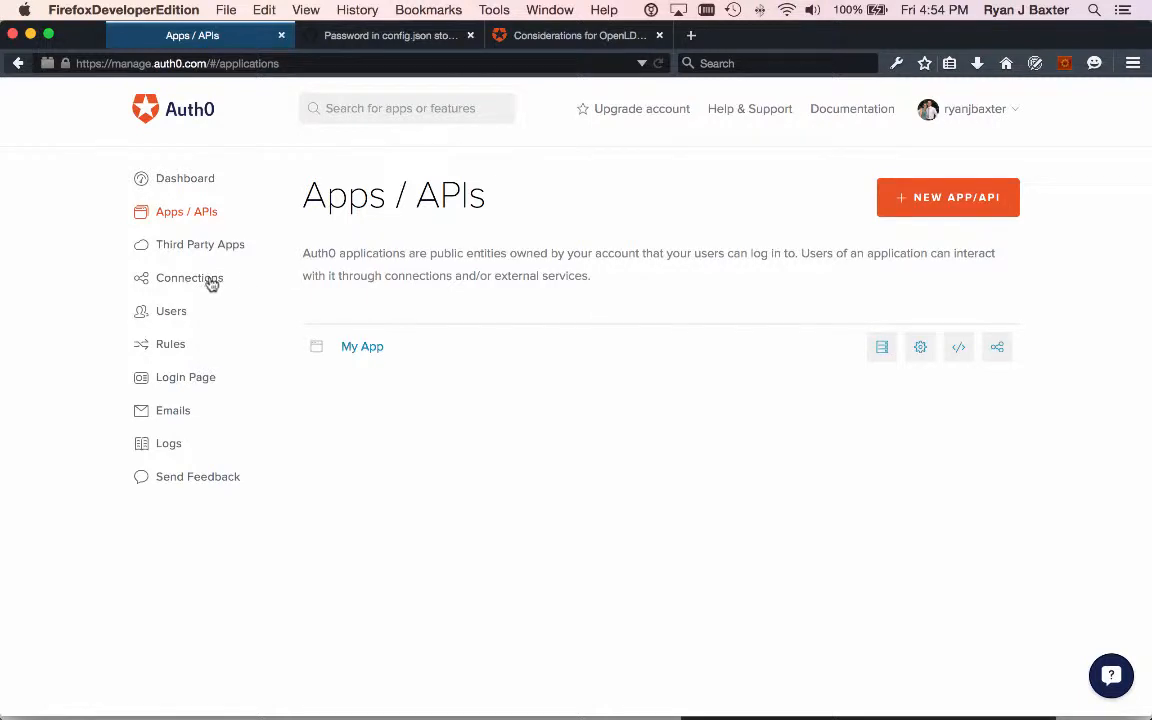
- Go to Connections > Enterprise and scroll the providers list, including Active Directory / LDAP
left_click(189, 278)
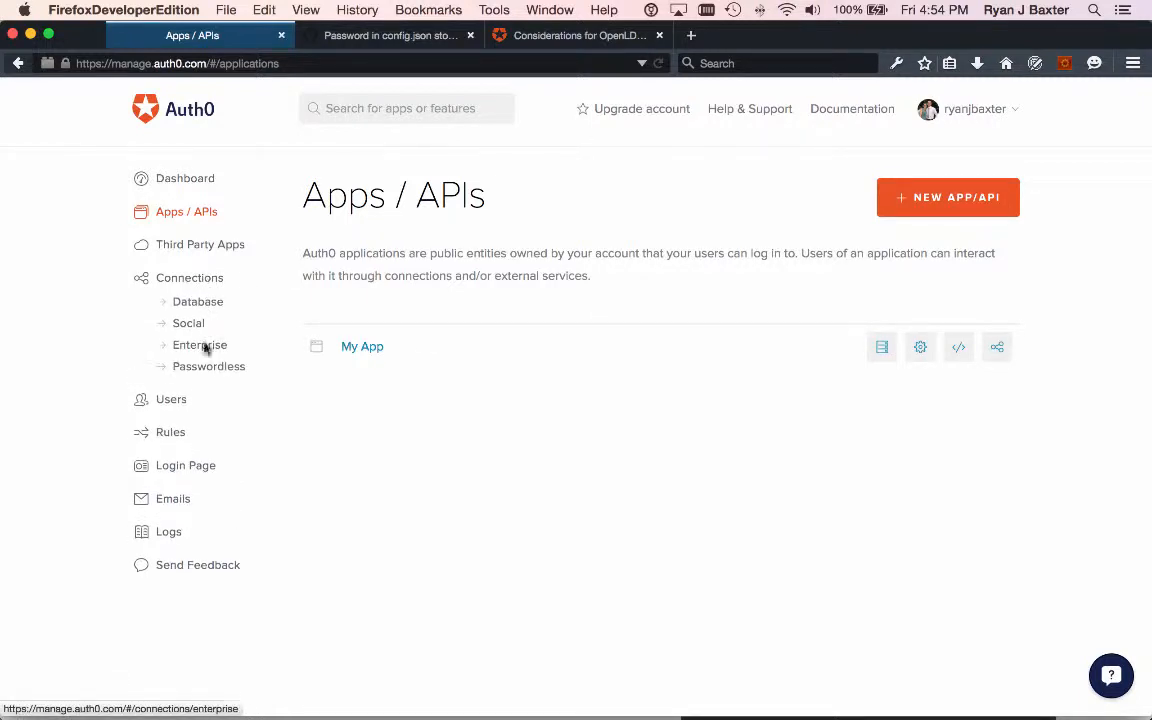
left_click(199, 344)
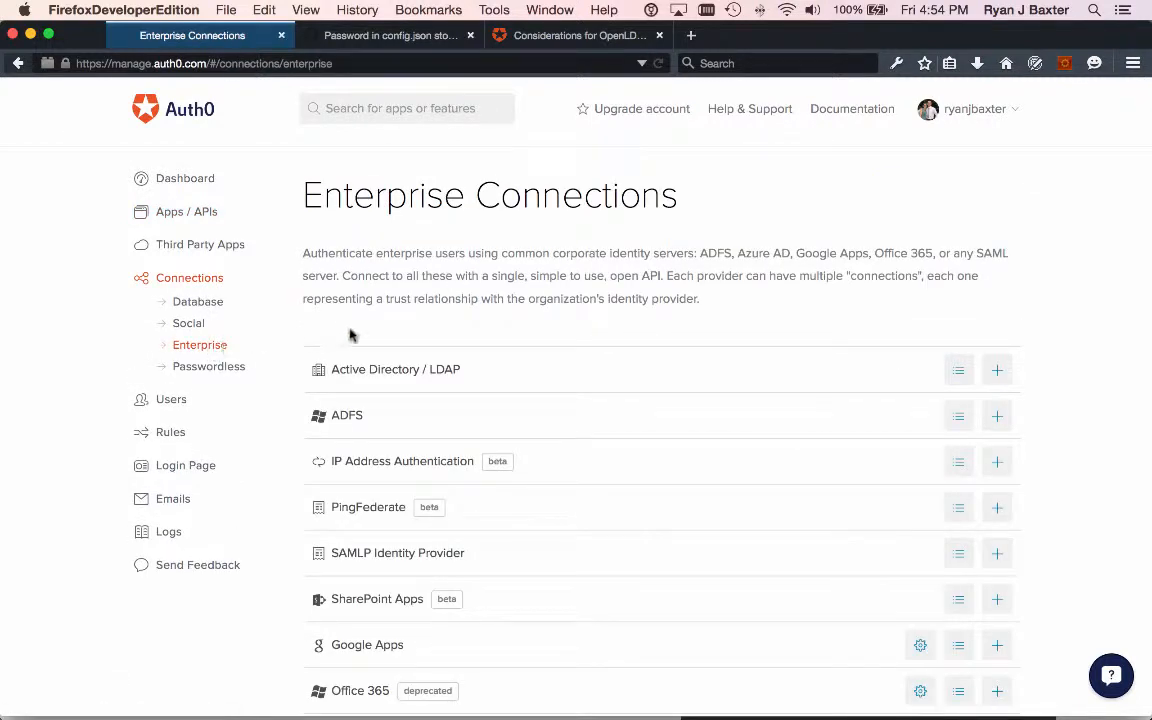
scroll("down", 3)
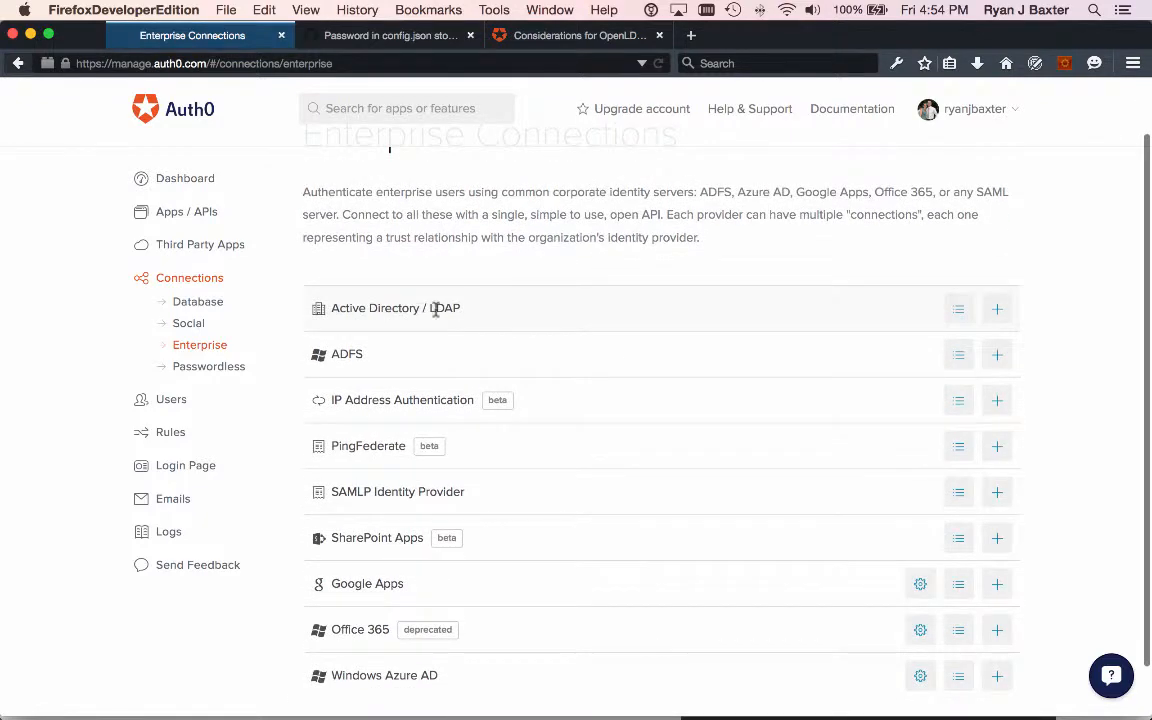
mouse_move(491, 501)
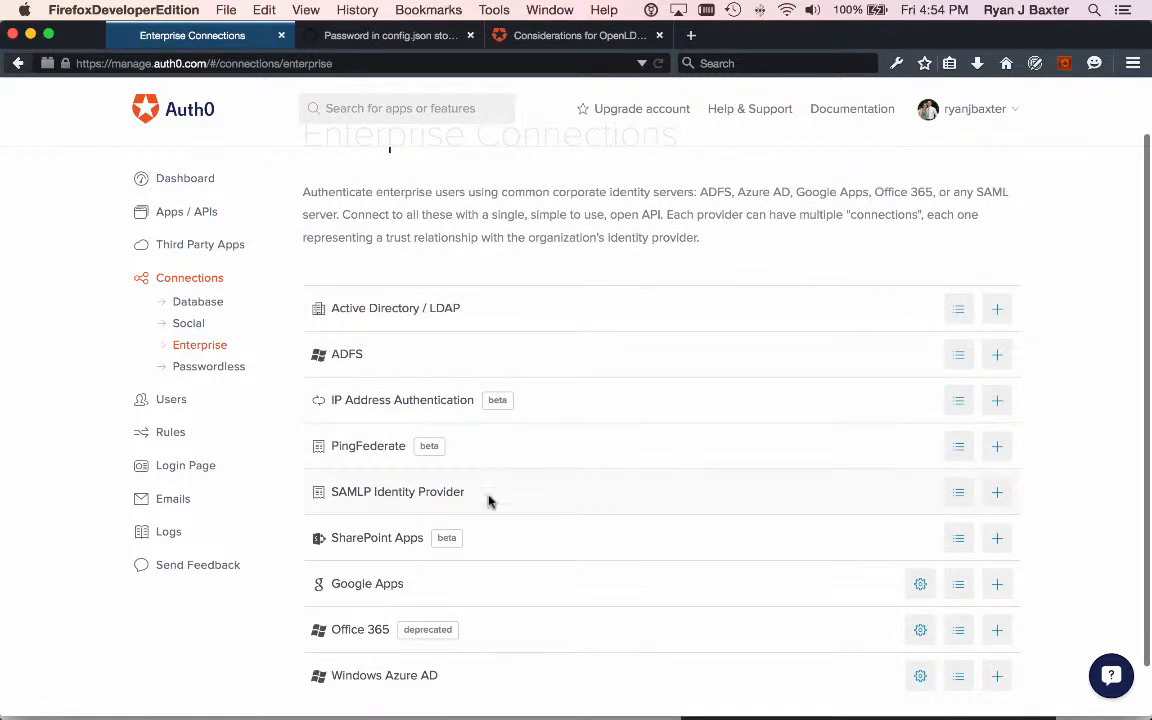
mouse_move(729, 289)
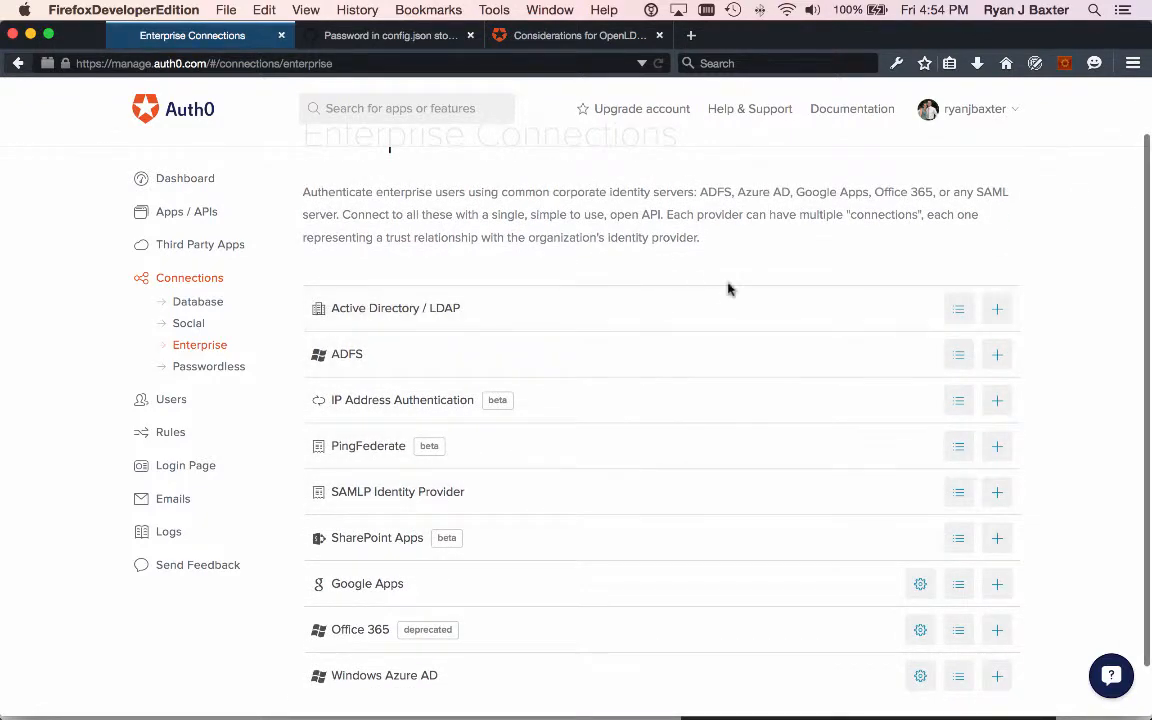
mouse_move(997, 308)
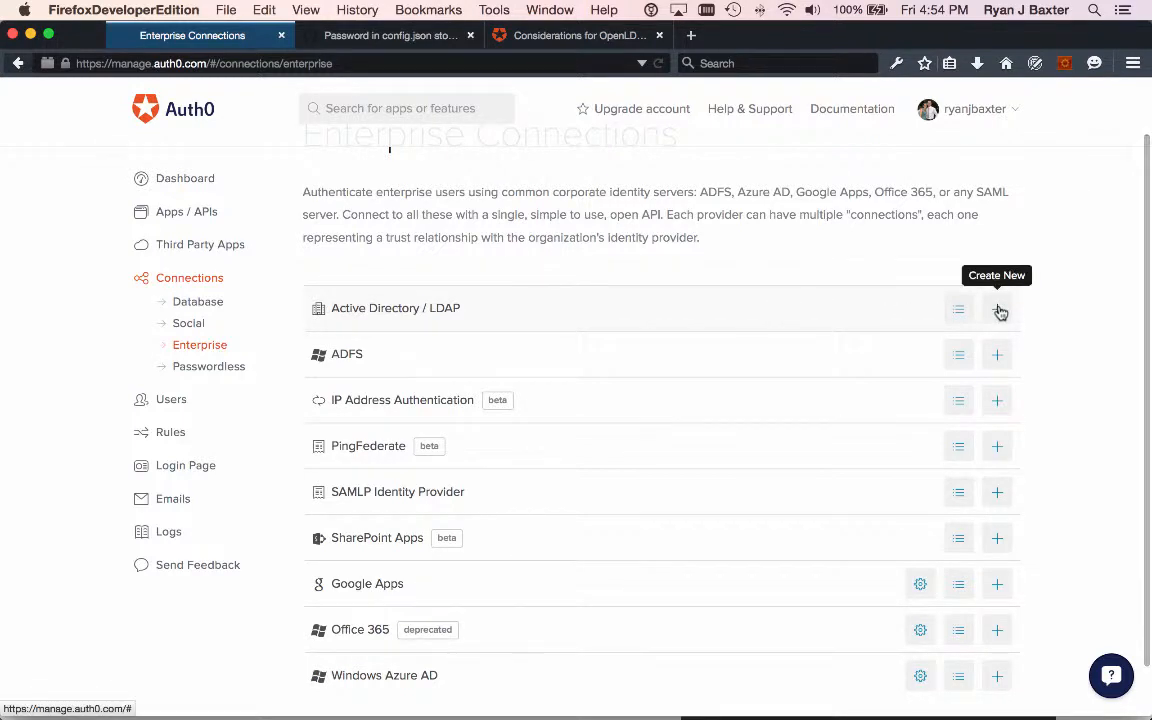
- Start a new Active Directory / LDAP connection and focus its Connection Name field
left_click(997, 308)
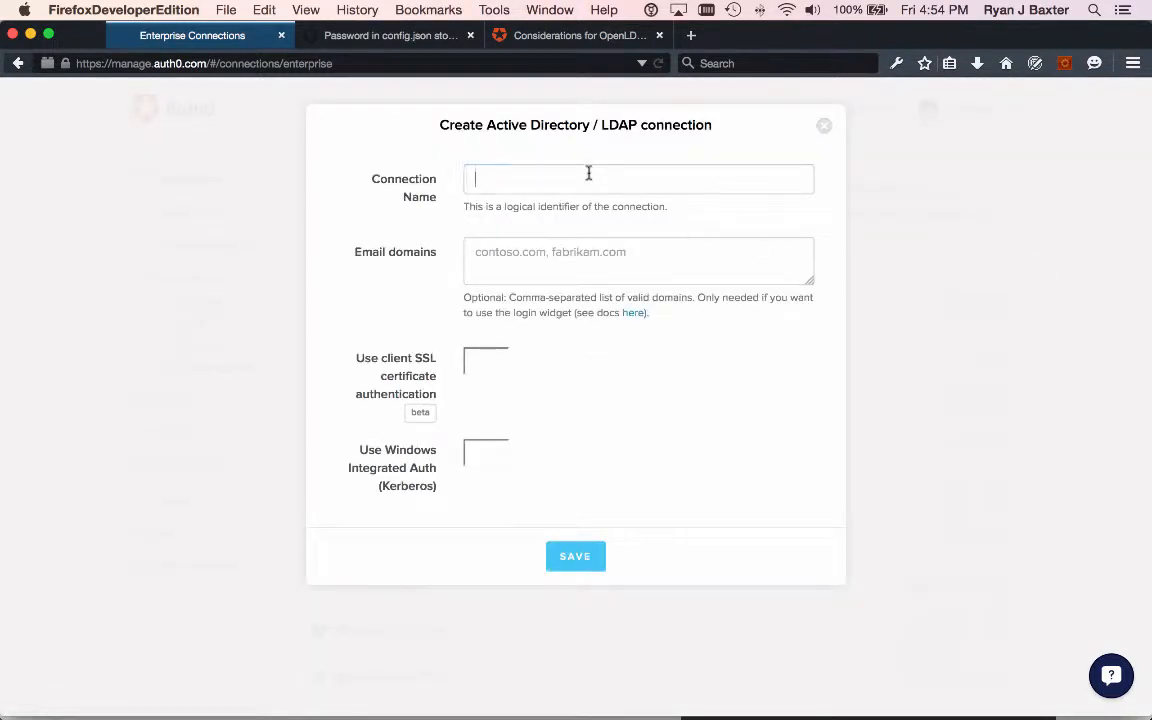
left_click(575, 556)
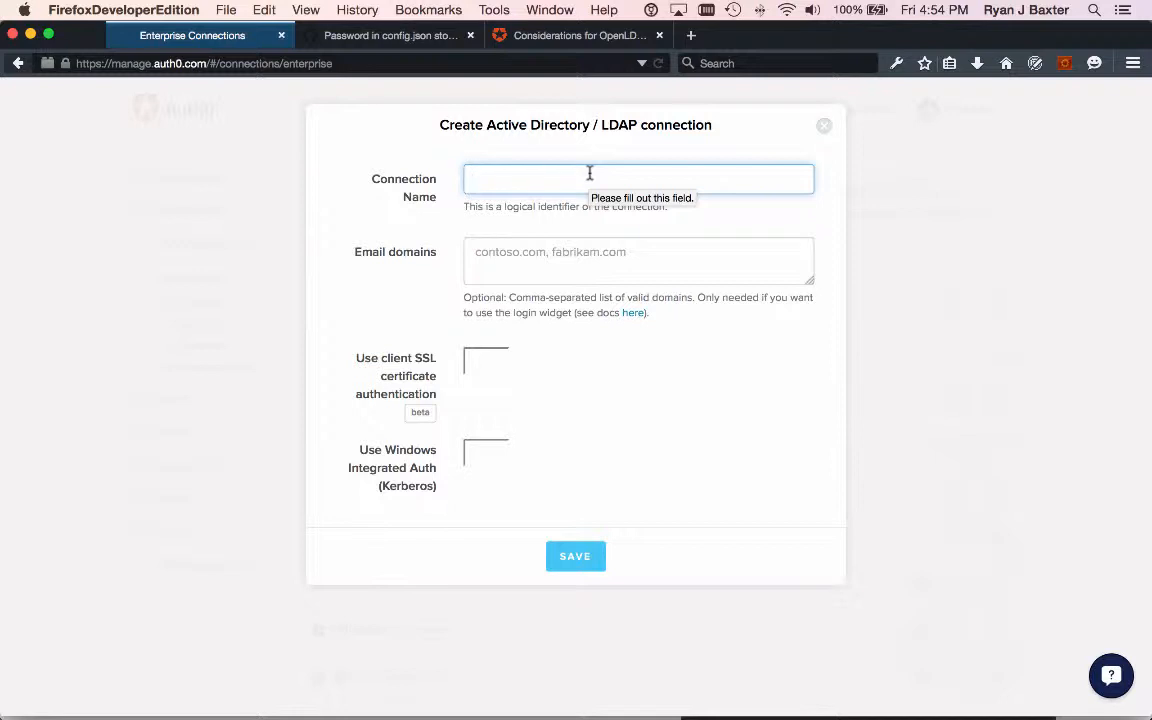
- Name the connection LDAPOnMac, save it, and open the Mac/Linux install link in a new tab
type("LDA")
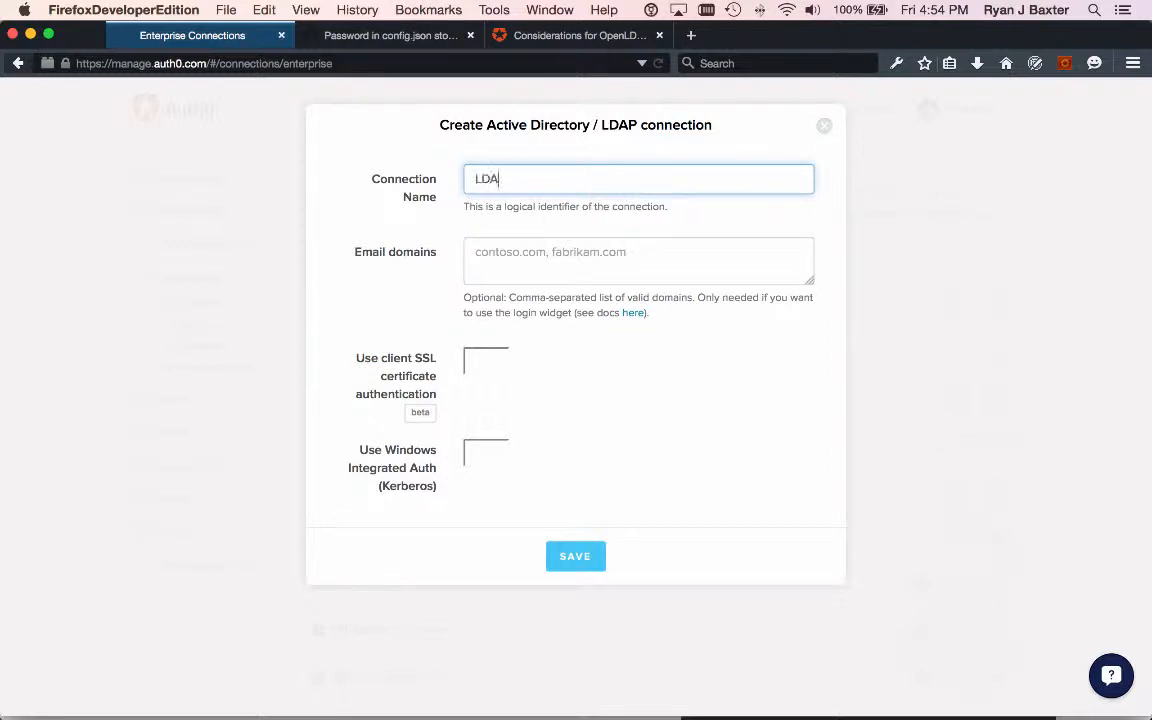
type("POnMa")
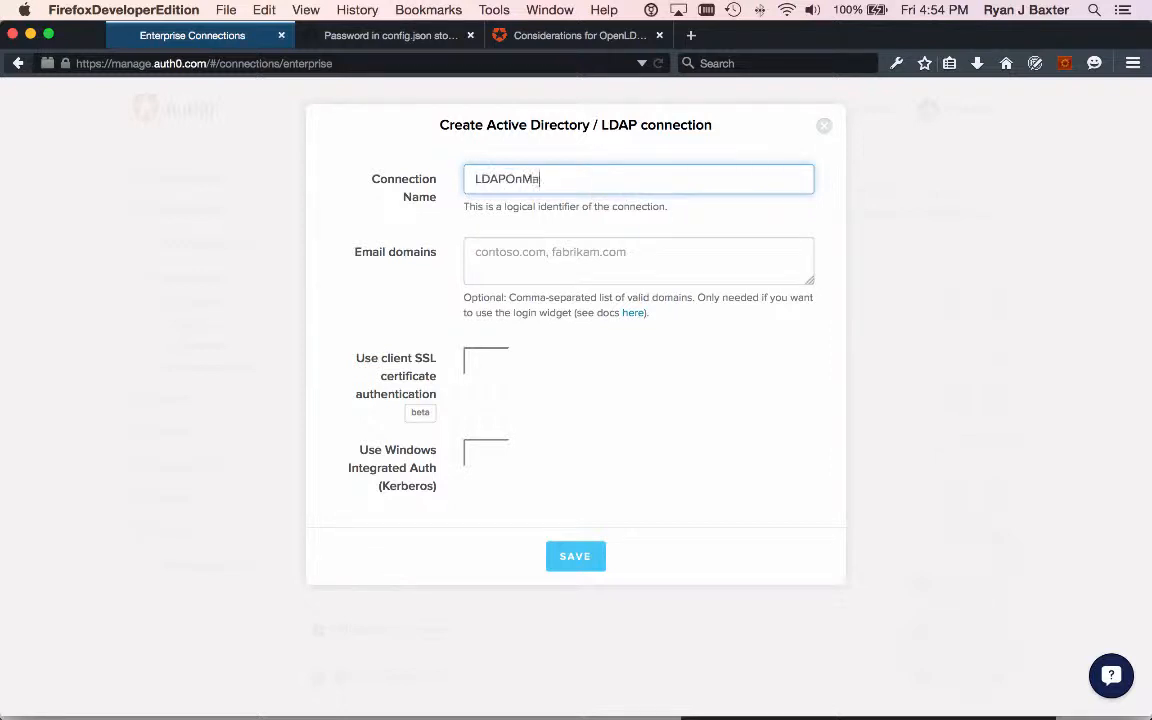
type("c")
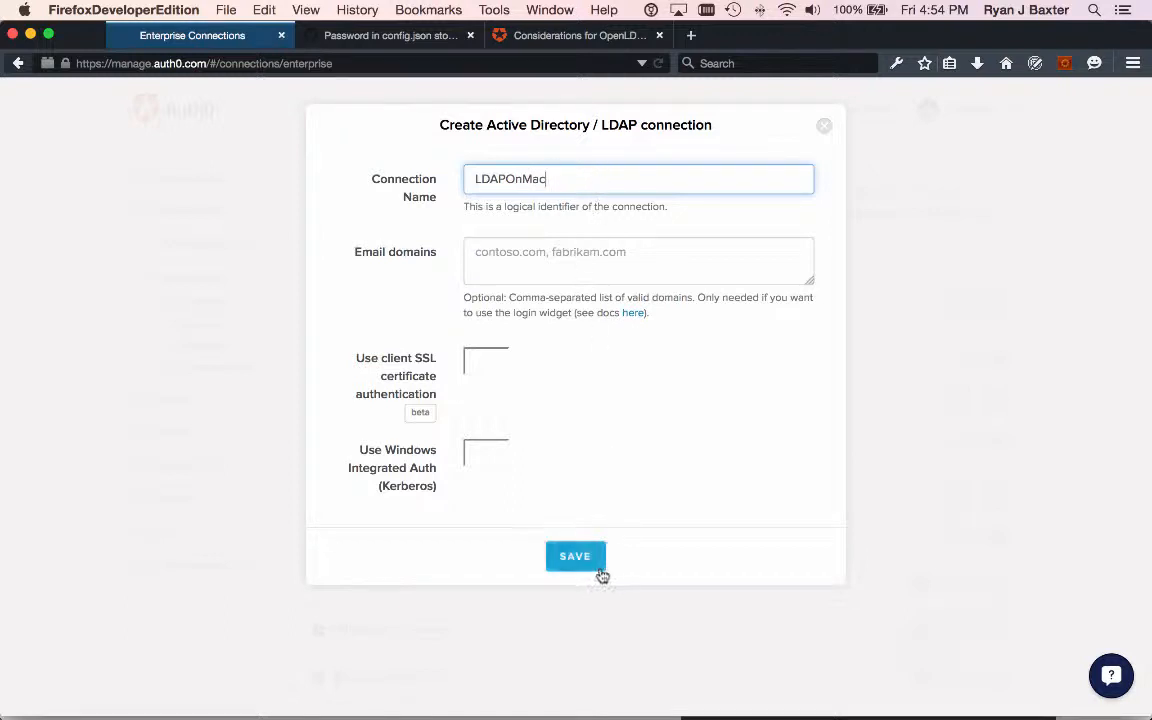
left_click(575, 556)
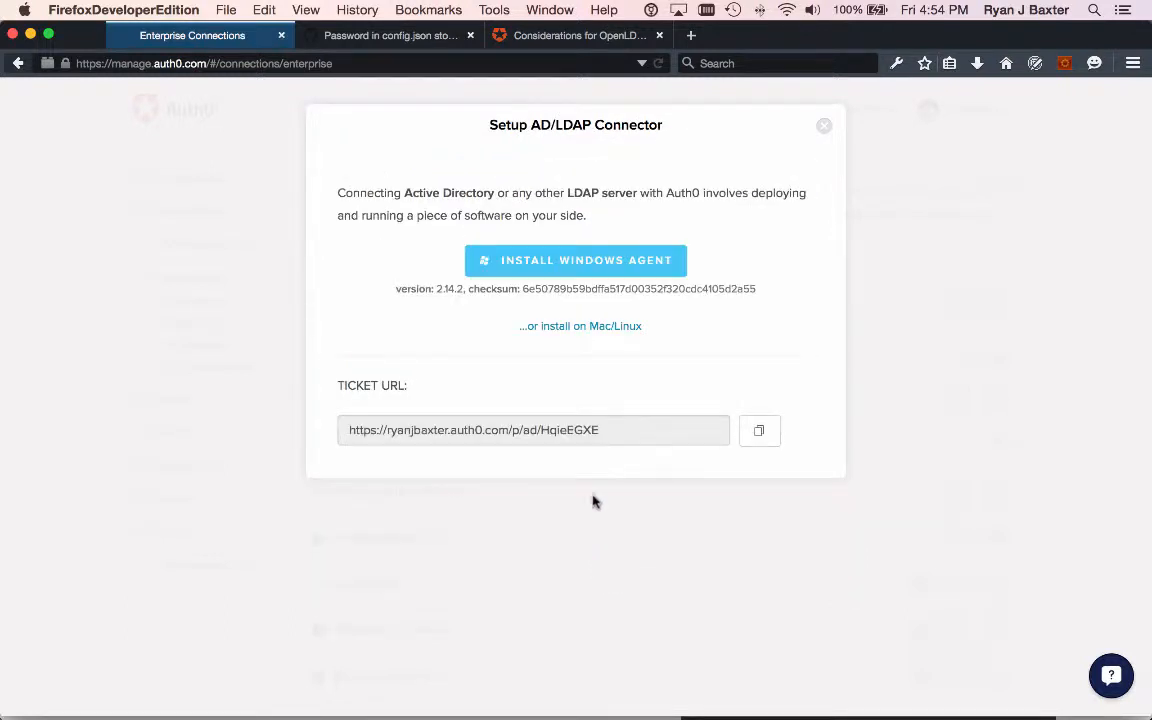
mouse_move(528, 260)
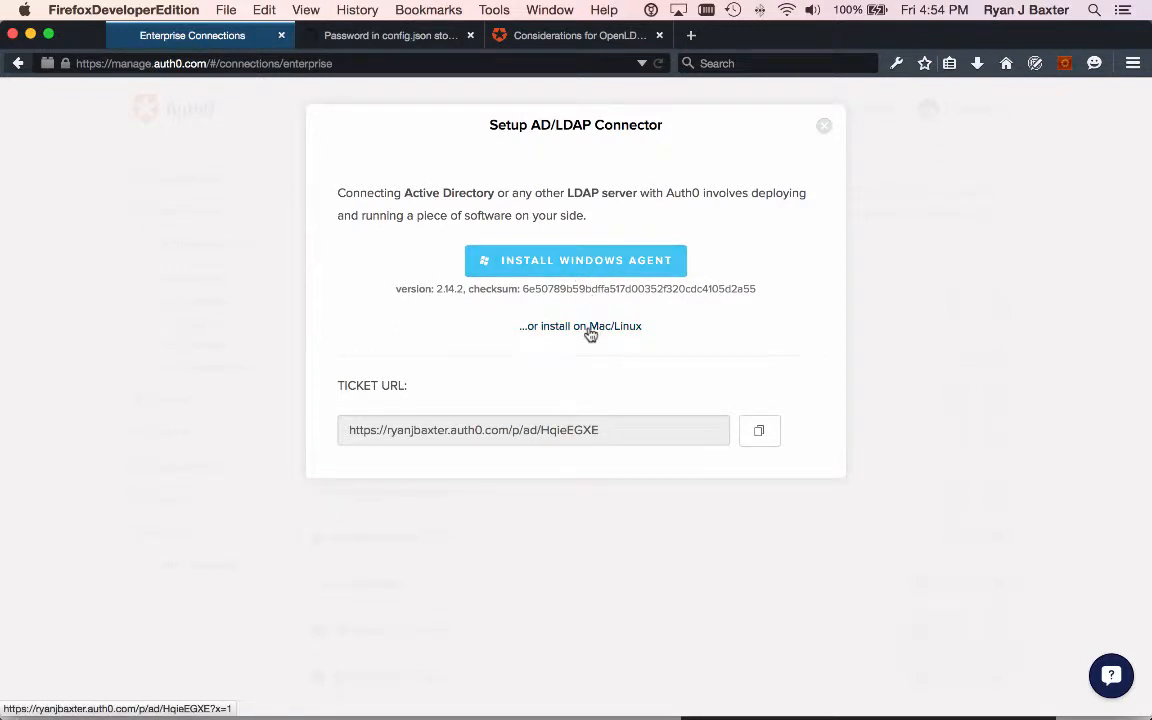
right_click(581, 325)
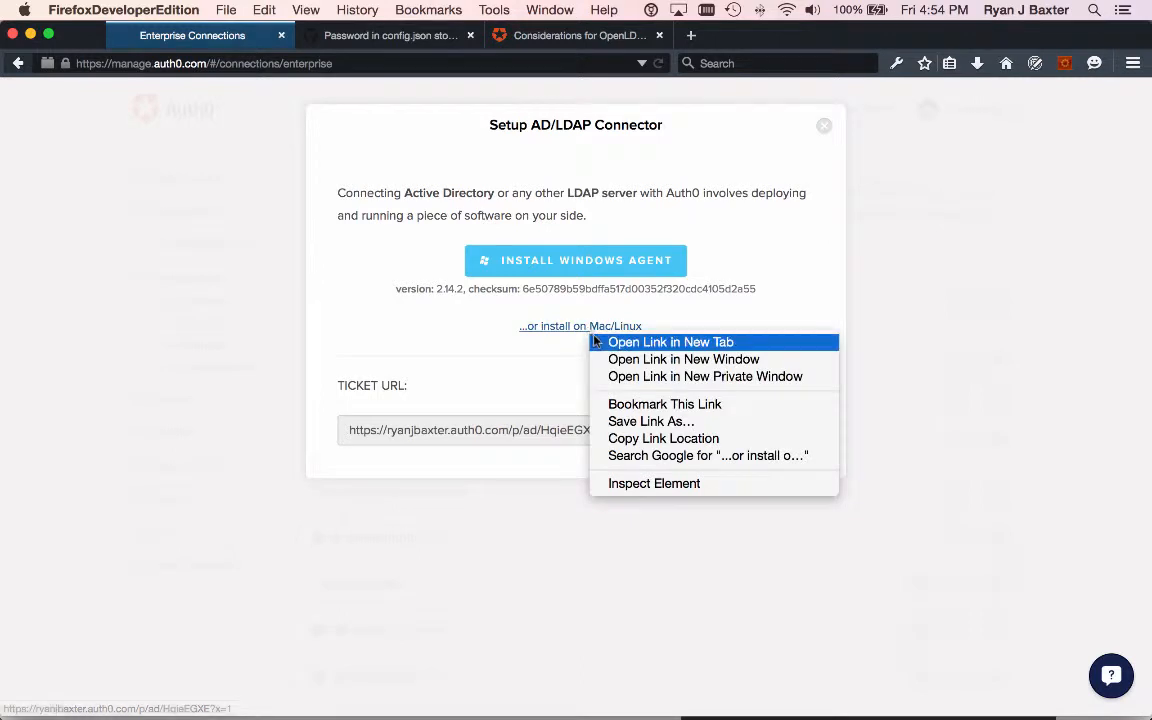
mouse_move(610, 345)
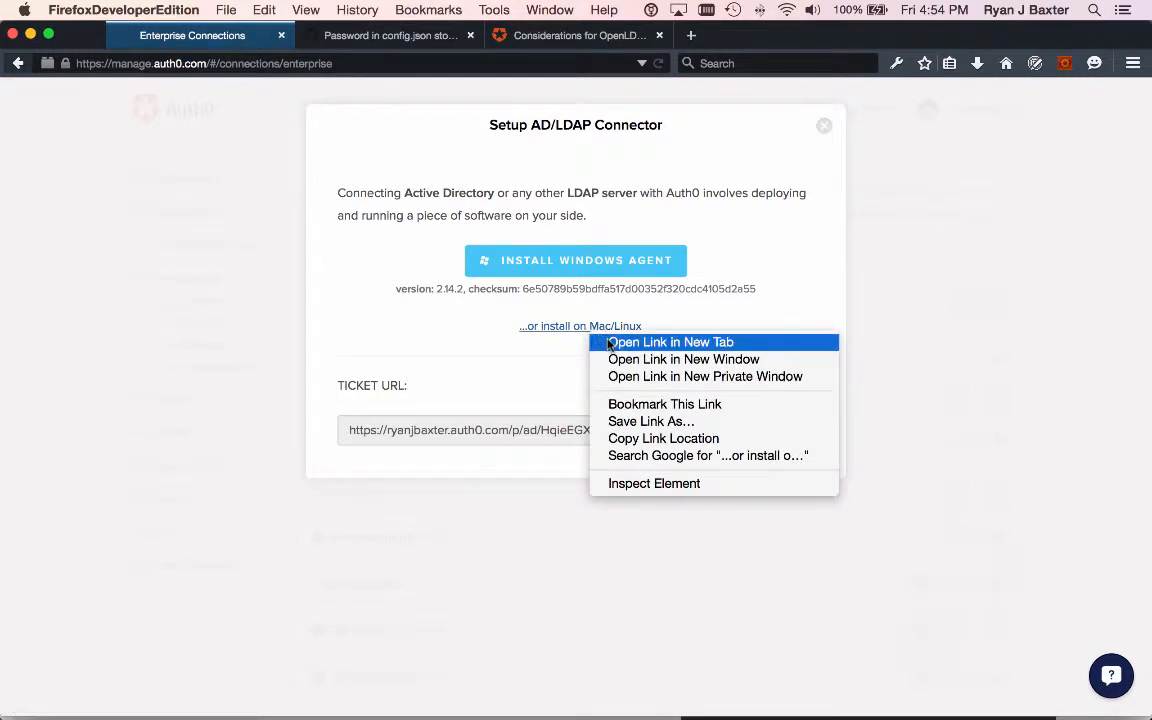
left_click(670, 342)
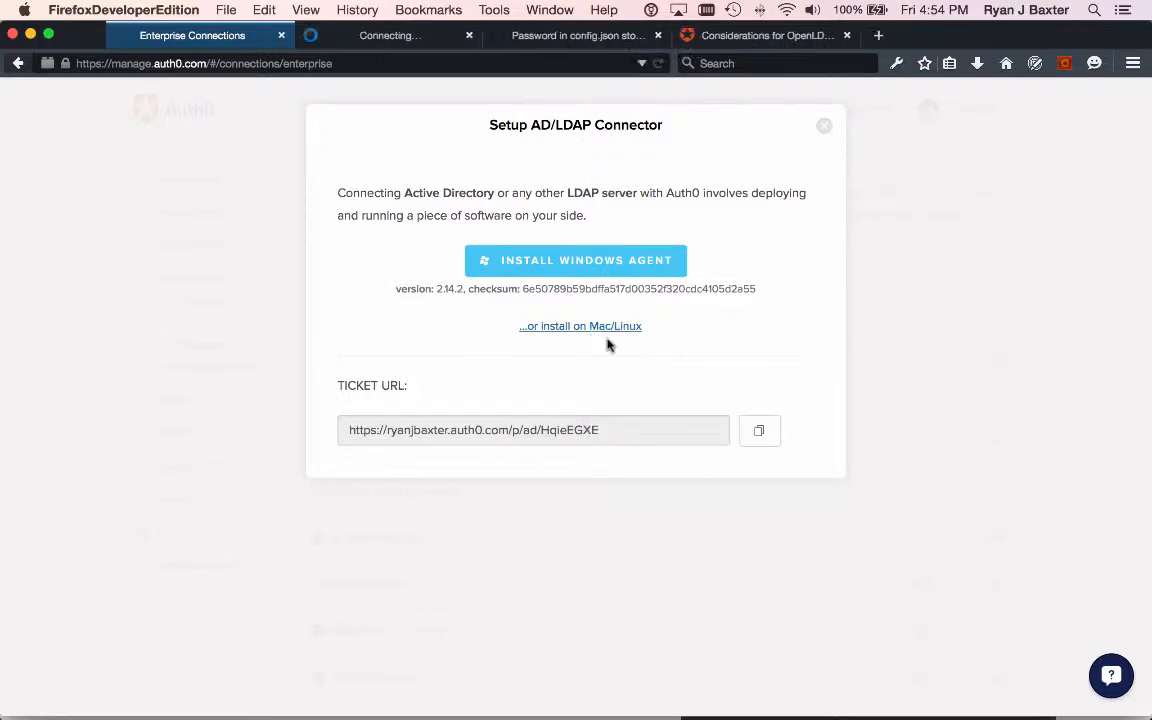
- Read through the 'Installing the AD LDAP Connector' node.js and package download steps
left_click(580, 325)
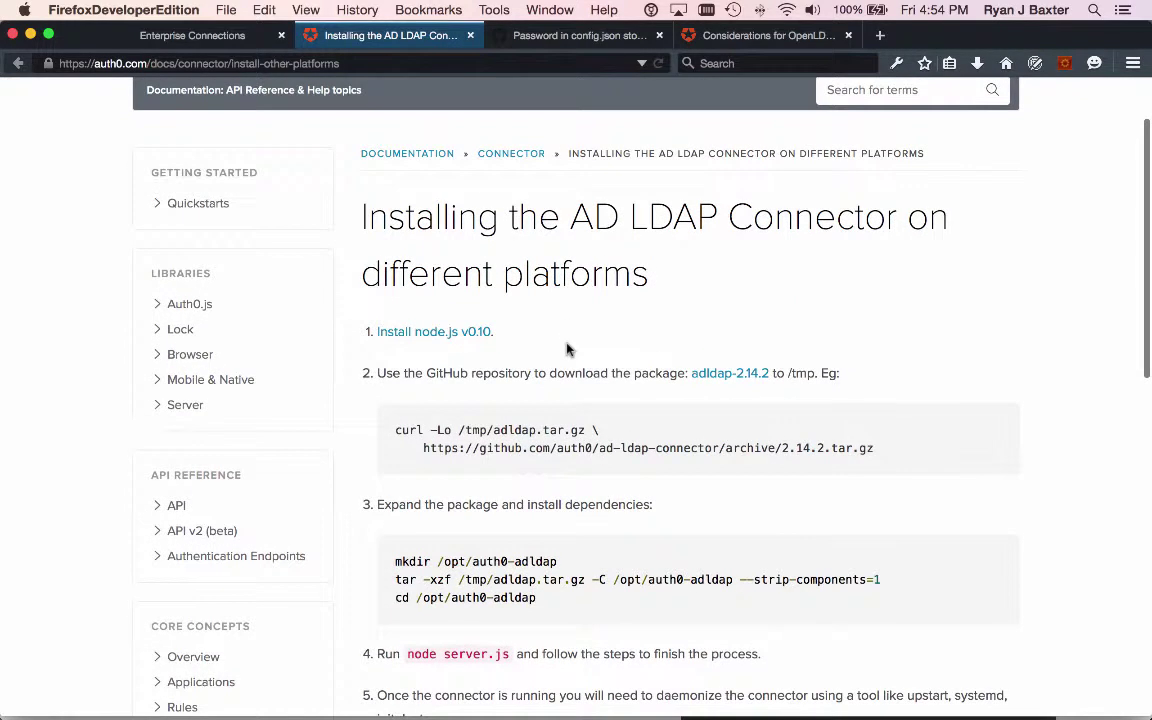
scroll("down", 3)
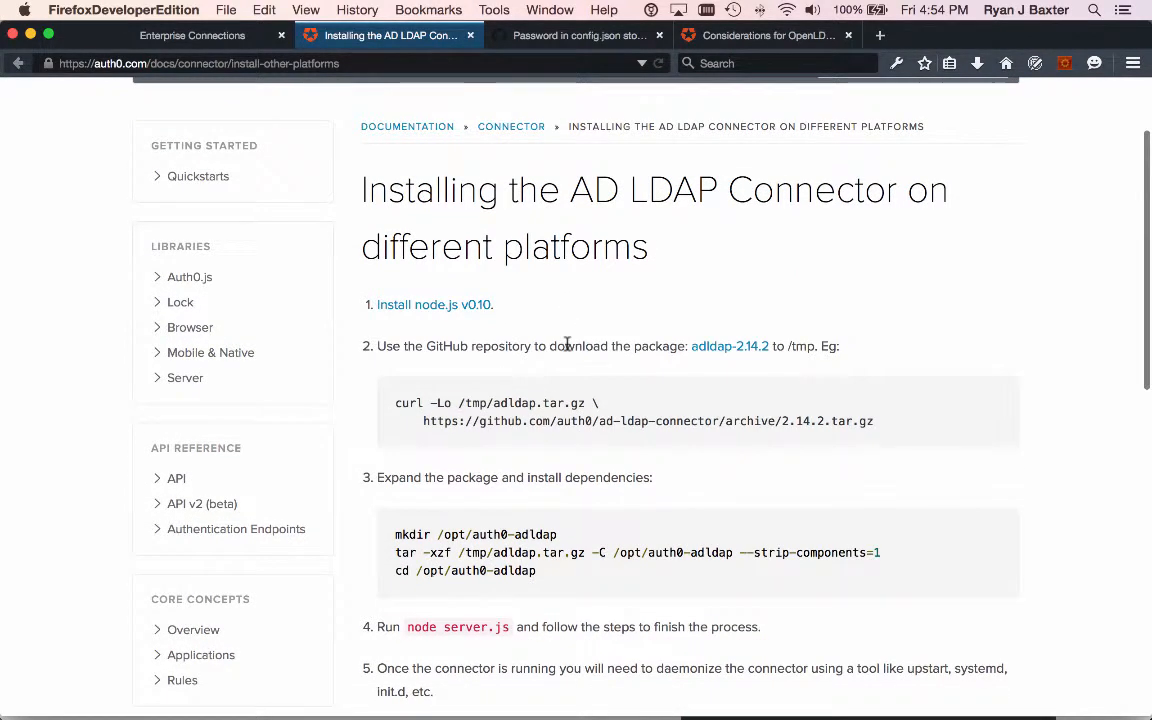
scroll("down", 3)
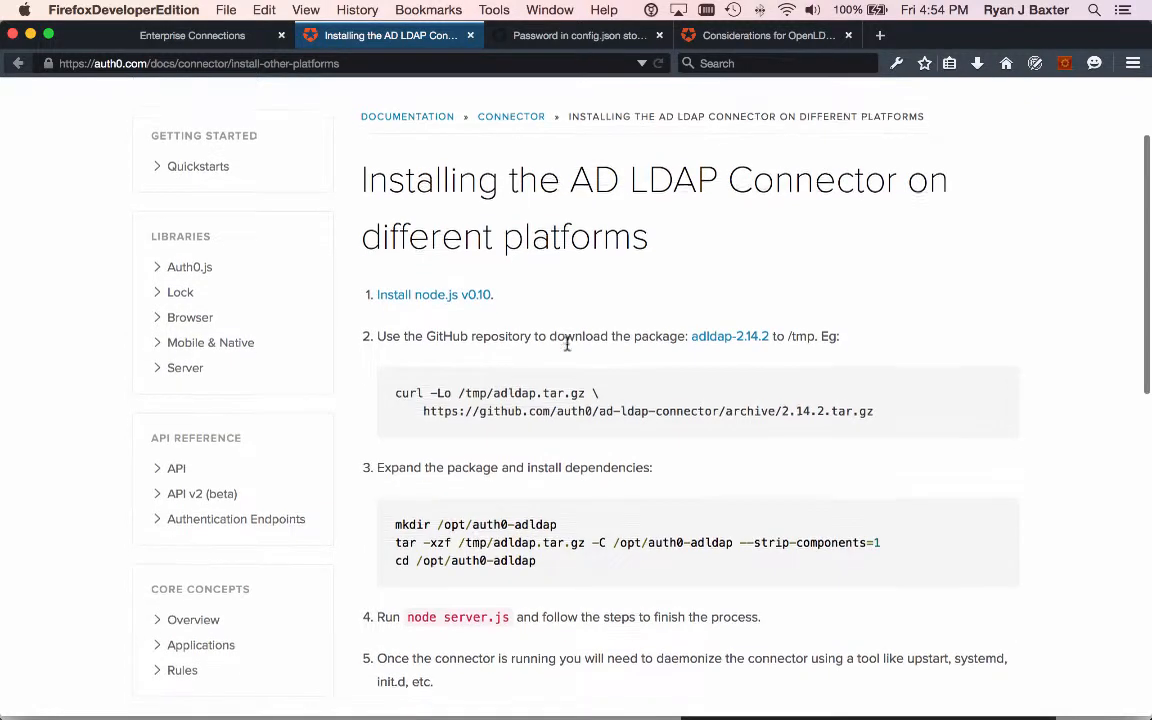
scroll("down", 3)
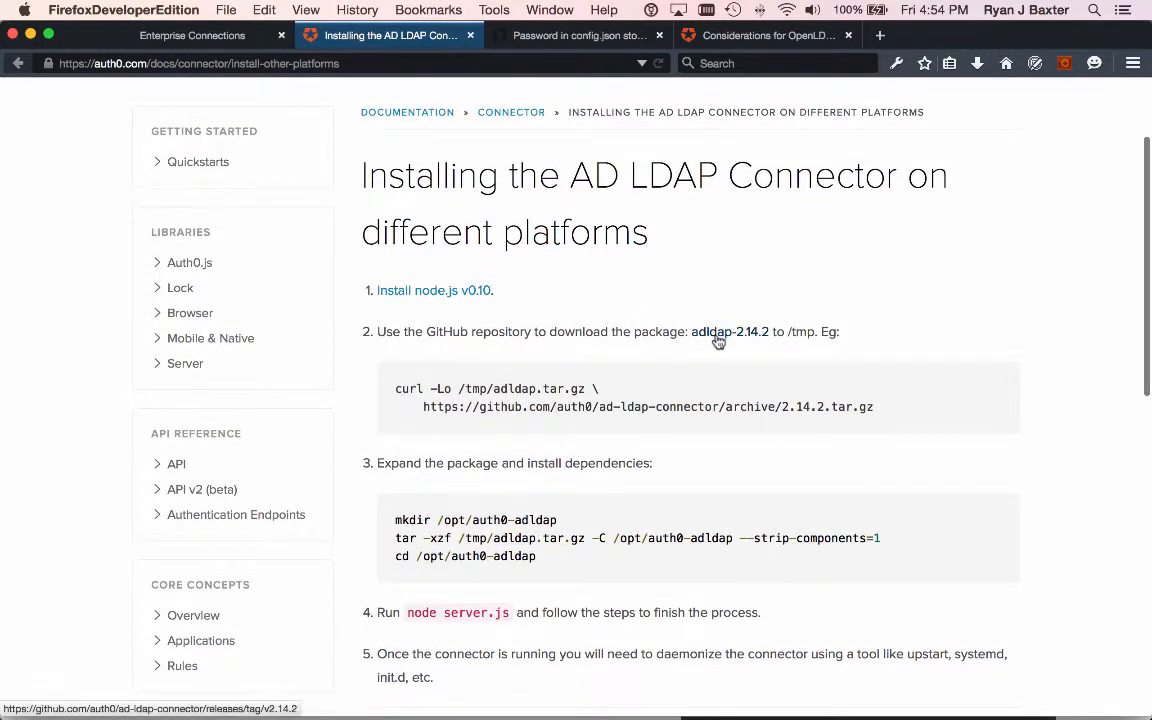
mouse_move(692, 370)
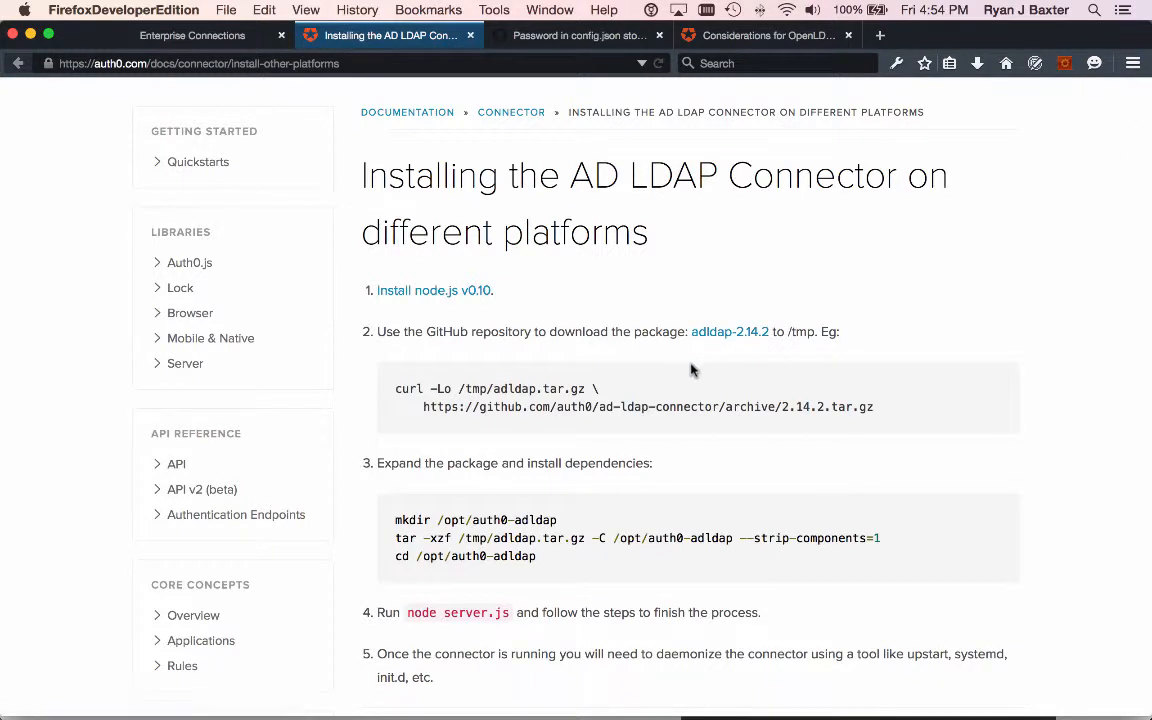
mouse_move(696, 350)
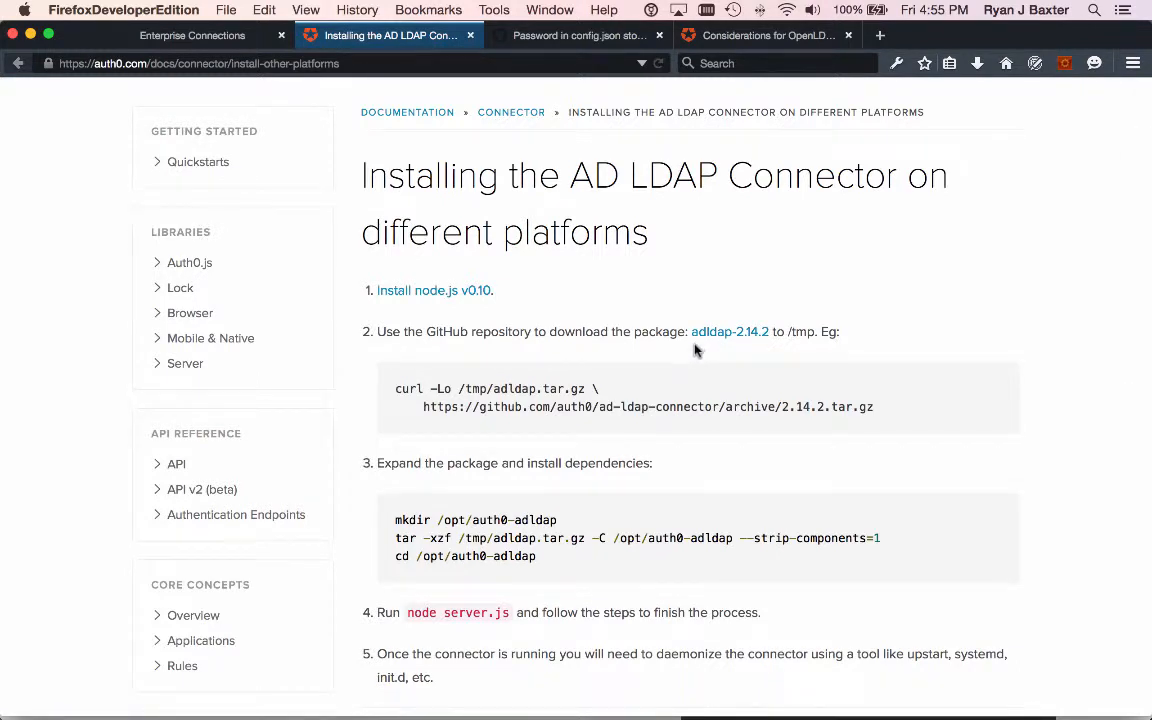
mouse_move(704, 358)
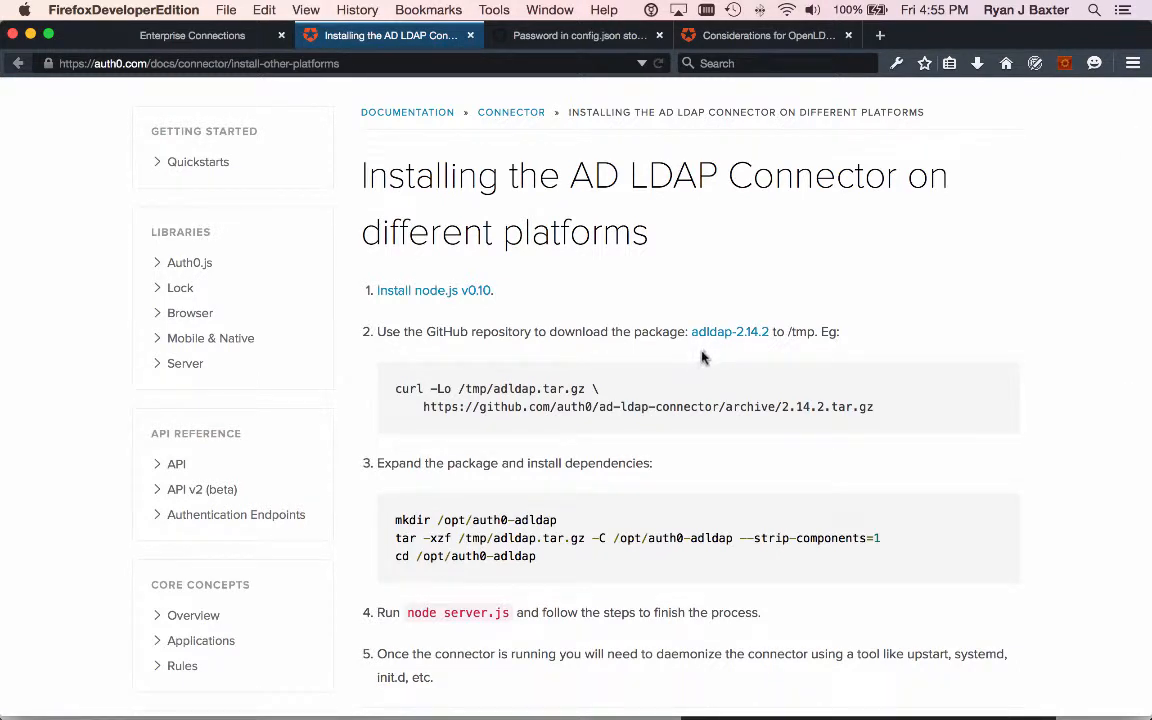
mouse_move(729, 342)
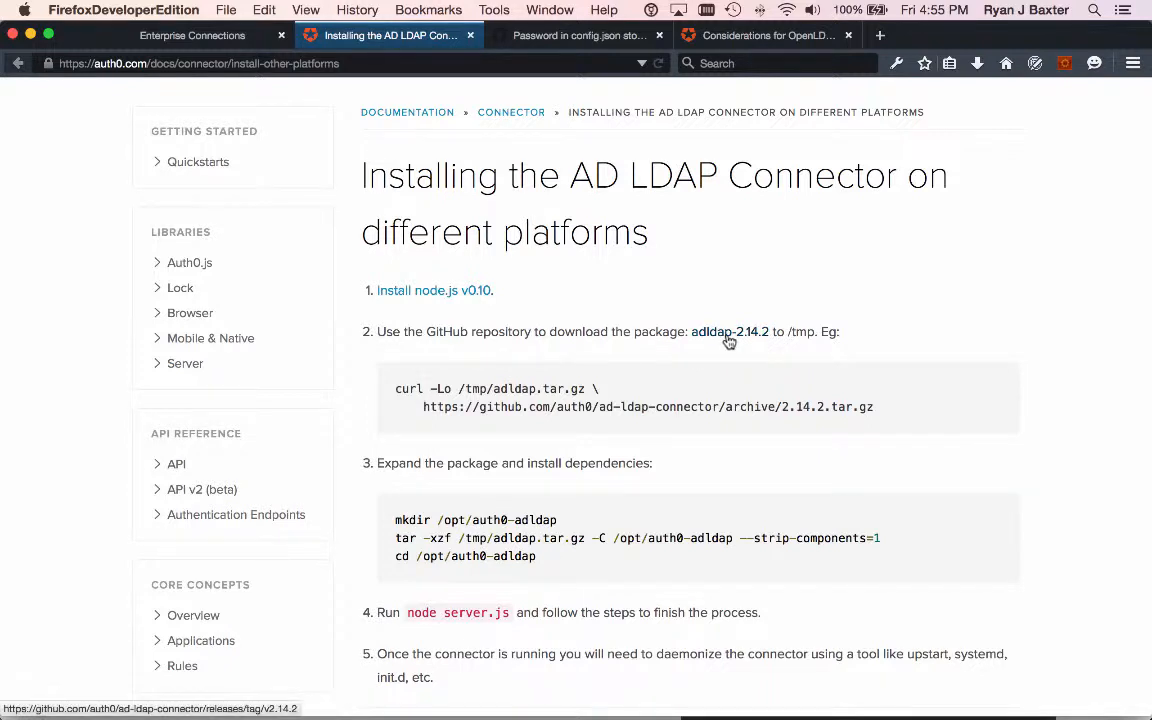
mouse_move(729, 340)
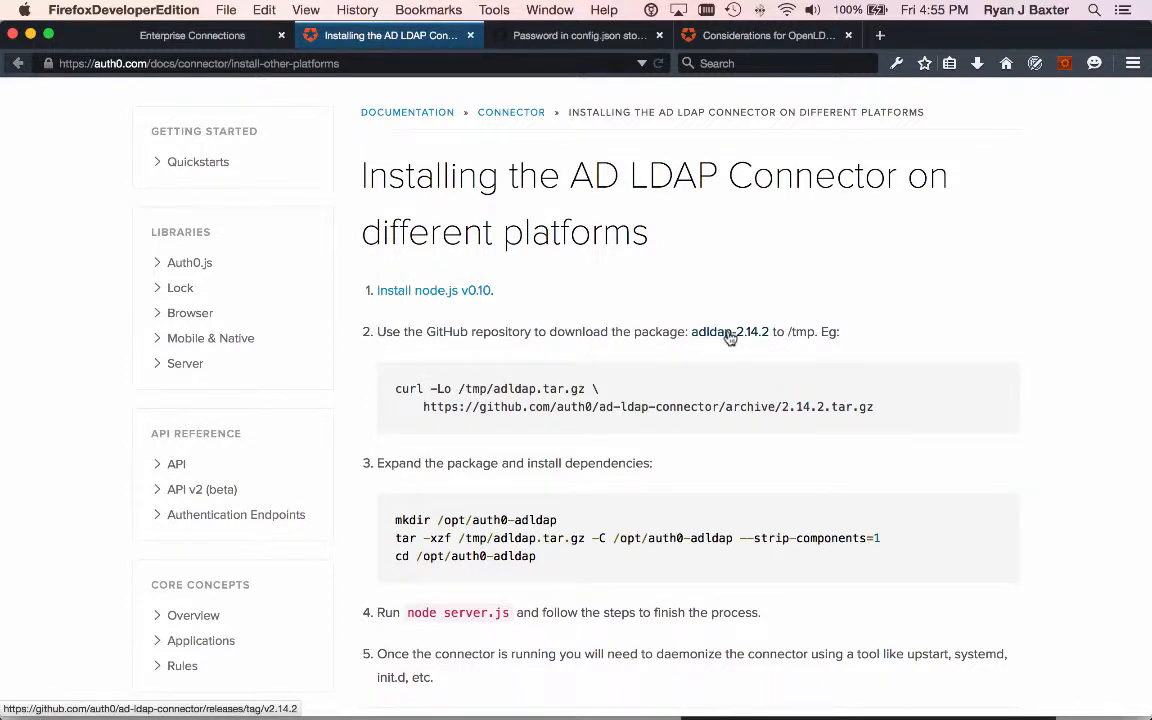
- Save the ad-ldap-connector v2.14.2 Source code (zip) from GitHub into Downloads
left_click(729, 331)
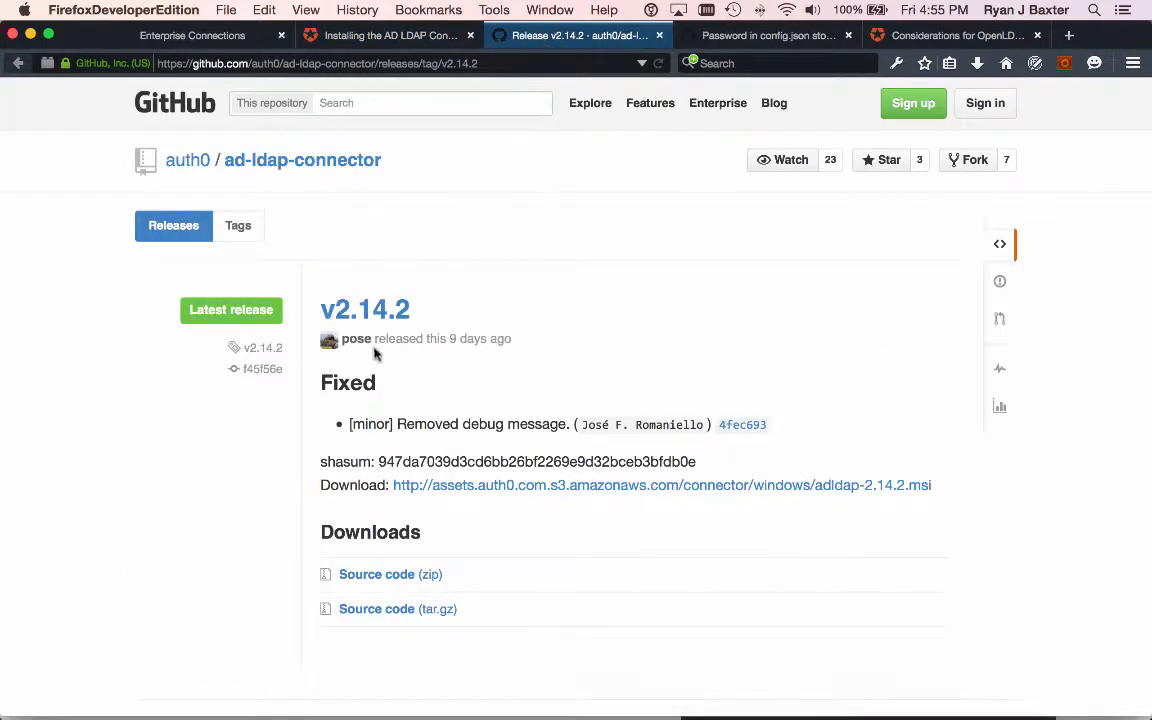
mouse_move(375, 533)
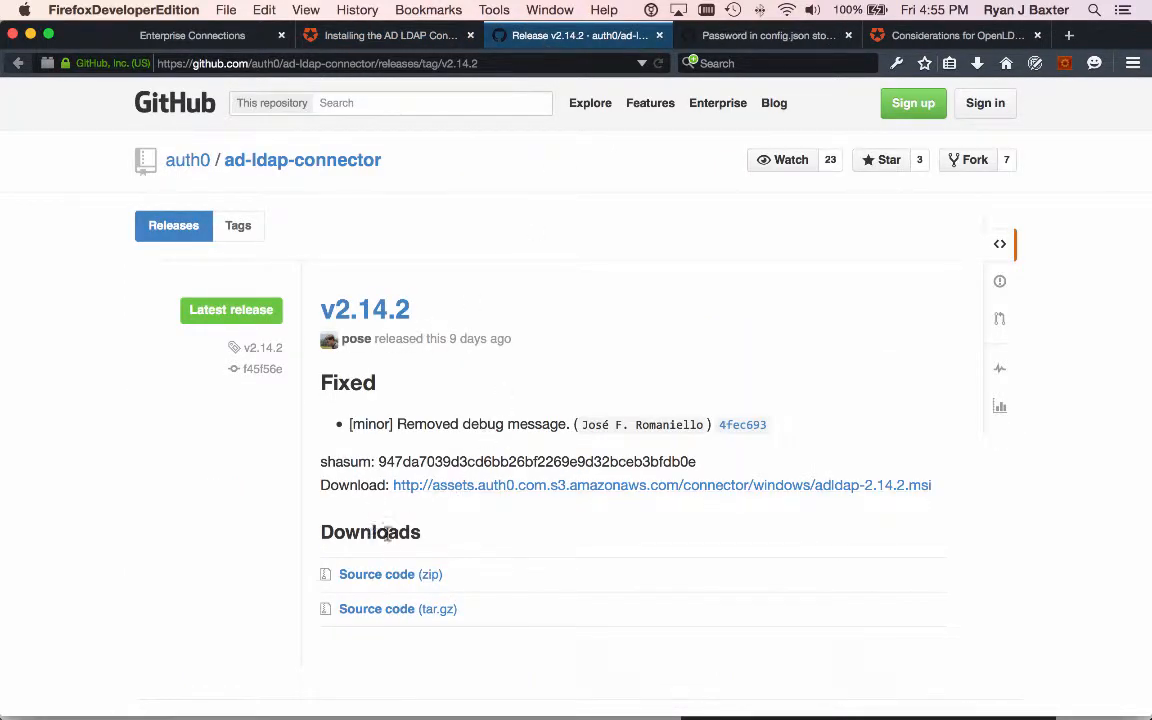
mouse_move(376, 582)
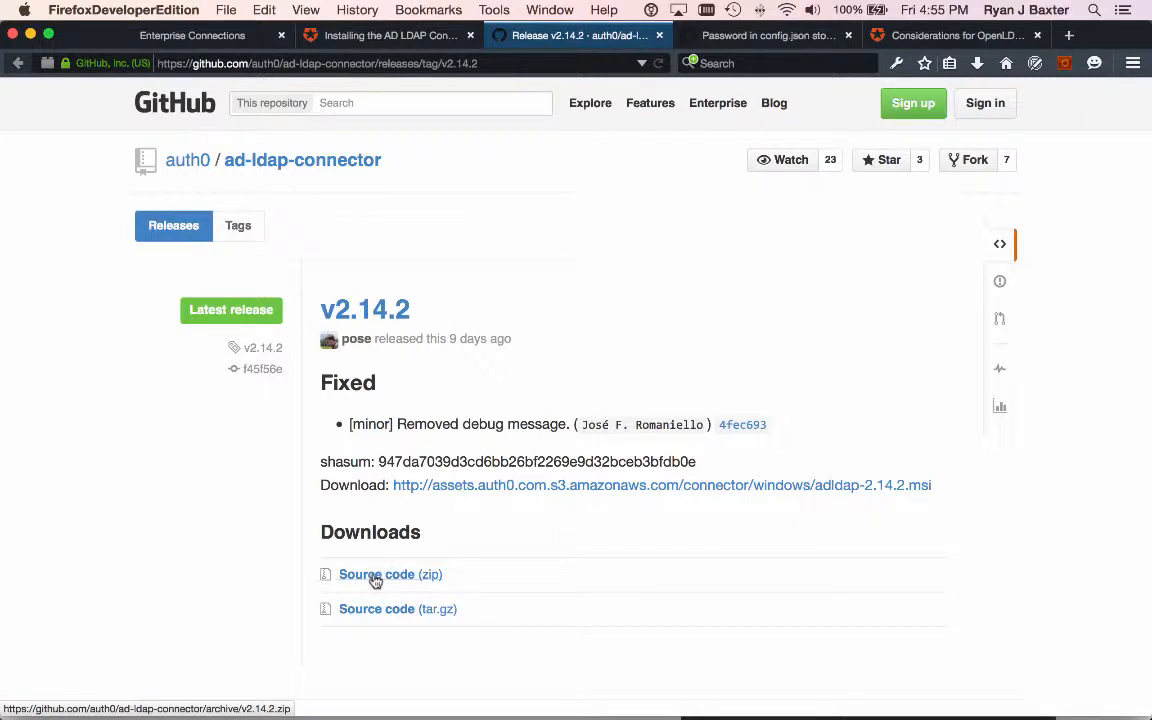
left_click(376, 574)
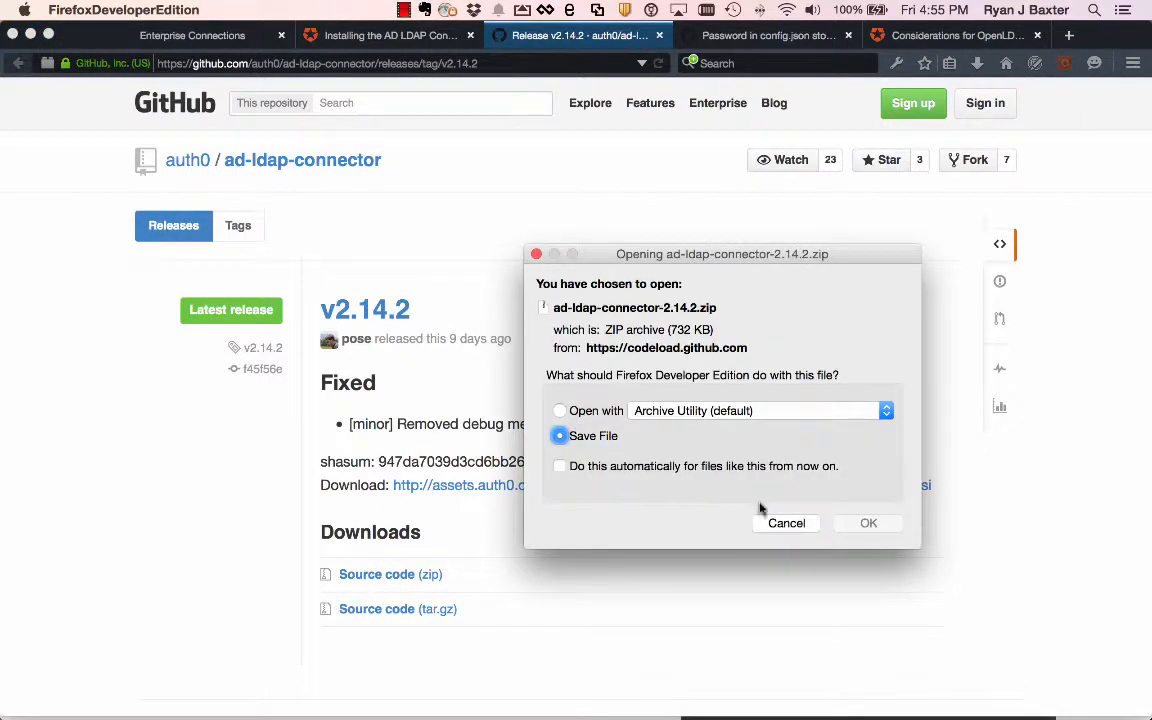
left_click(868, 523)
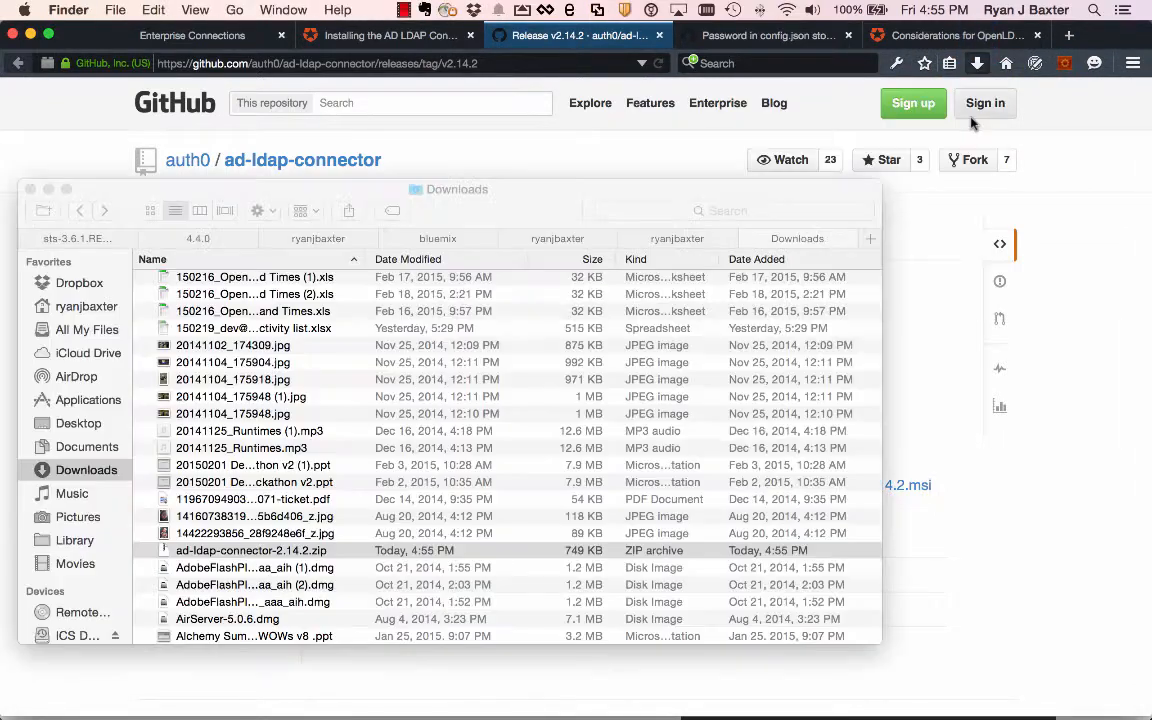
left_click(245, 550)
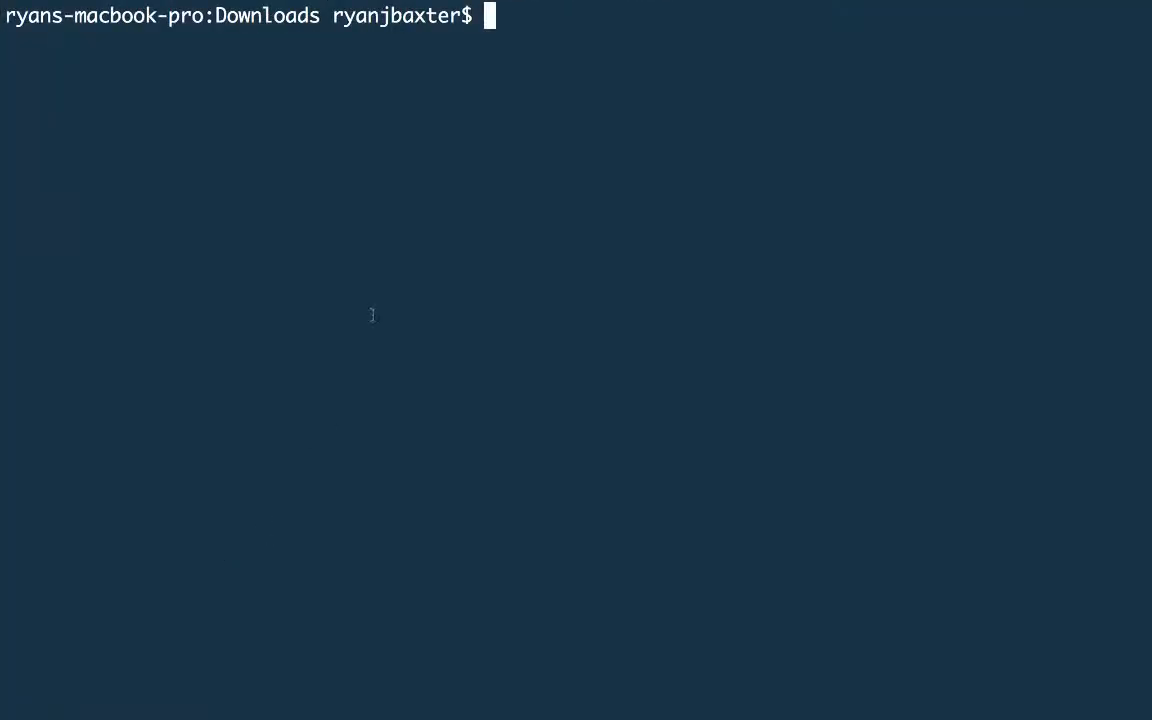
- In the ad-ldap-connector-2.14.2 folder, run npm install to fetch the connector's modules
type("cd")
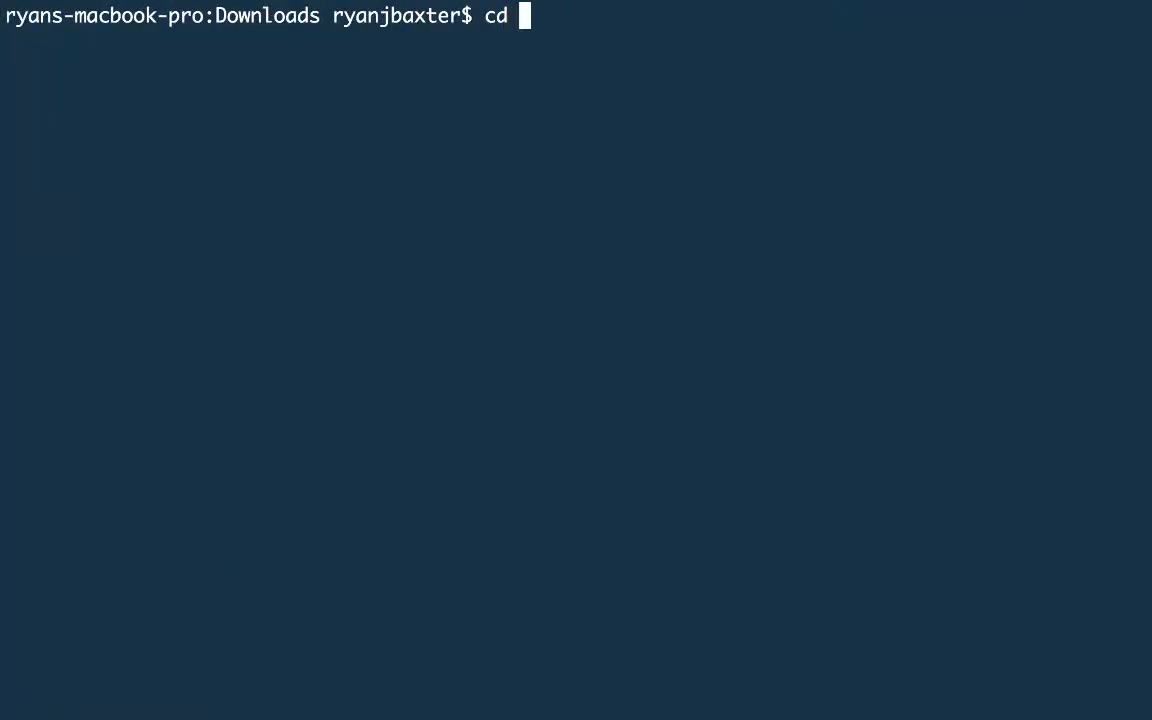
type("ad-ldap-connector-2.14.2")
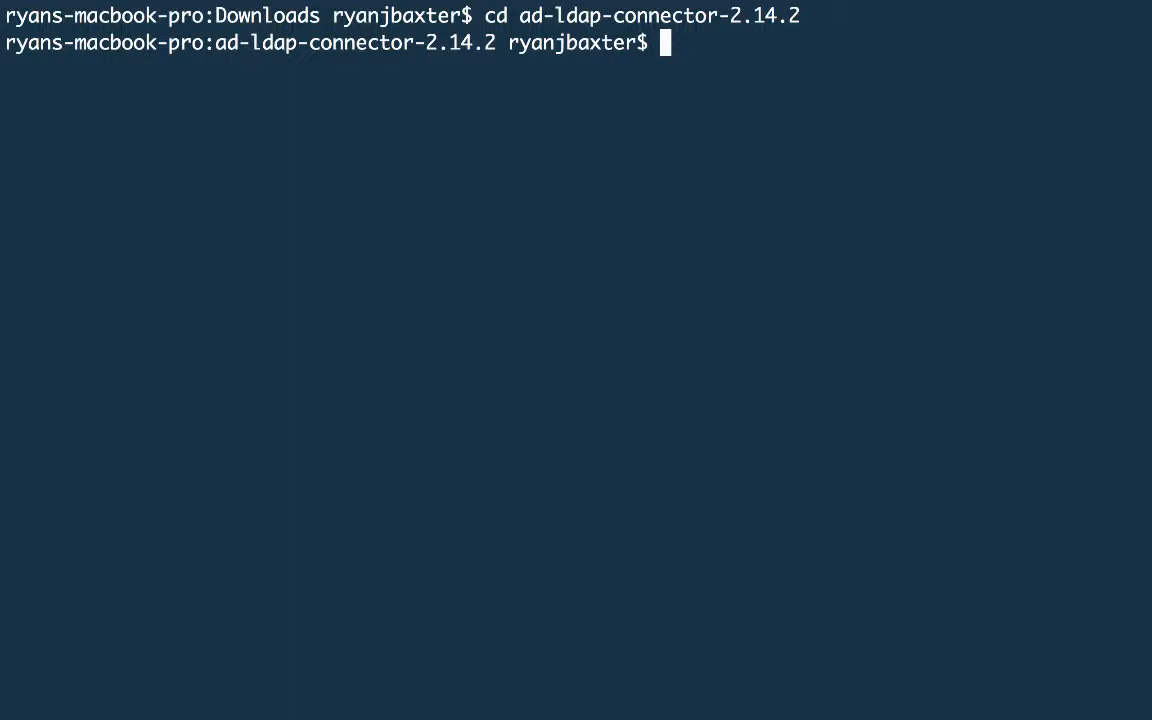
type("npm insta")
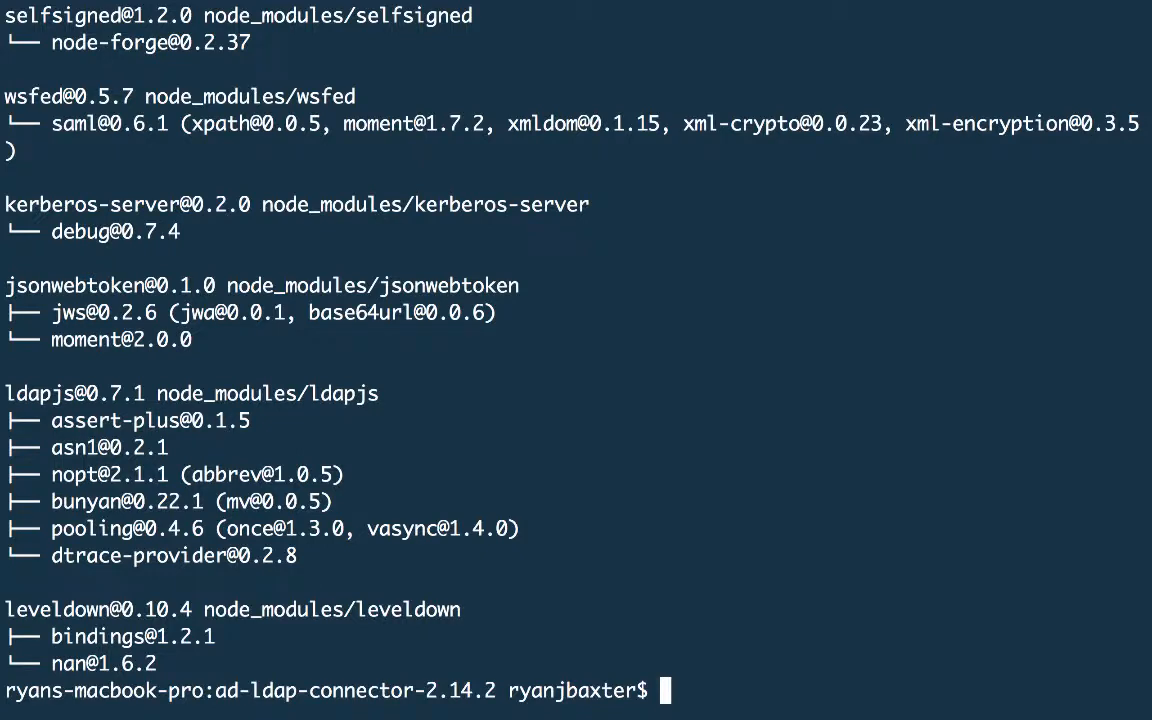
type("node se")
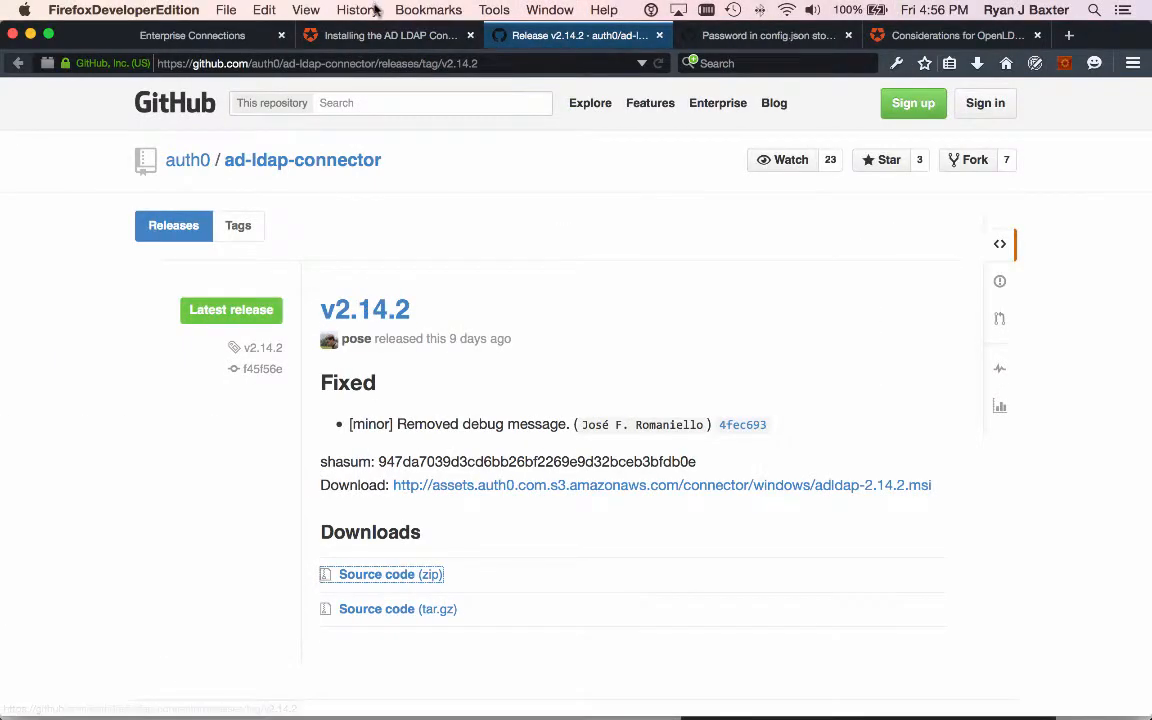
- Copy the LDAPOnMac connector's TICKET URL from the Auth0 setup page for node server.js
left_click(389, 35)
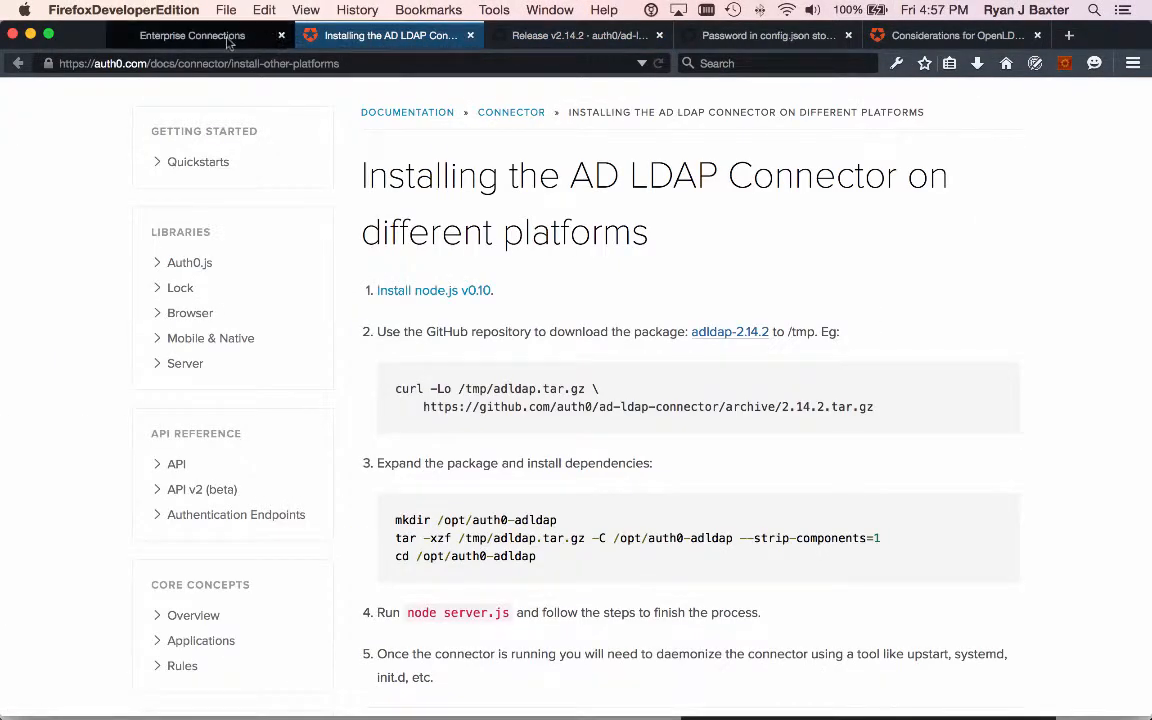
left_click(197, 35)
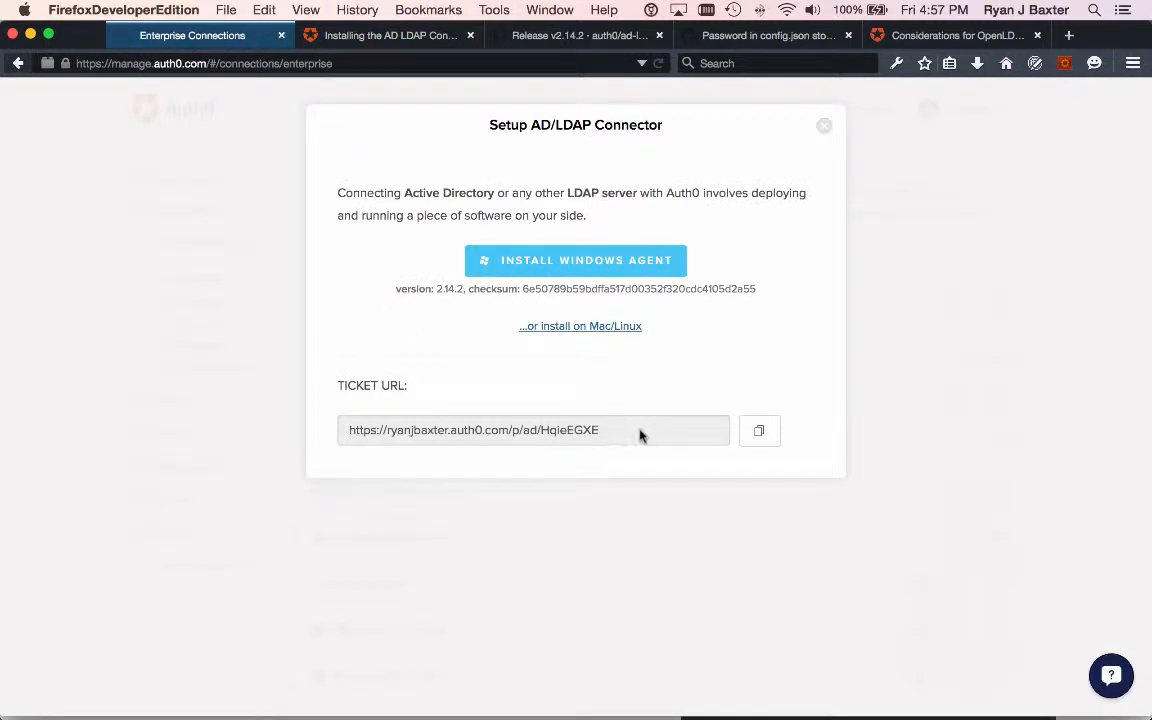
left_click(759, 431)
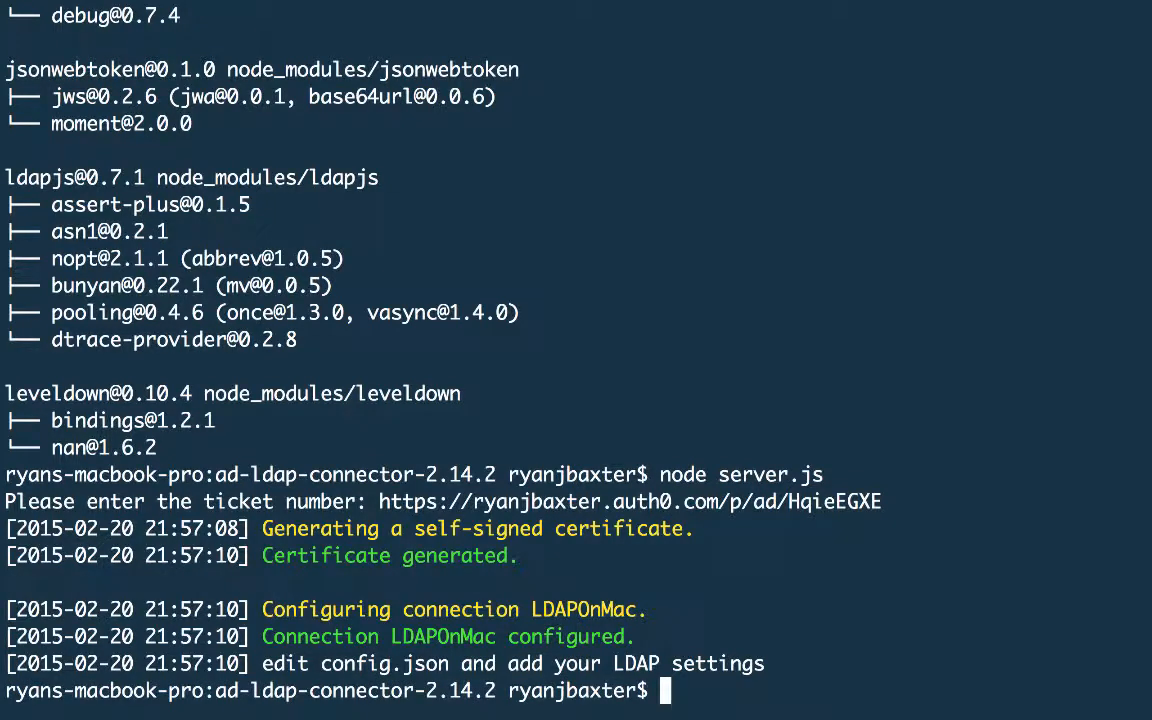
type("sub")
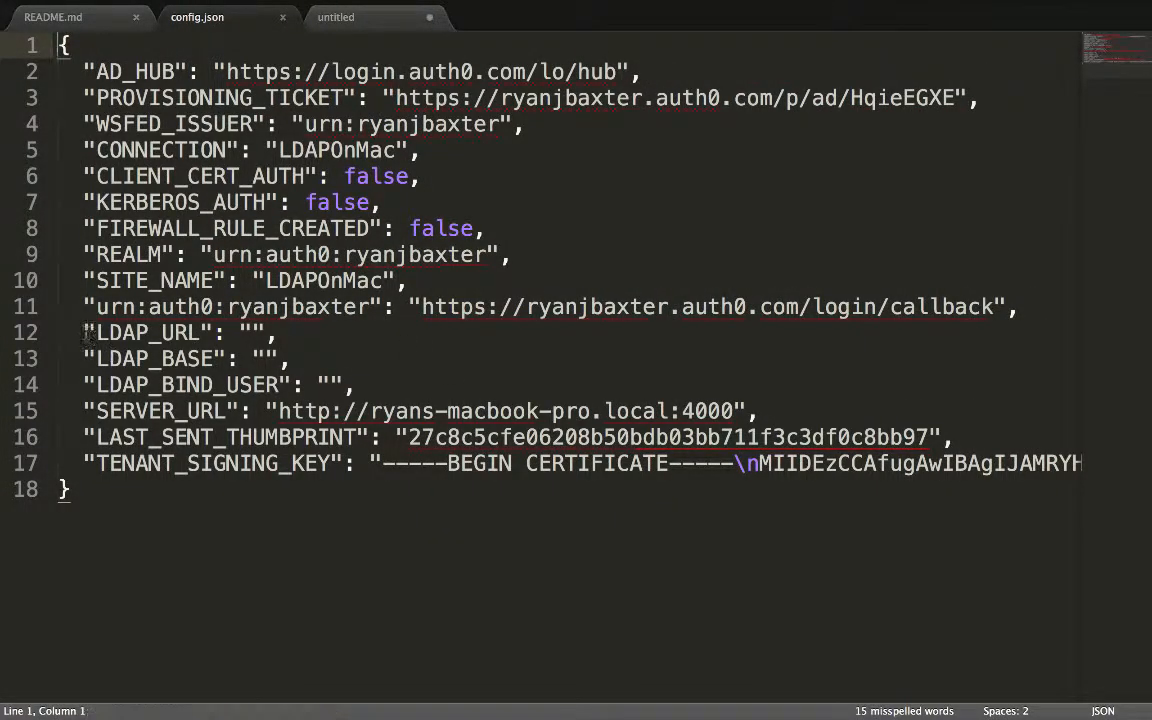
- Set LDAP_URL in config.json to ldap://localhost:10389
left_click(213, 332)
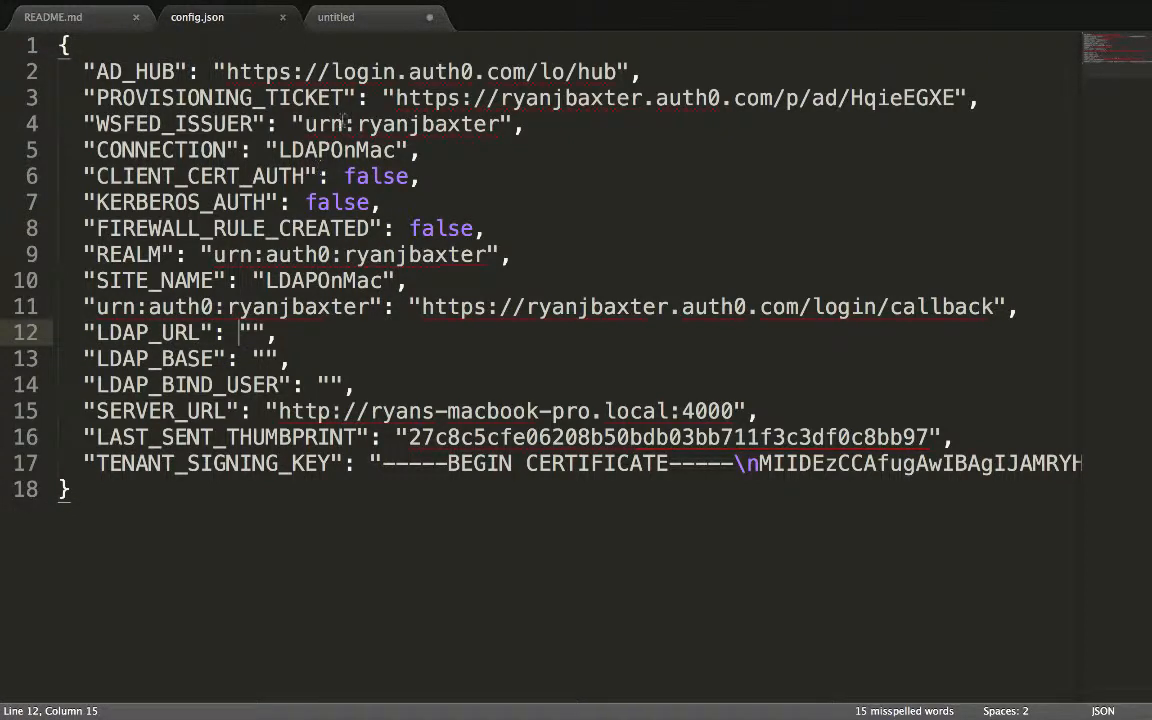
left_click(340, 18)
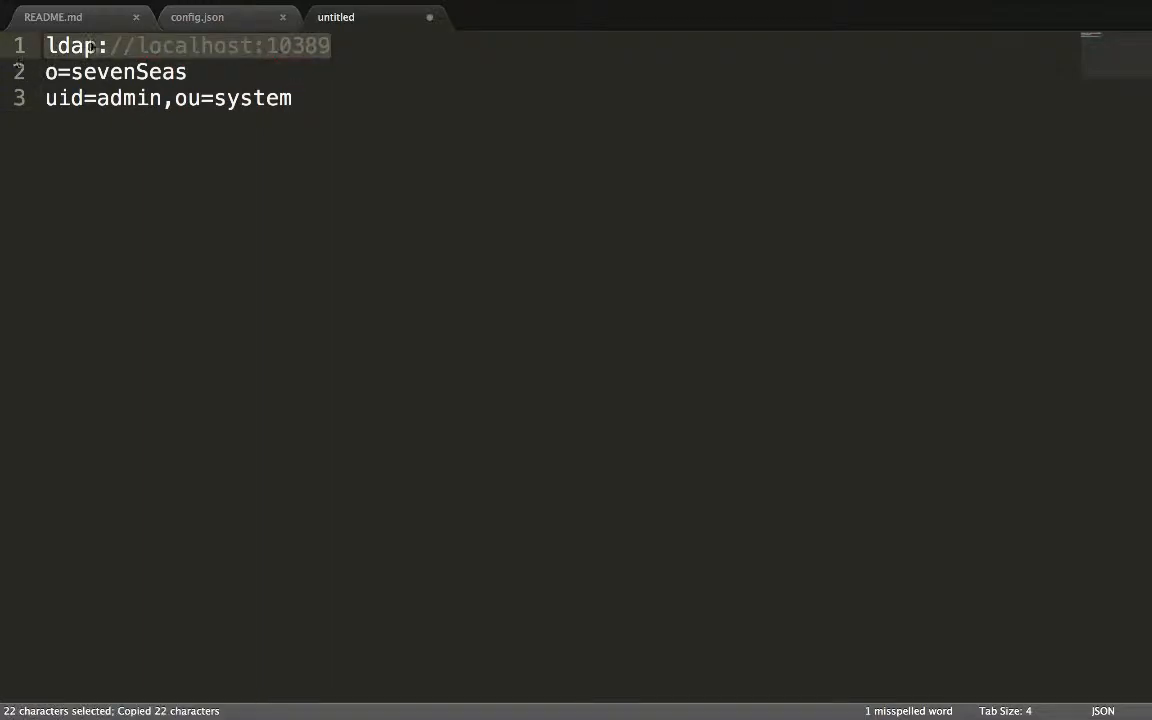
left_click(213, 18)
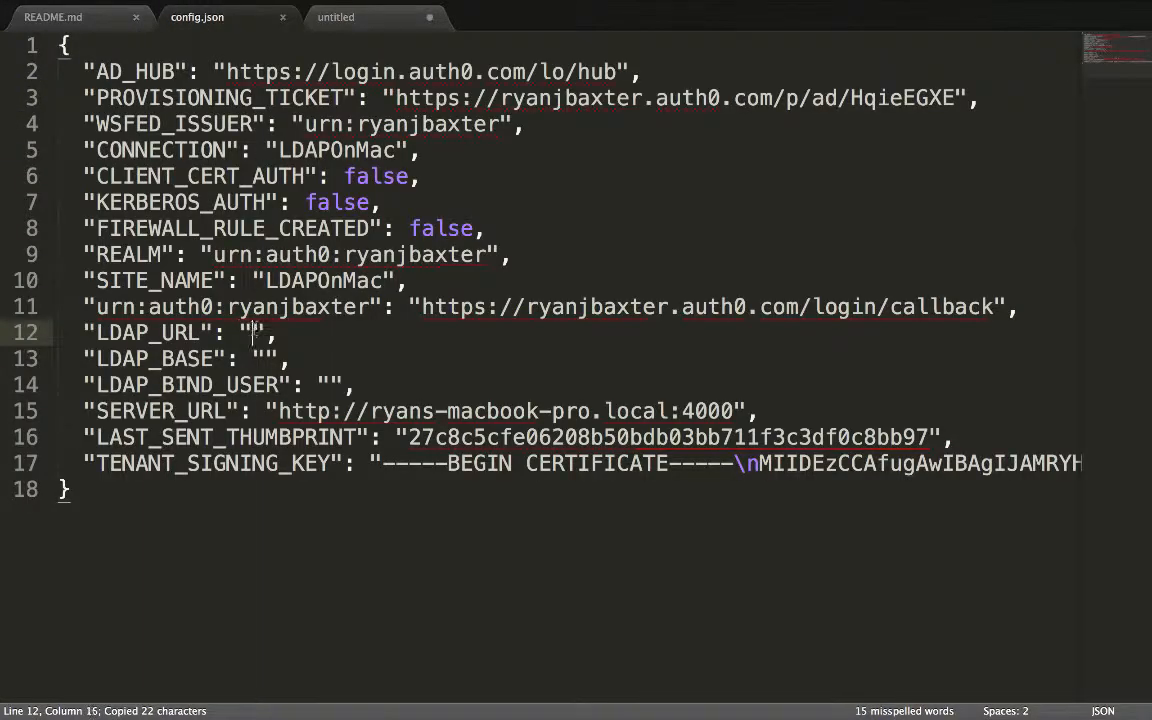
type("ldap://localhost:10389")
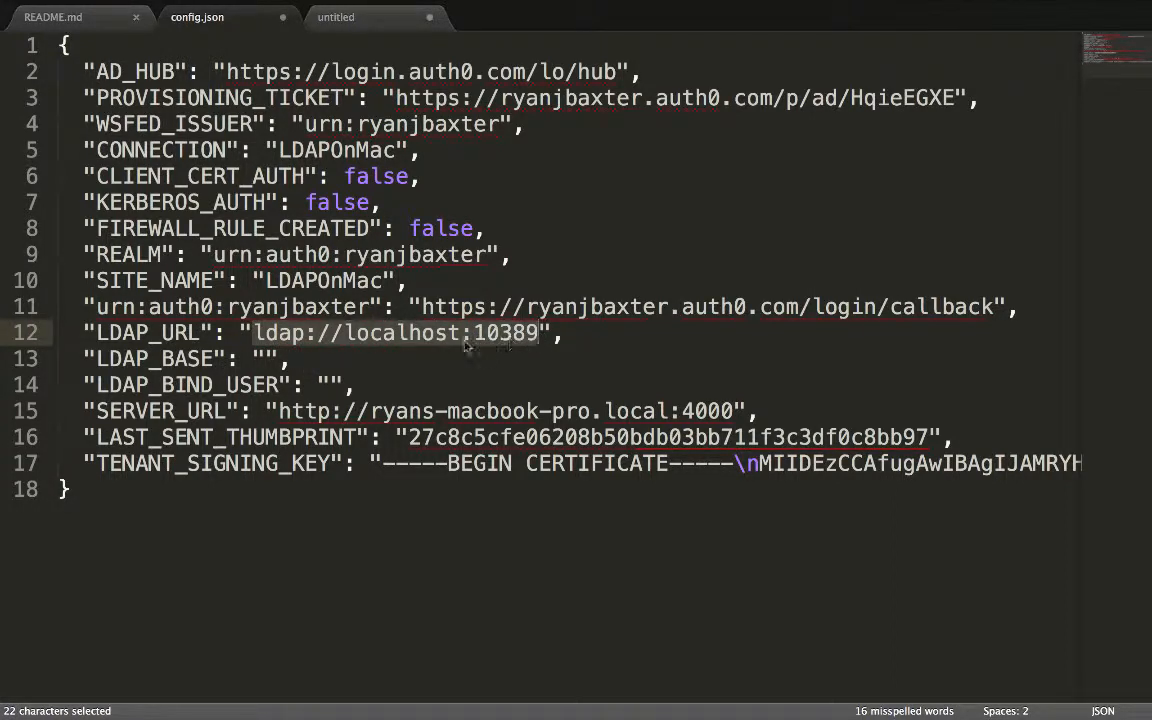
left_click(332, 332)
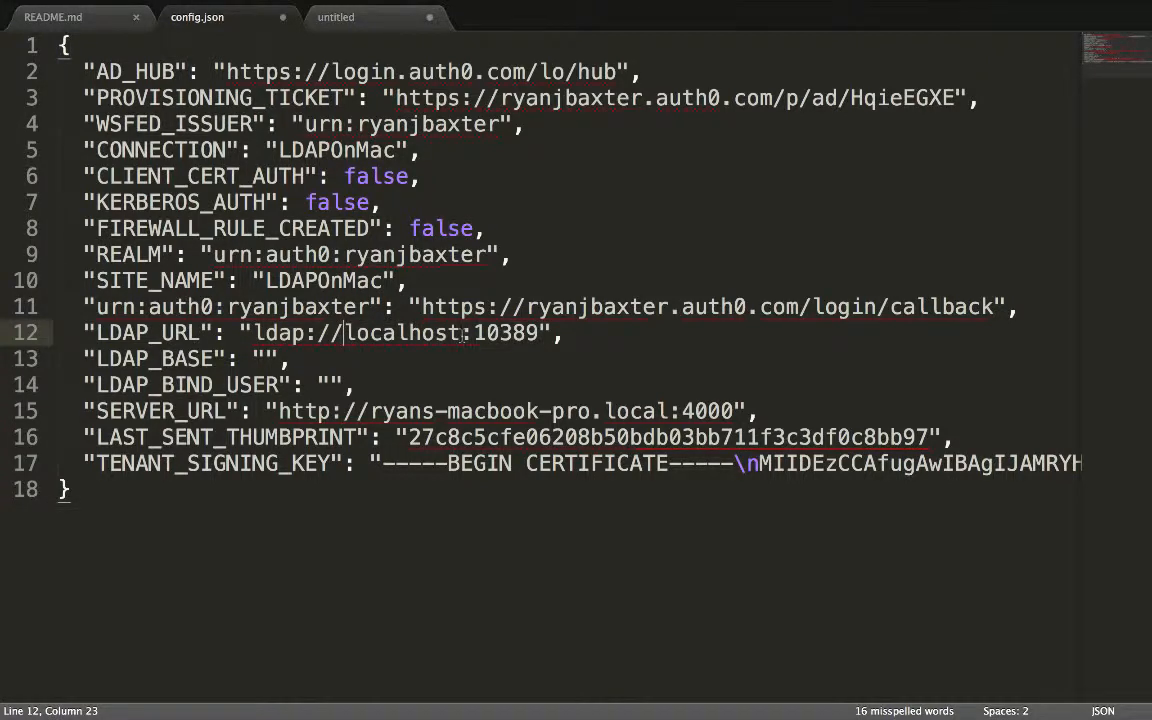
- Set LDAP_BASE to o=sevenSeas and LDAP_BIND_USER to uid=admin,ou=system, adding a line below
left_click(265, 358)
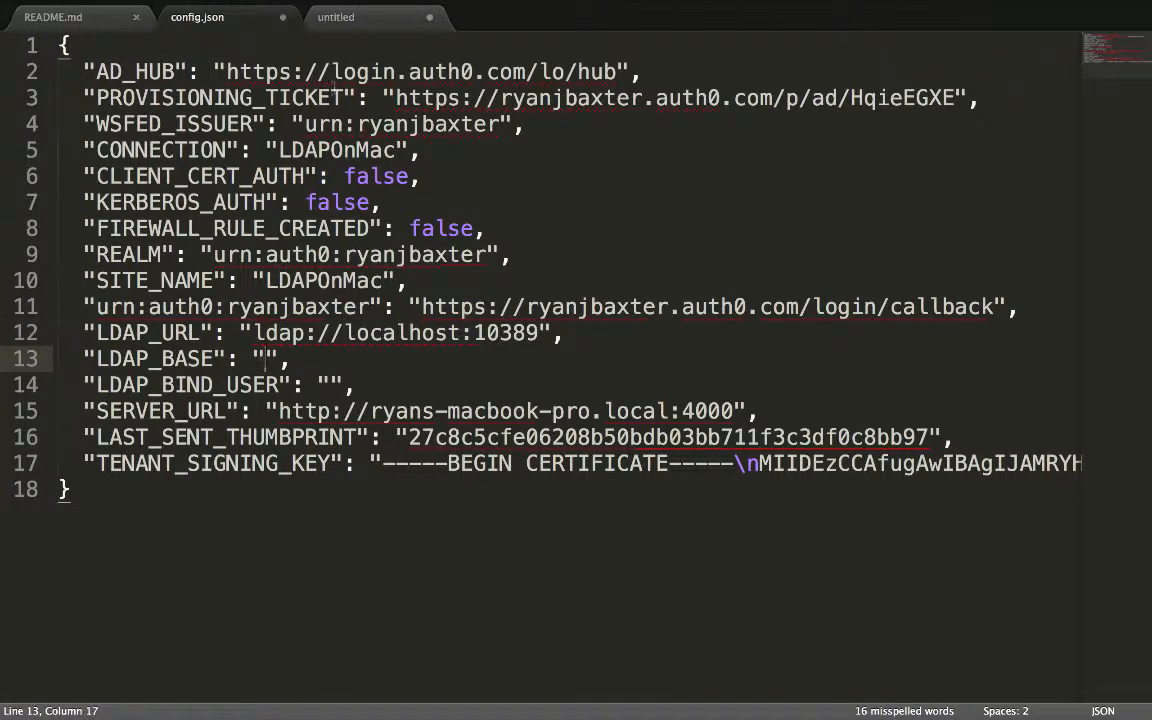
left_click(337, 17)
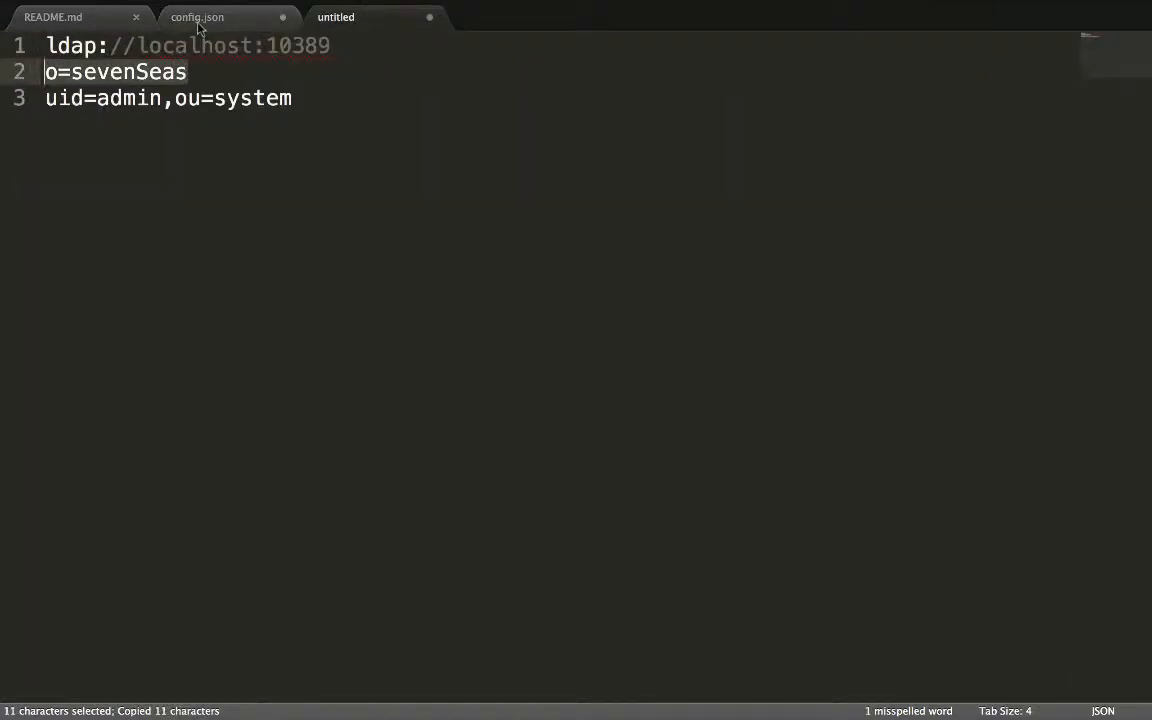
left_click(195, 17)
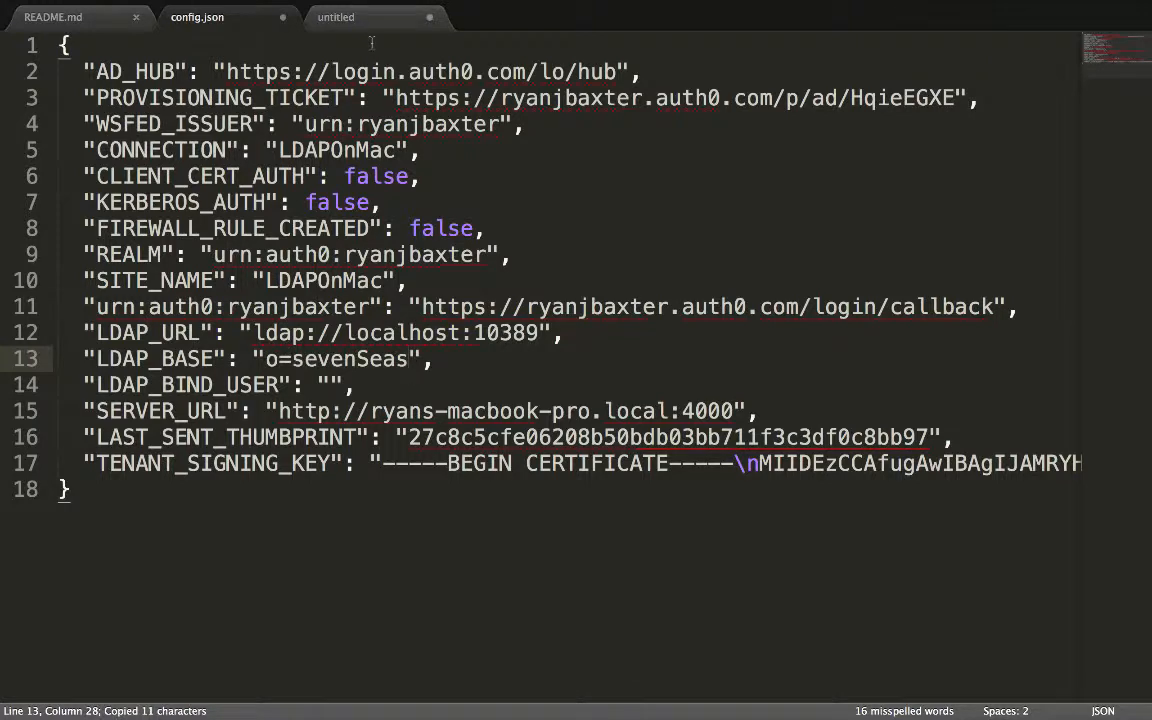
left_click(336, 17)
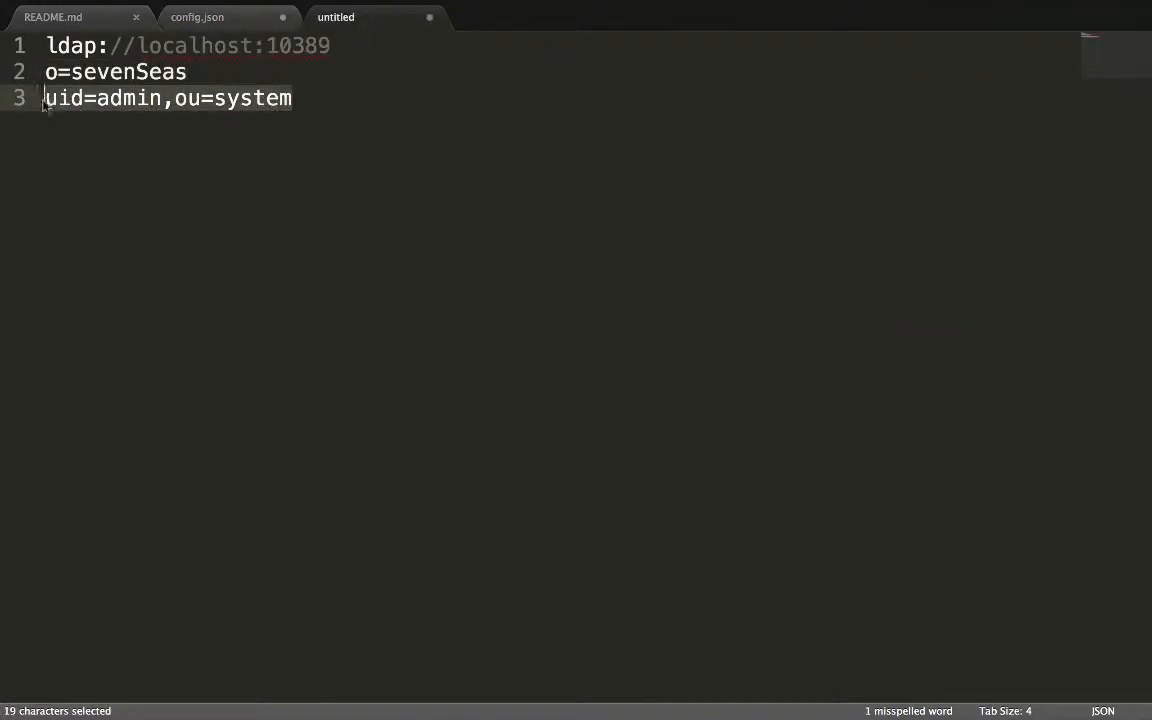
left_click(213, 18)
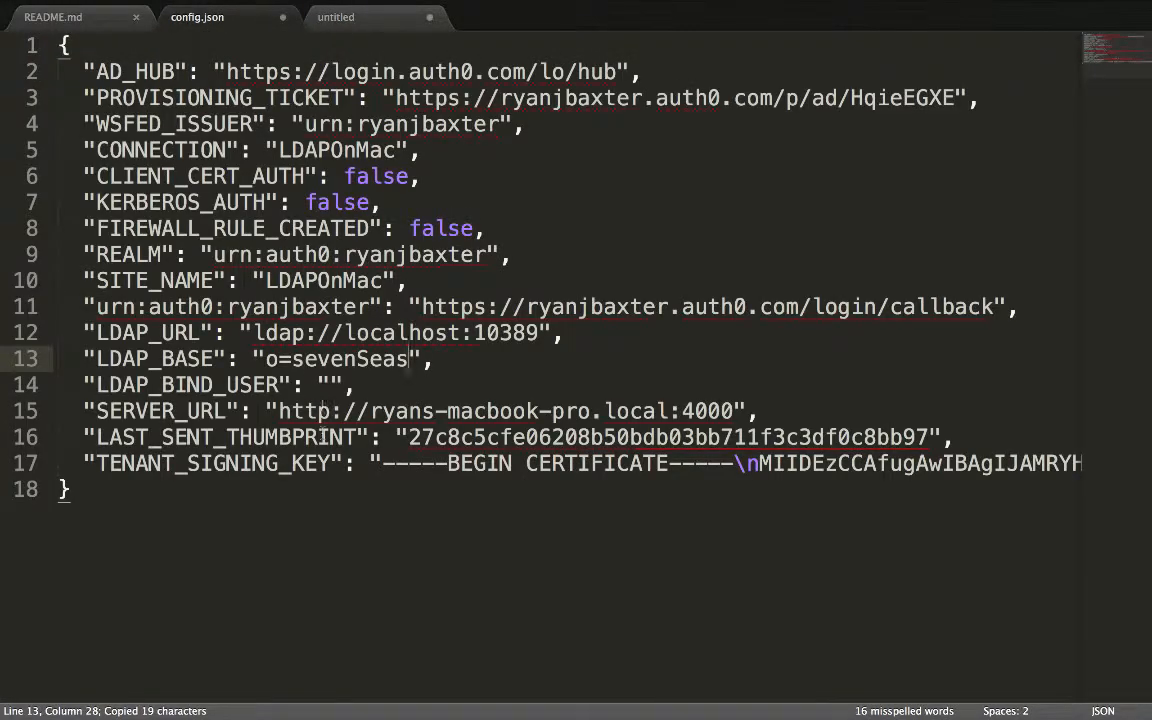
type("uid=admin,ou=system")
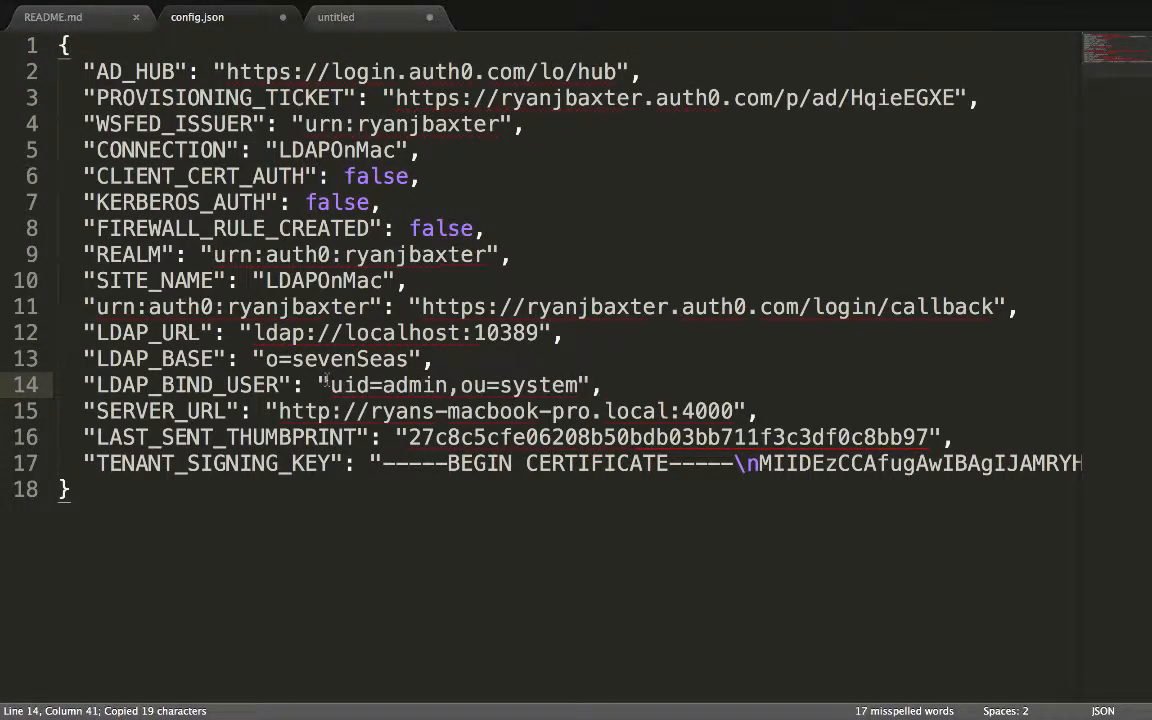
left_click(600, 383)
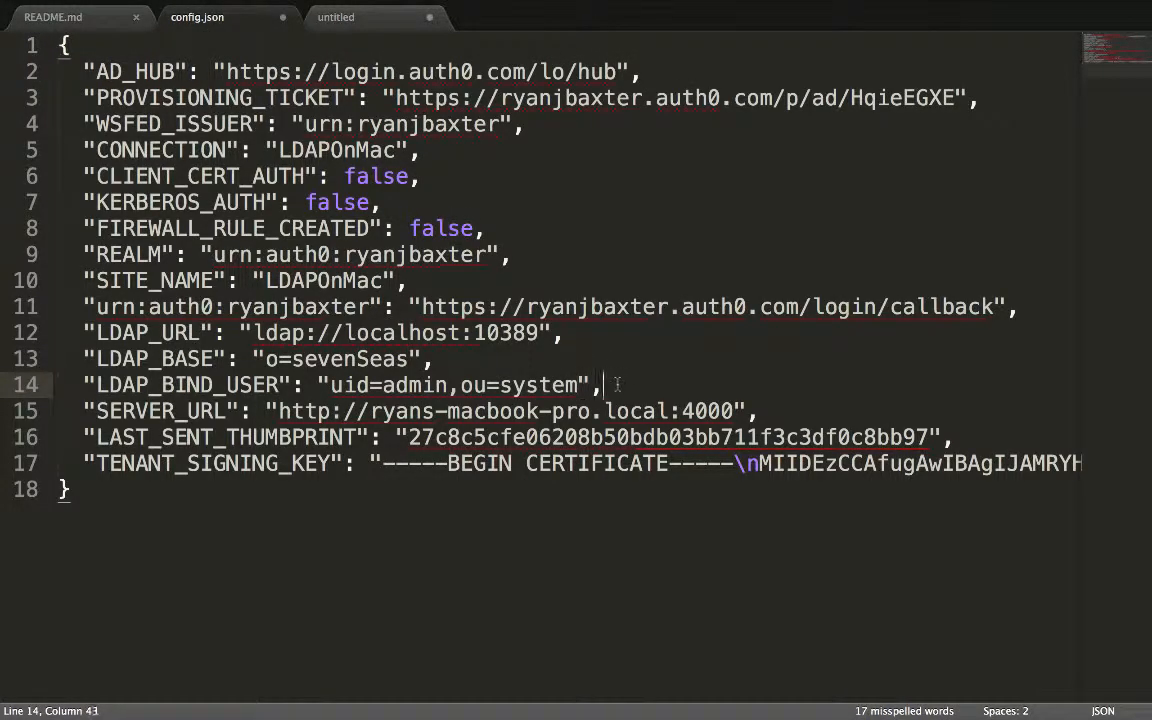
key("Enter")
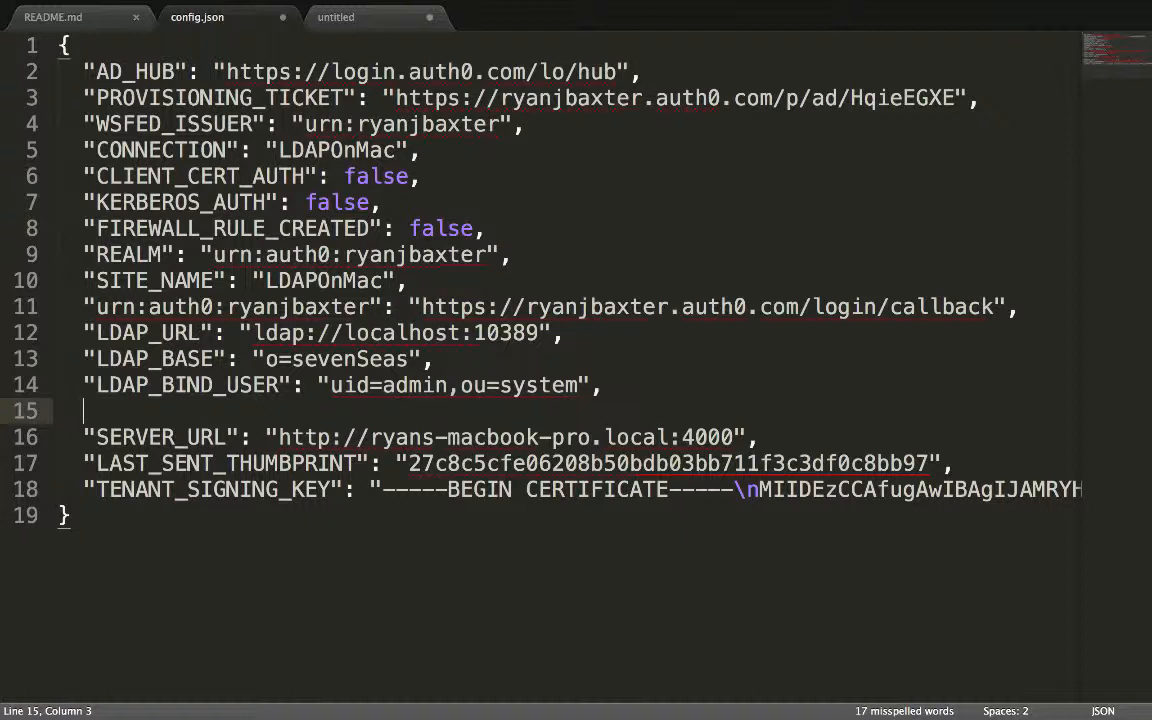
type("\"\"")
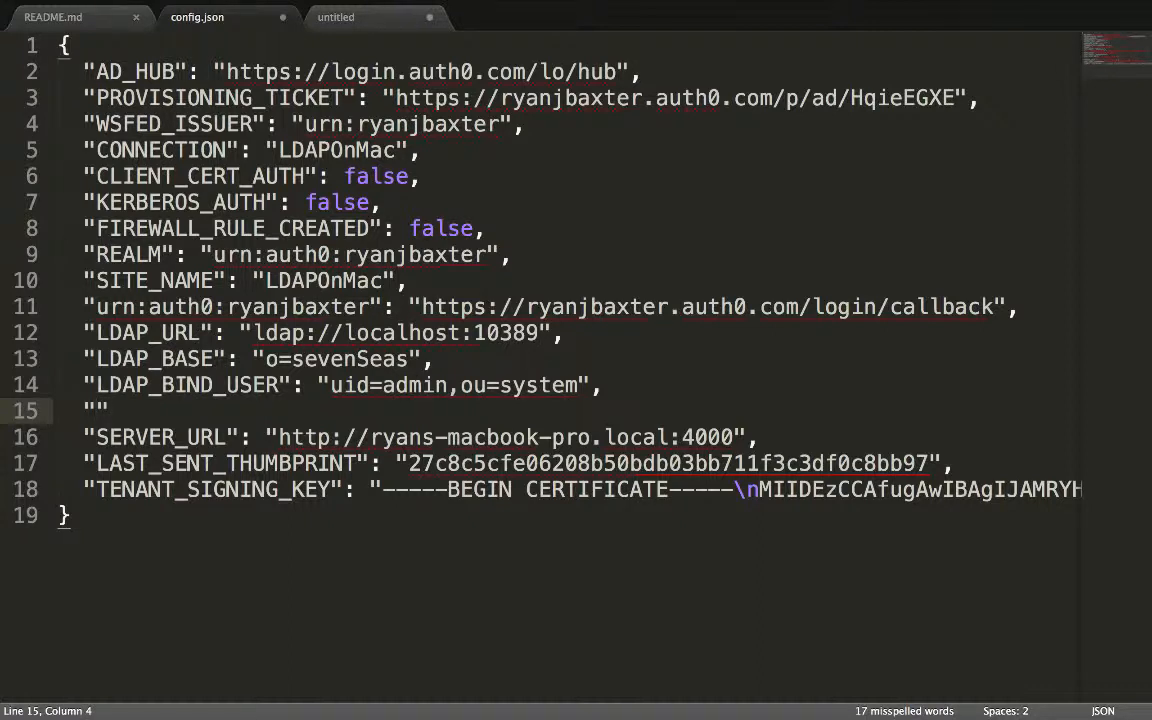
type("LDA")
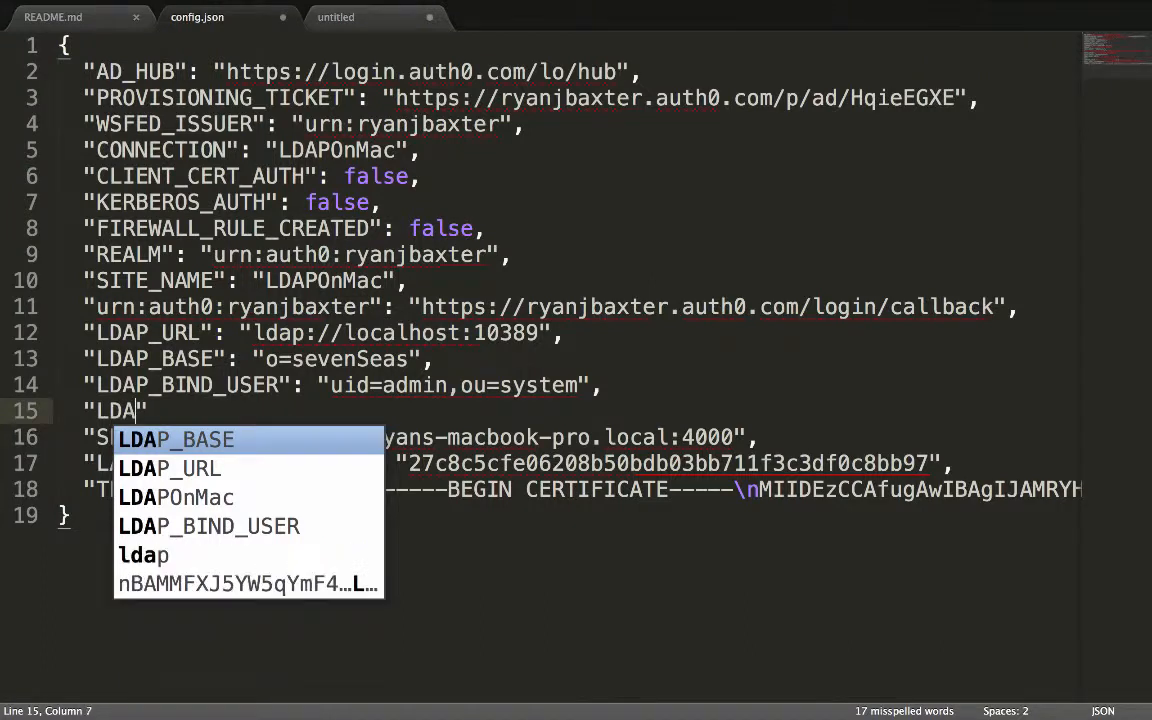
type("P_")
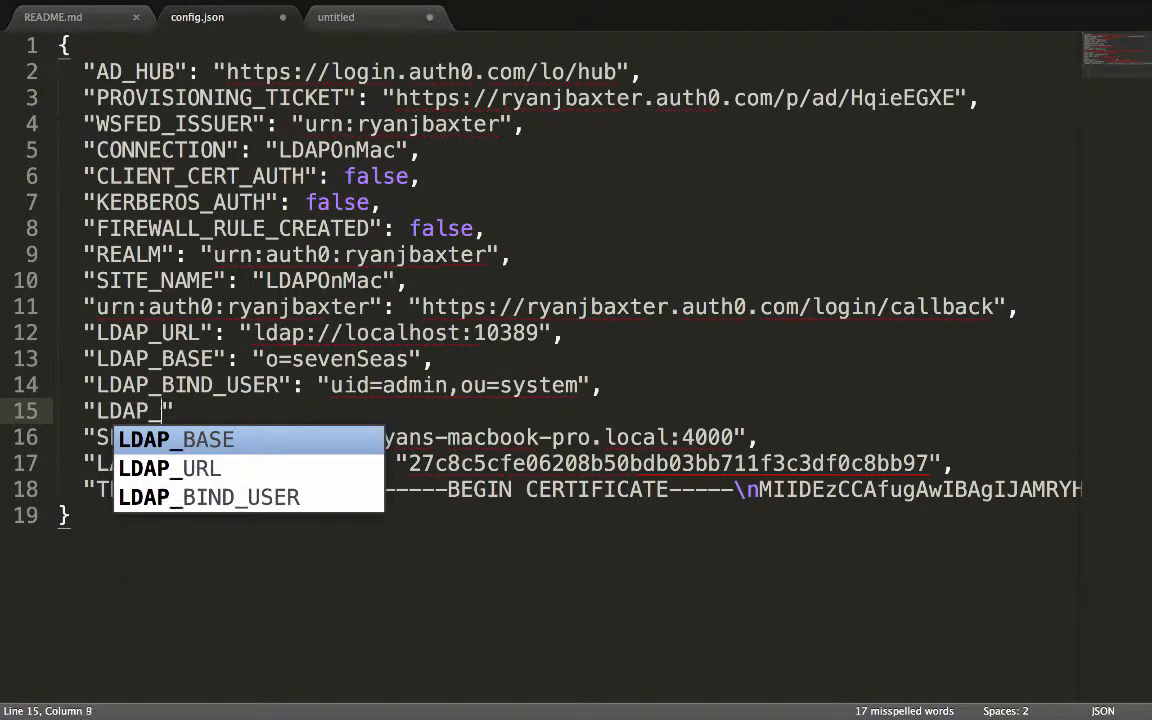
type("BIND_PA")
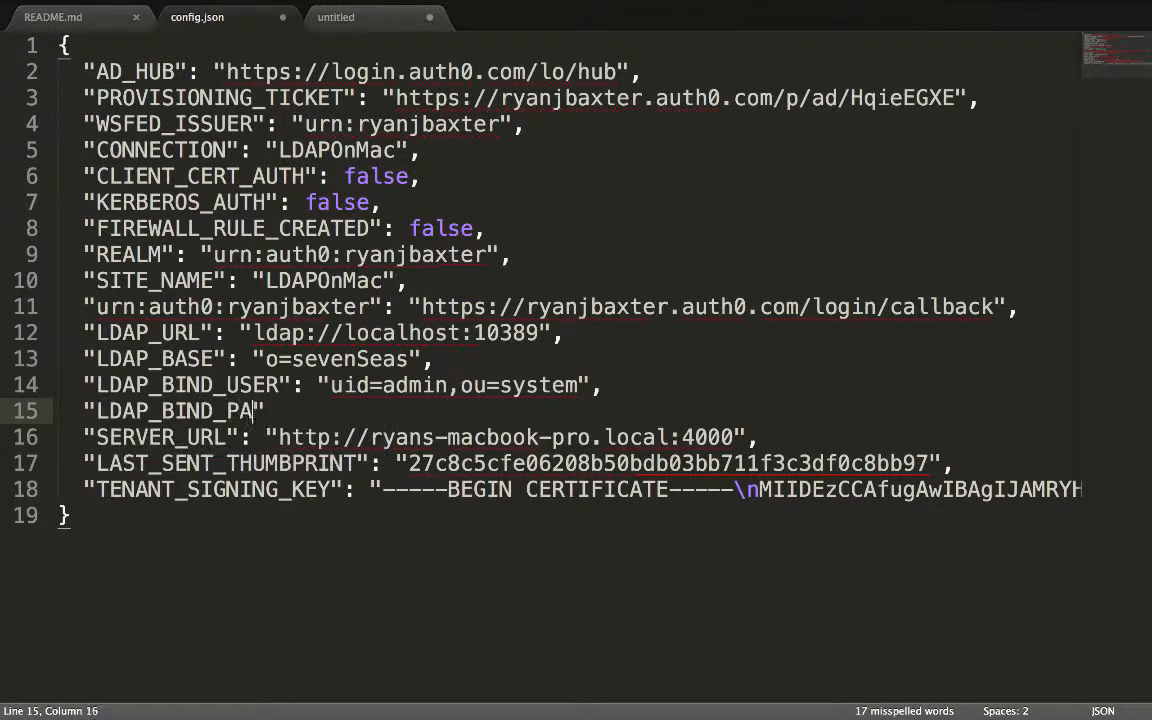
type("SSWORD\"")
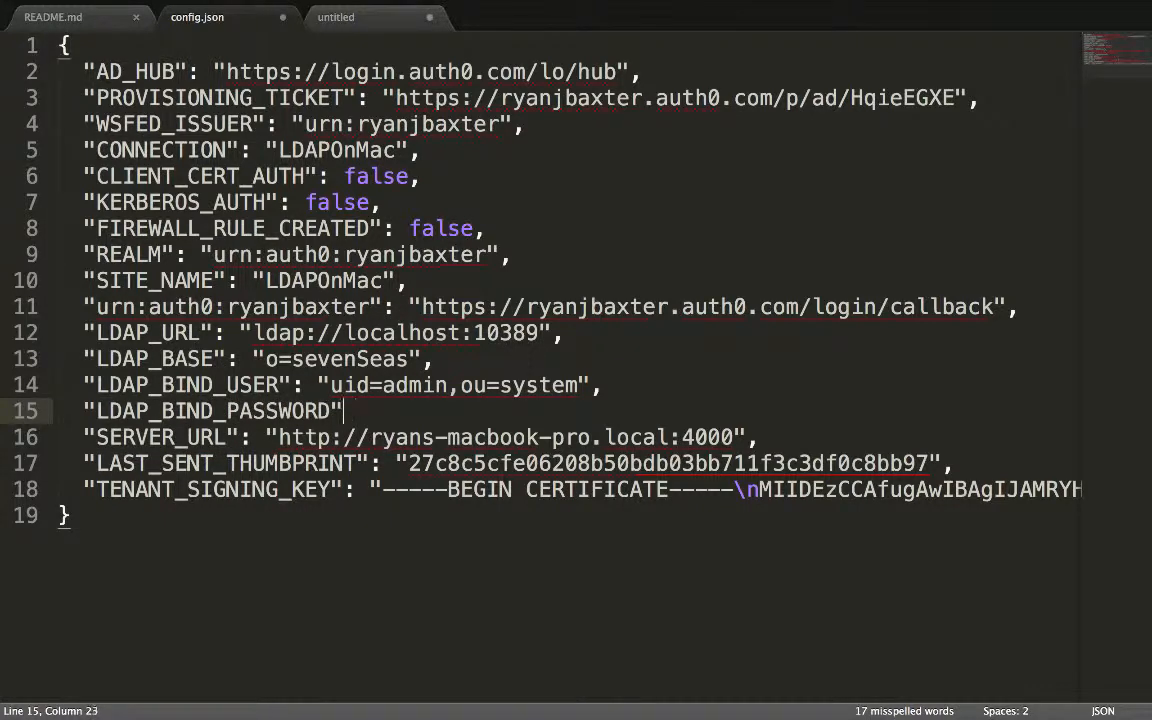
type("secret\",")
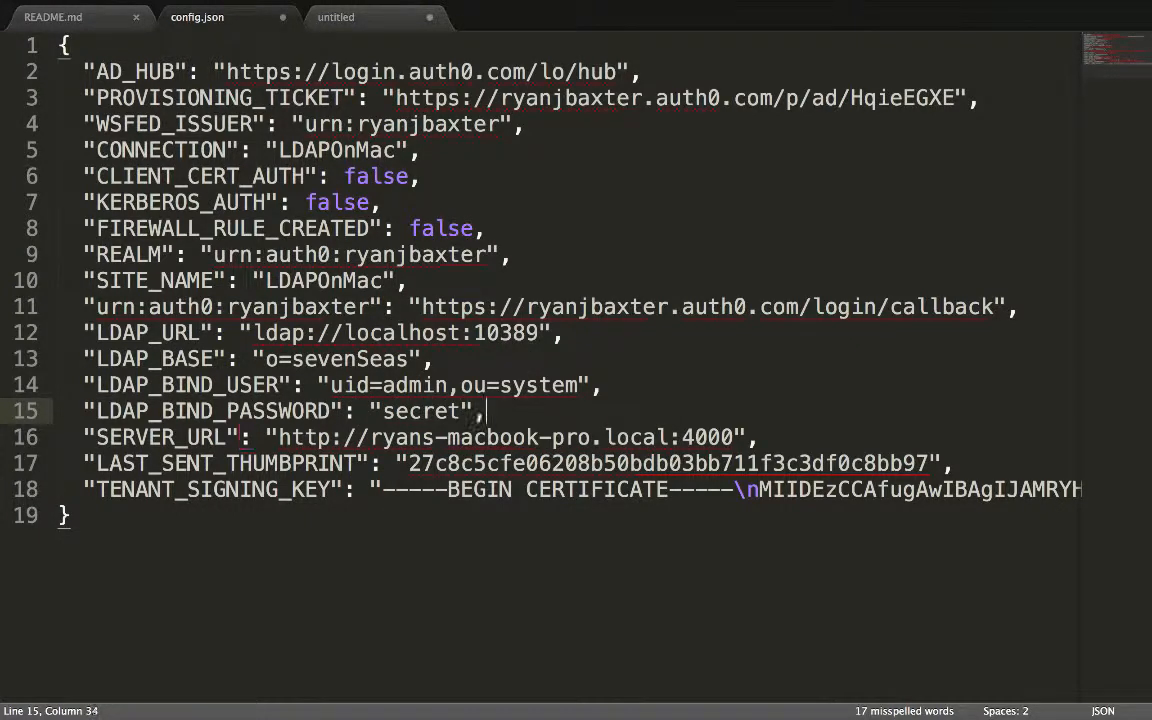
key("cmd+s")
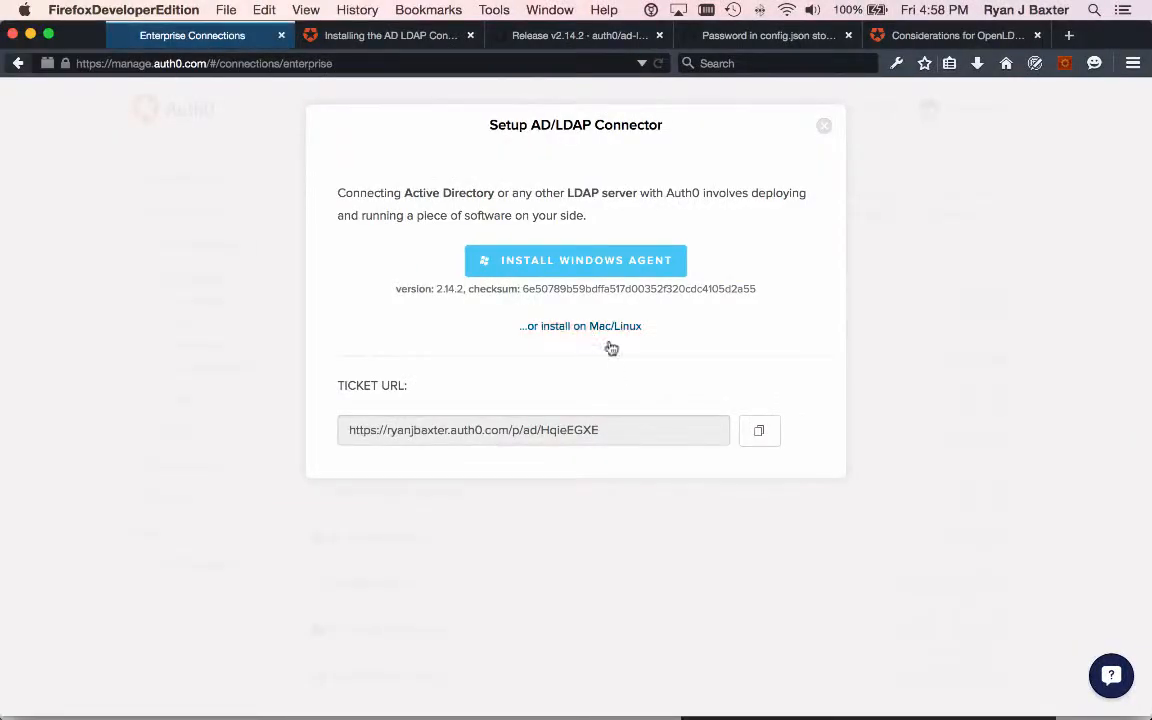
- Open the 'Considerations for OpenLDAP' documentation tab
left_click(968, 35)
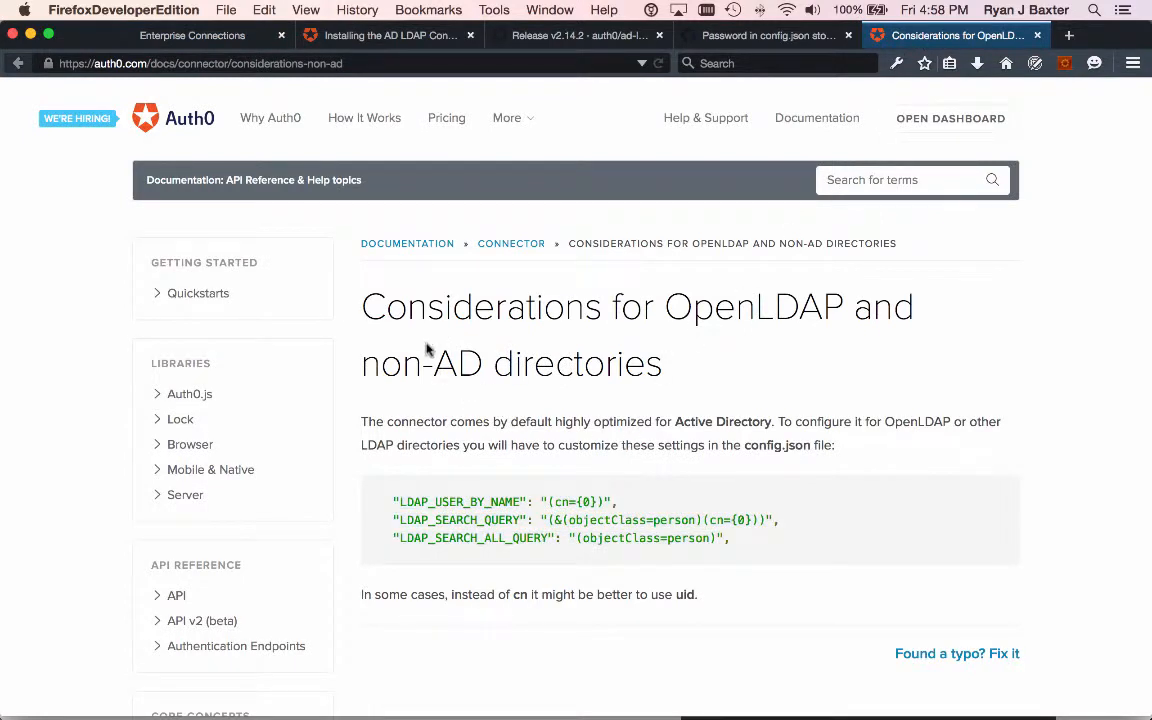
mouse_move(418, 380)
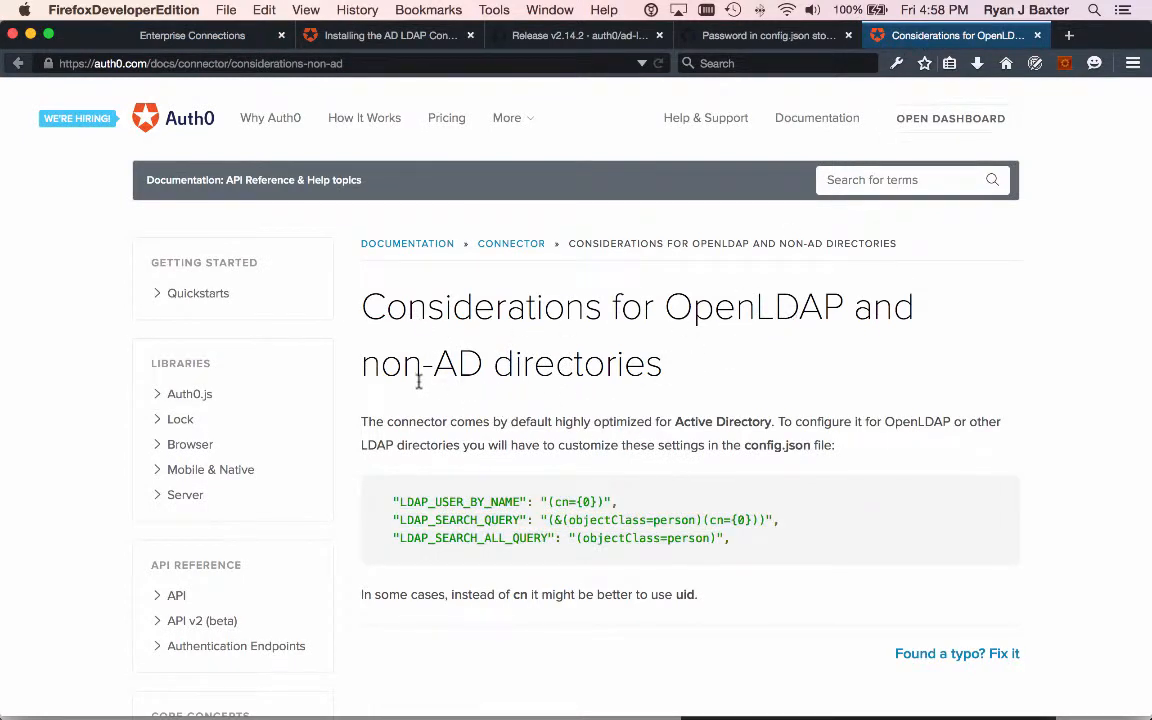
mouse_move(541, 395)
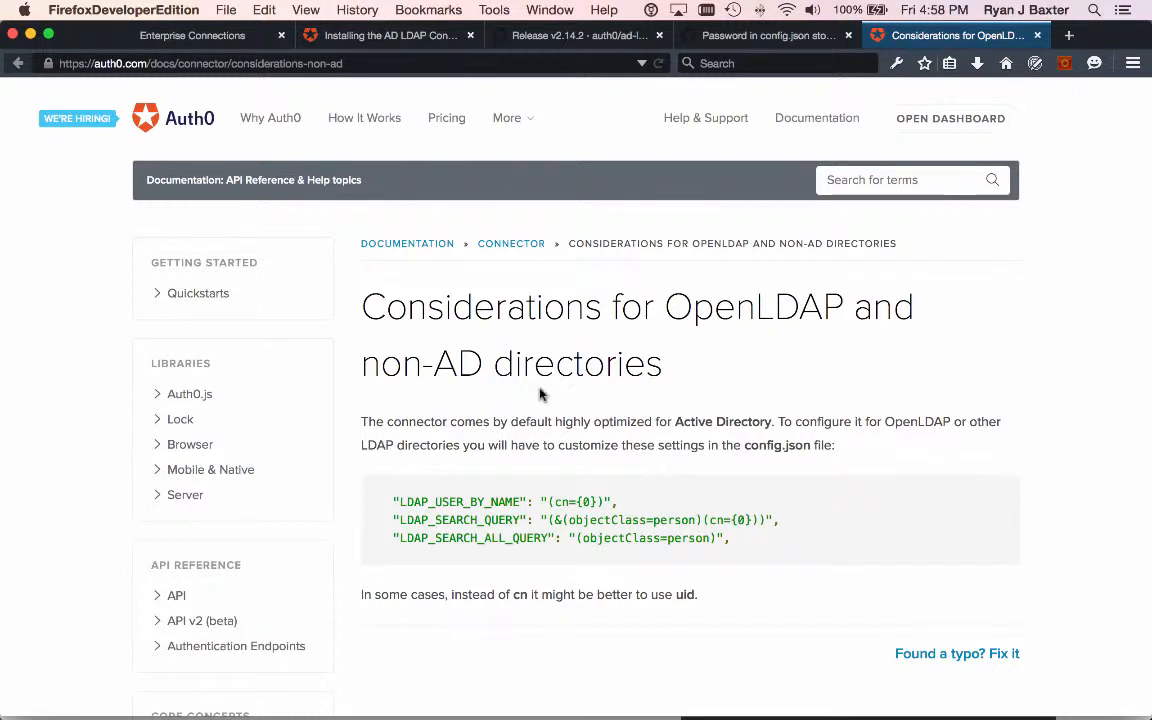
mouse_move(742, 548)
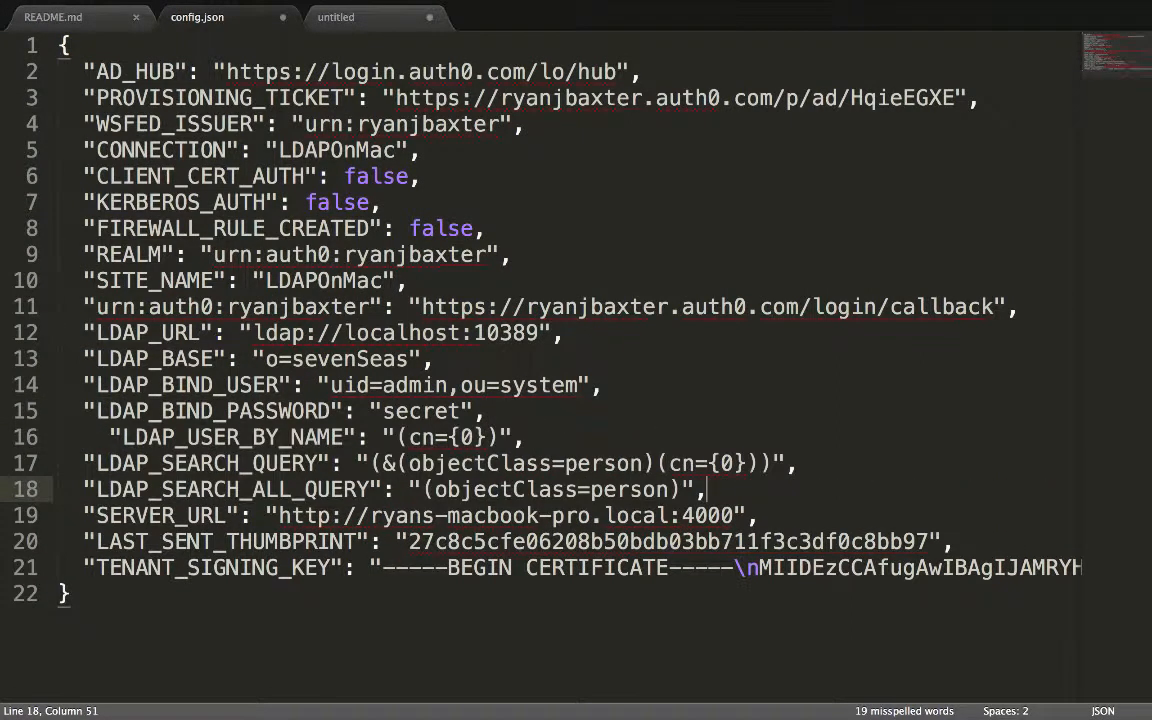
- Restart the LDAP connector in Terminal by running node server.js with the updated config
key("ctrl+s")
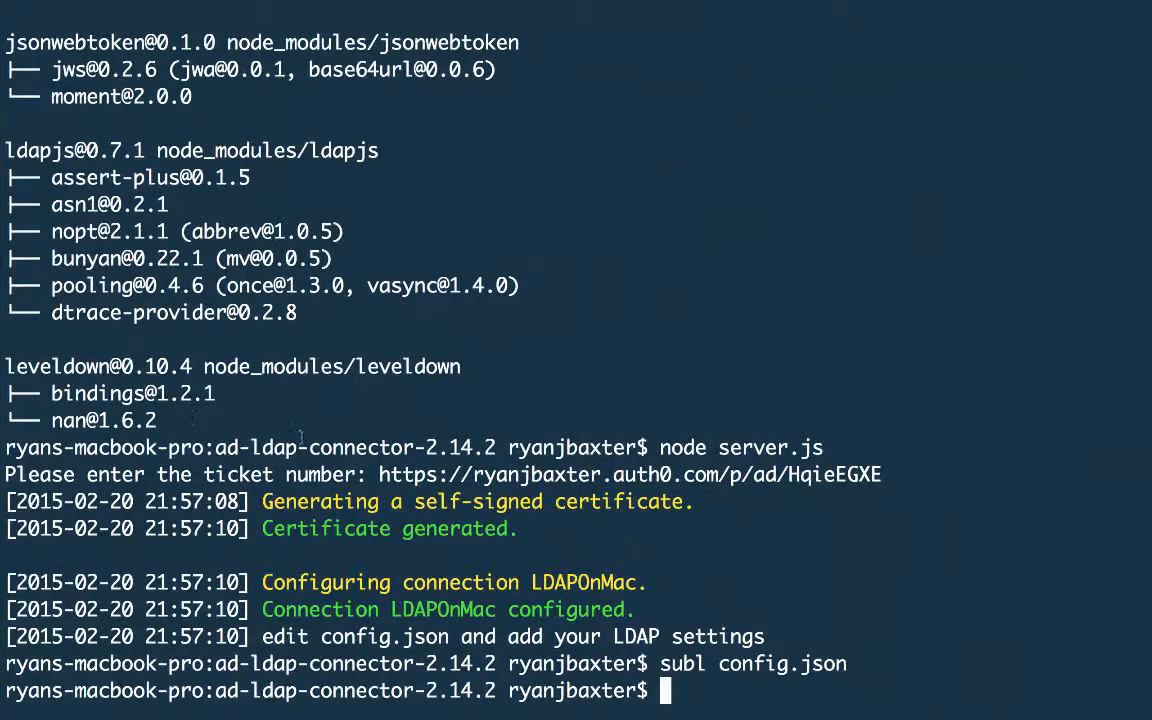
type("node")
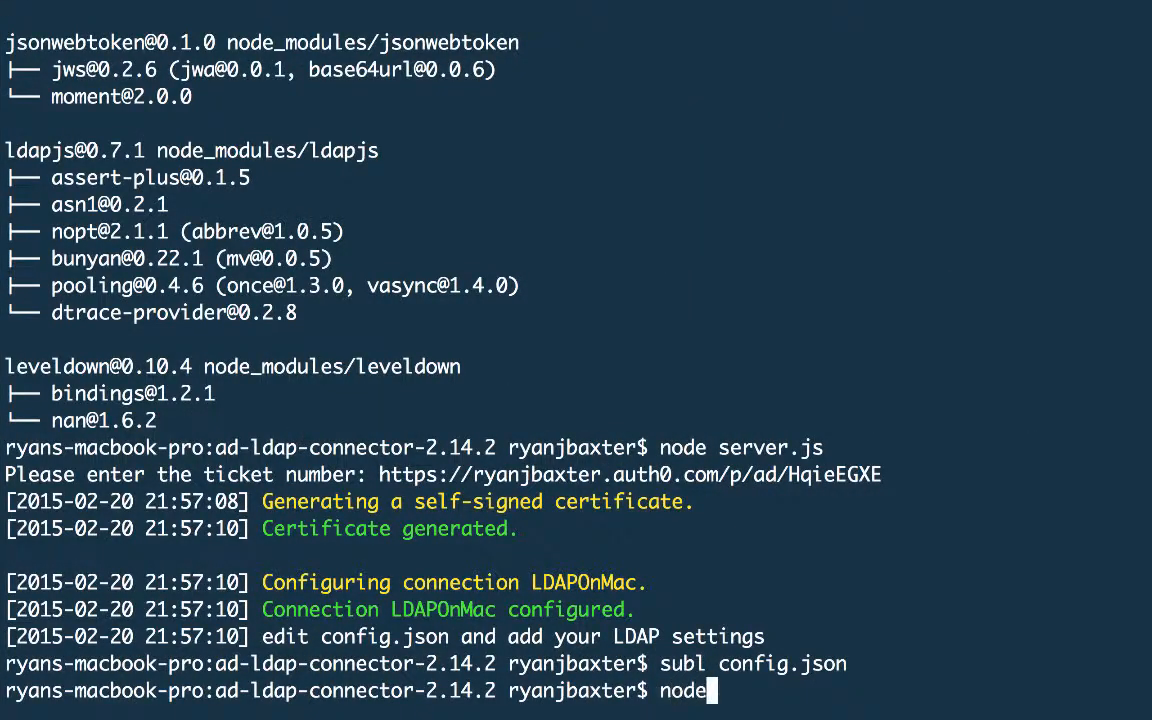
type("serv")
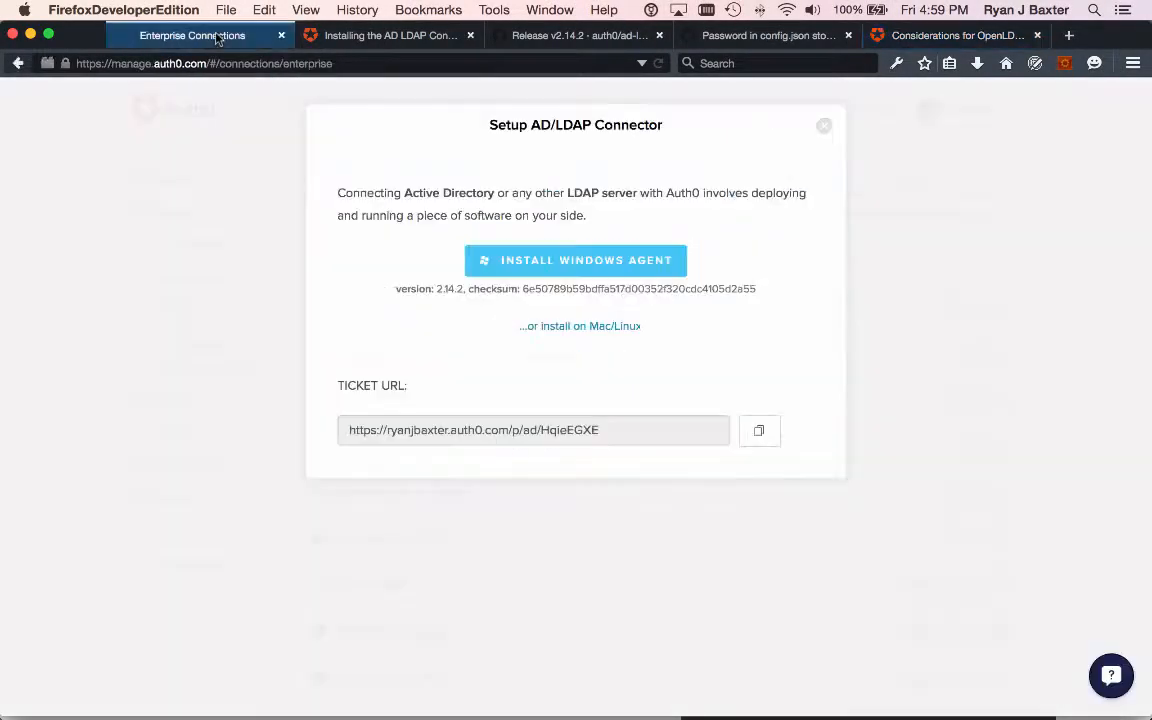
- Try the LDAPOnMac connection from the Active Directory / LDAP list and focus the Username field
left_click(823, 126)
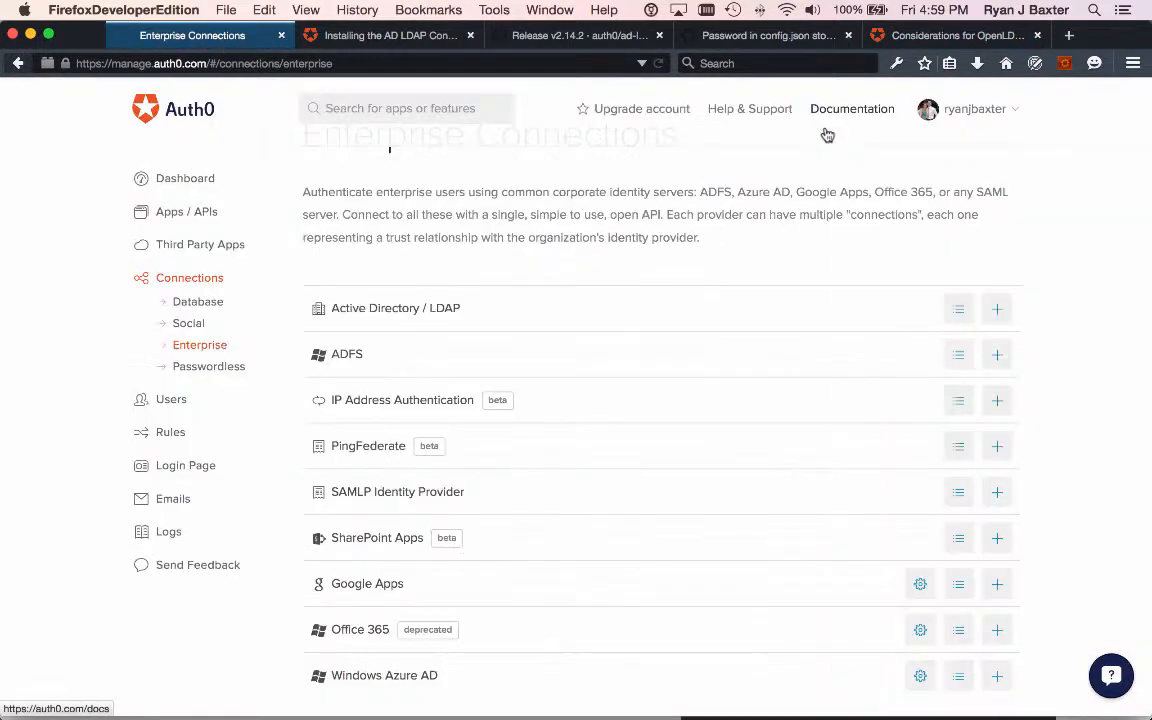
mouse_move(959, 308)
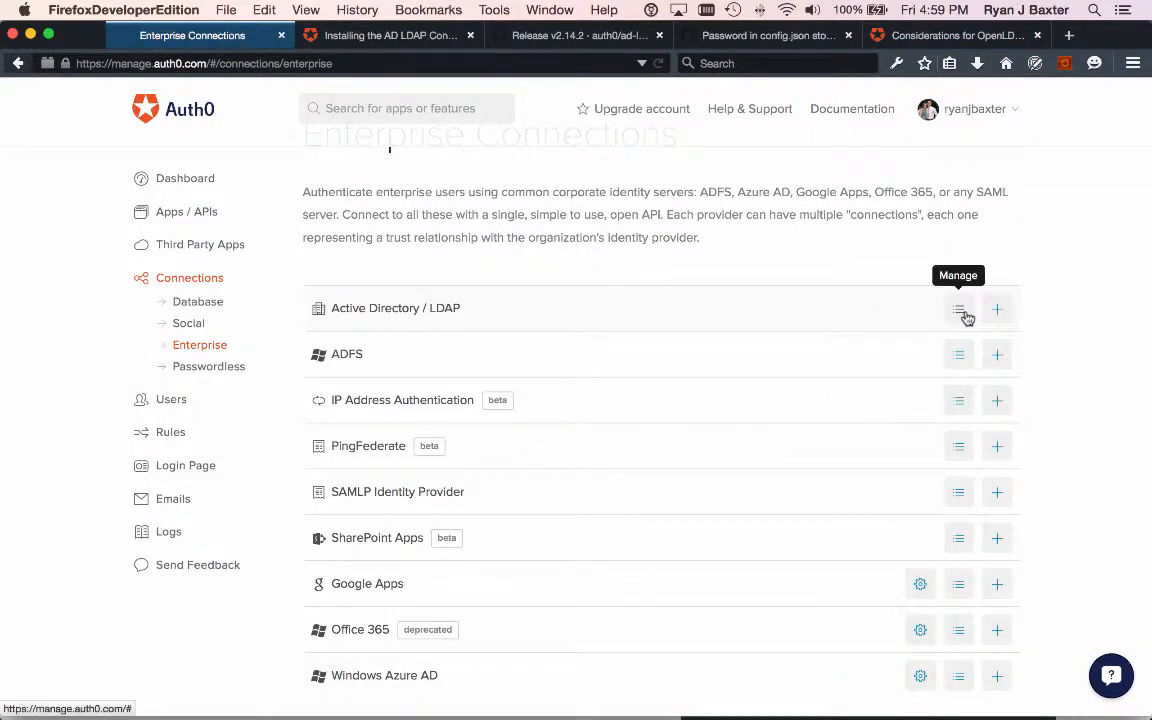
left_click(958, 309)
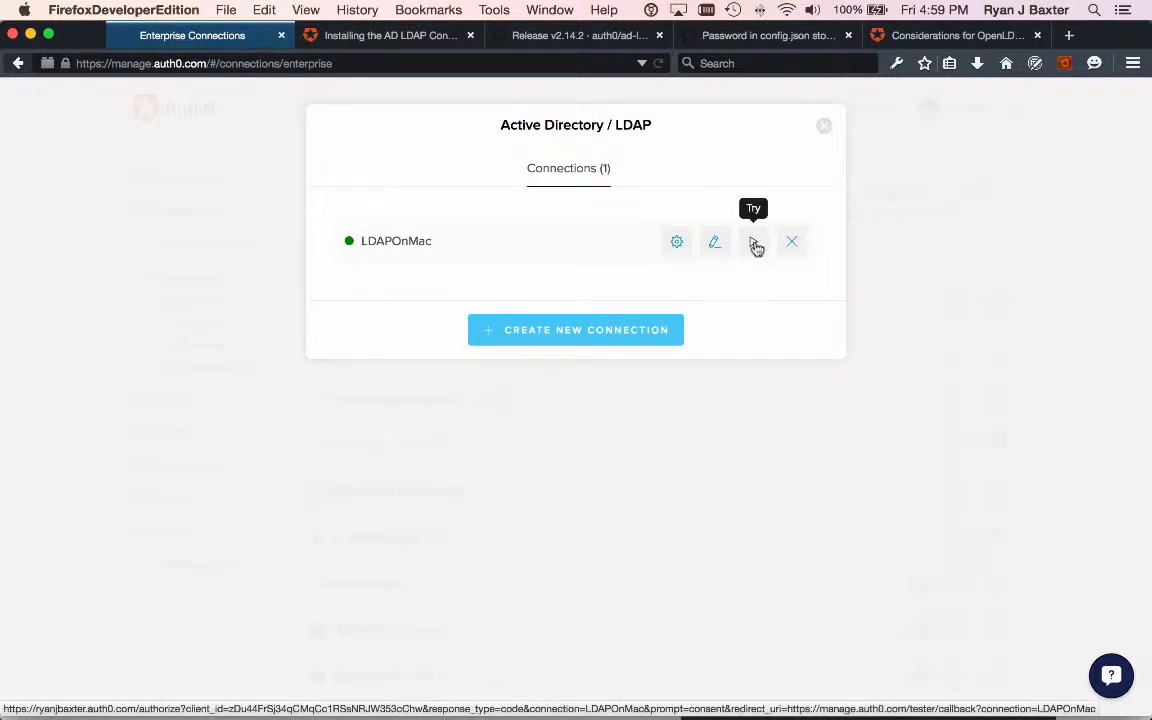
left_click(754, 242)
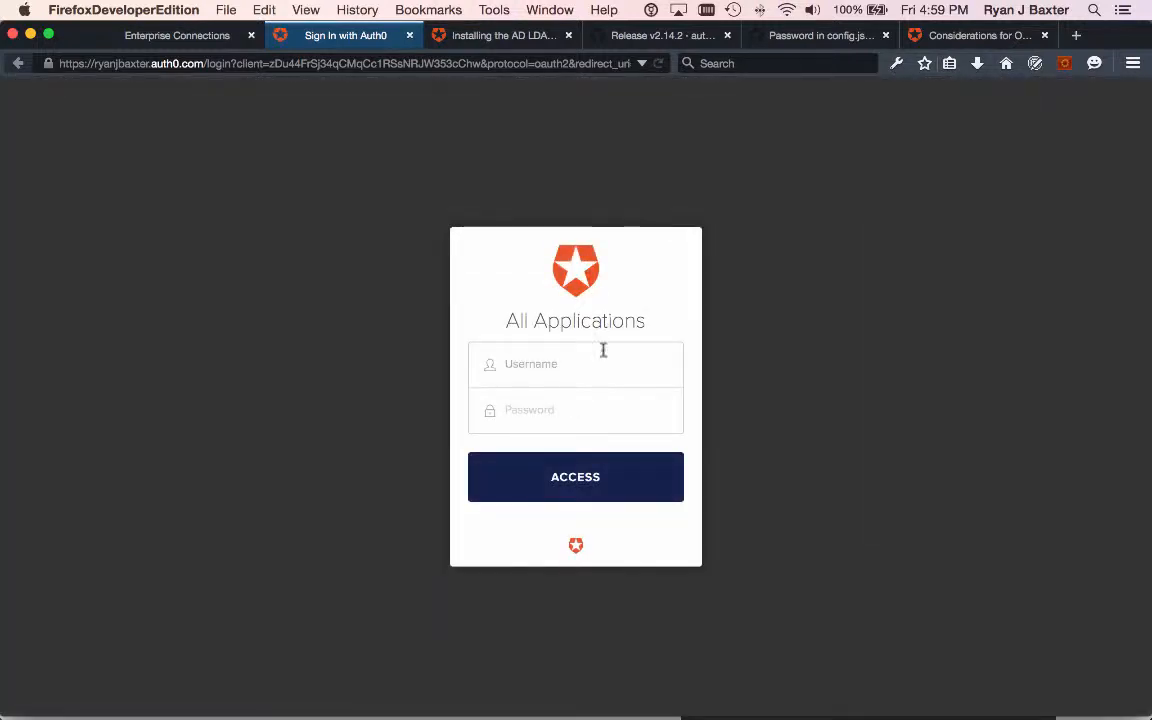
left_click(575, 364)
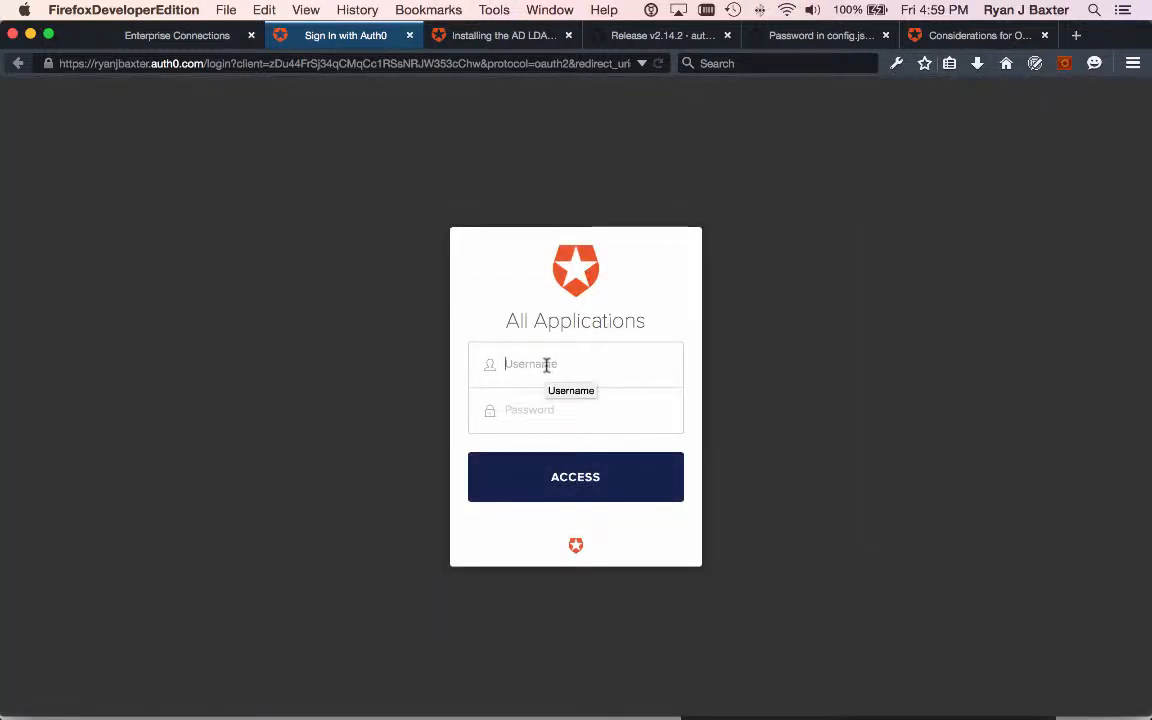
mouse_move(808, 380)
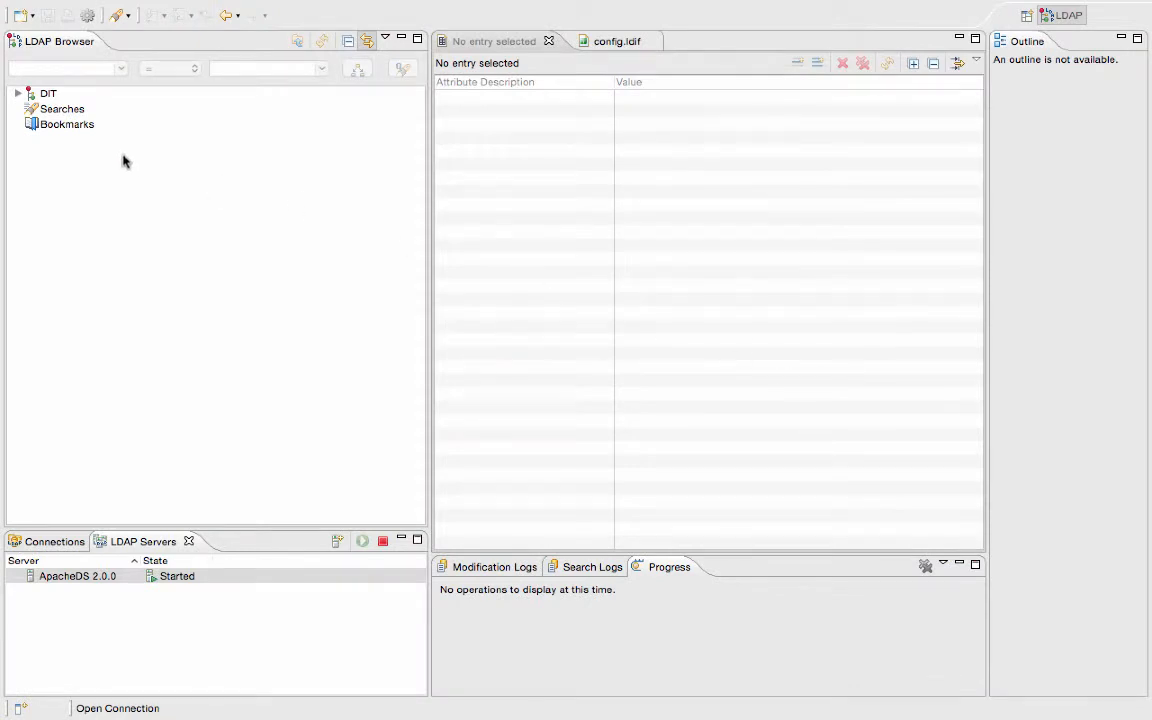
- Open cn=Cornelius Buckley under o=sevenSeas > ou=people and inspect his givenname attribute
left_click(13, 93)
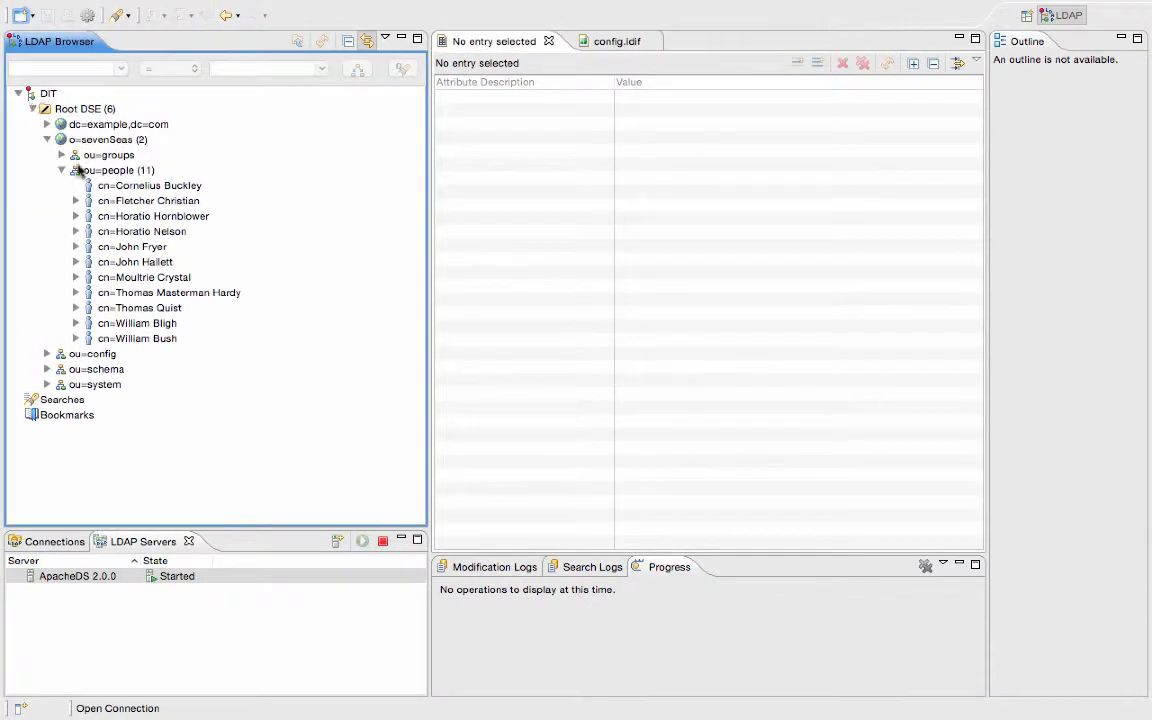
left_click(149, 185)
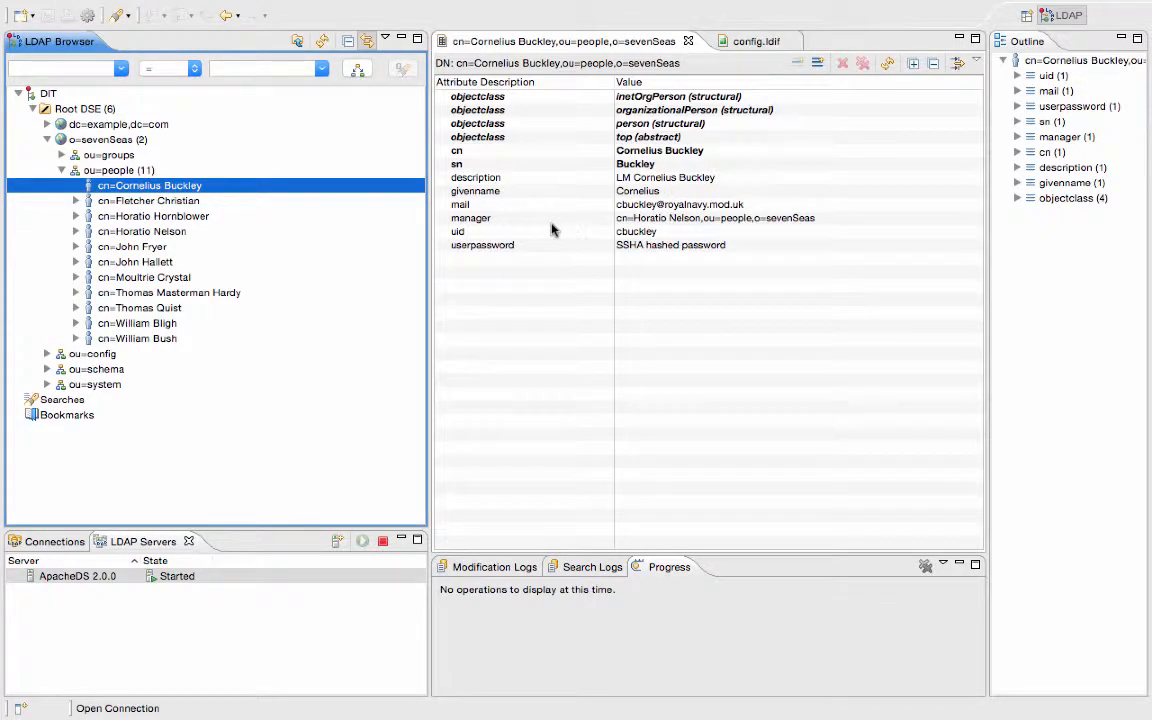
mouse_move(585, 203)
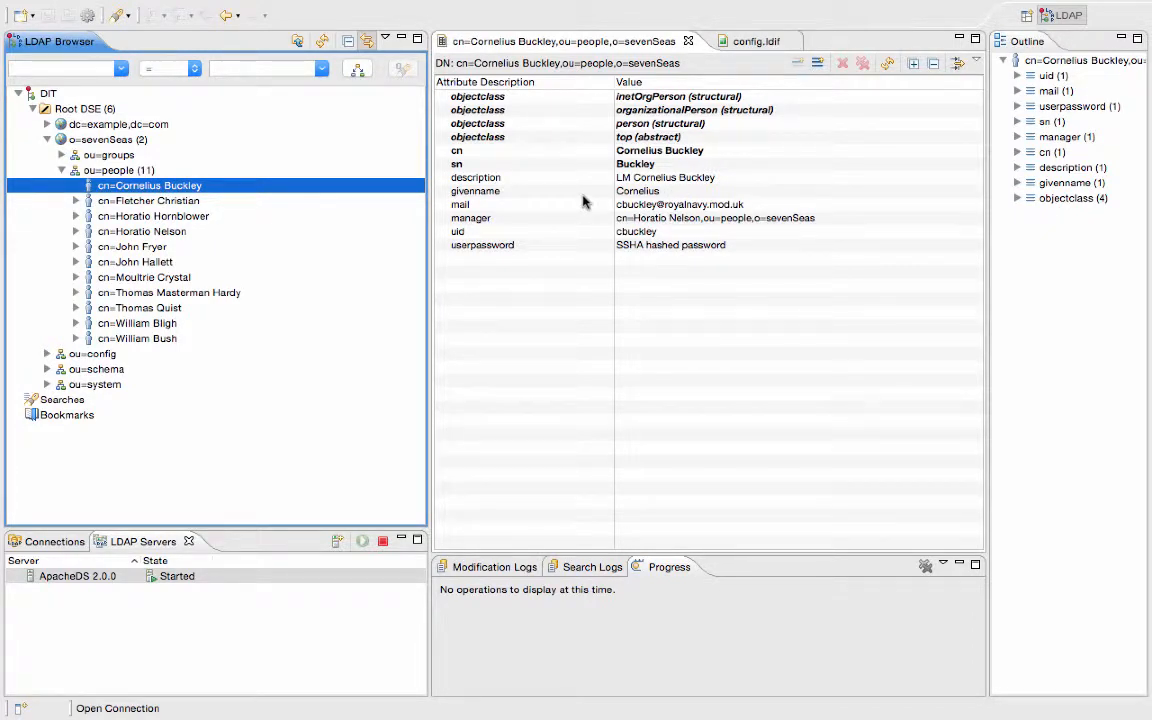
left_click(475, 191)
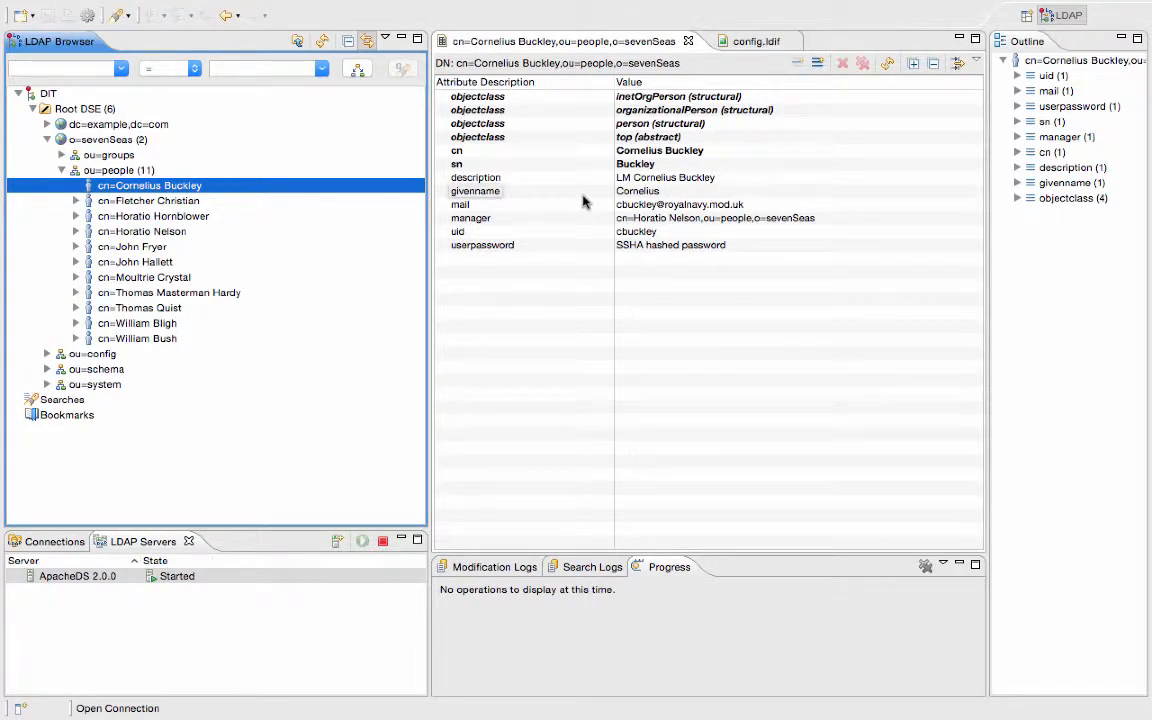
mouse_move(608, 199)
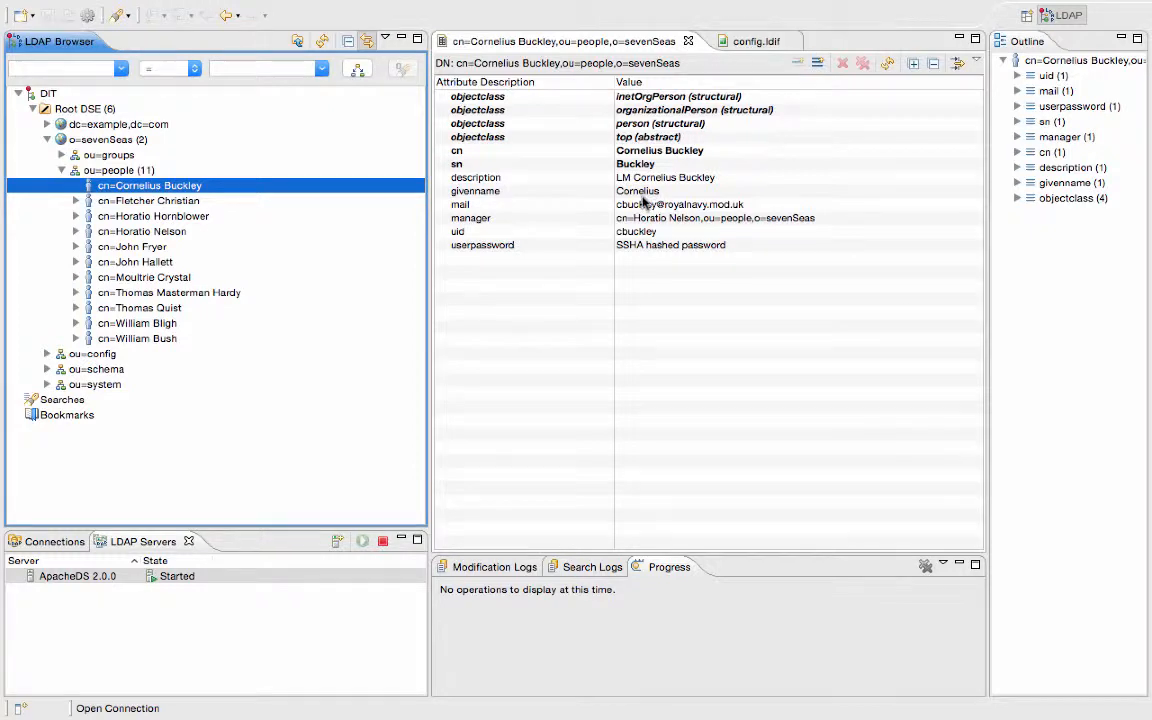
mouse_move(588, 194)
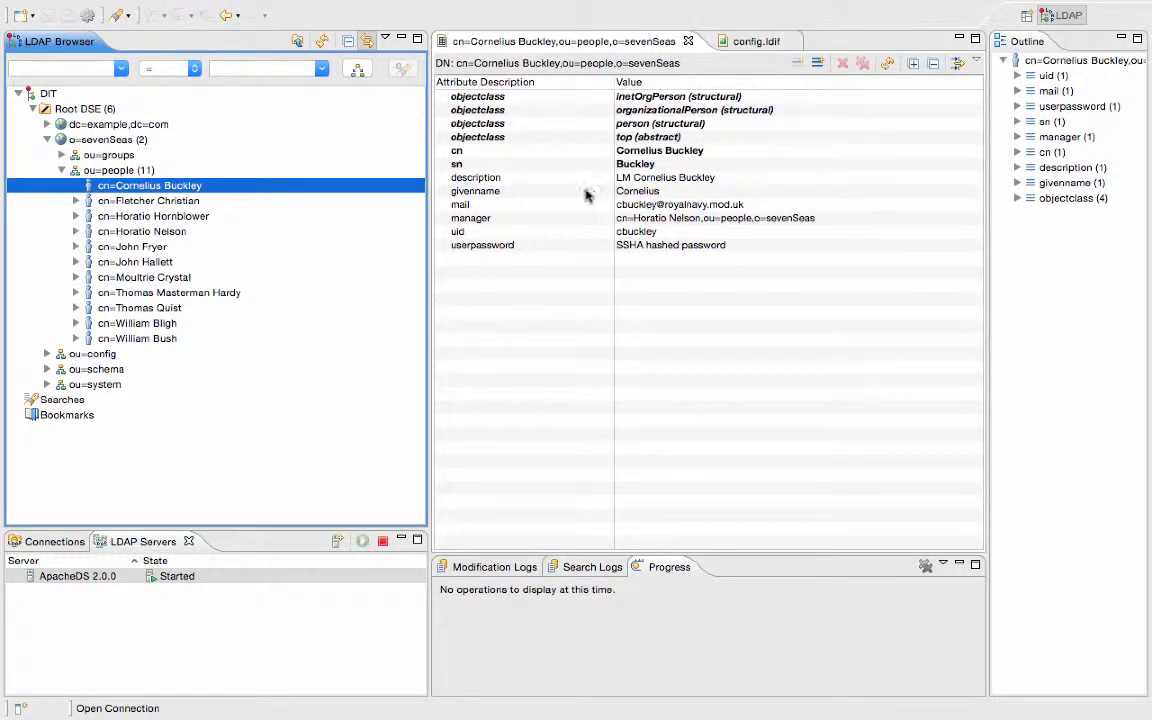
mouse_move(297, 311)
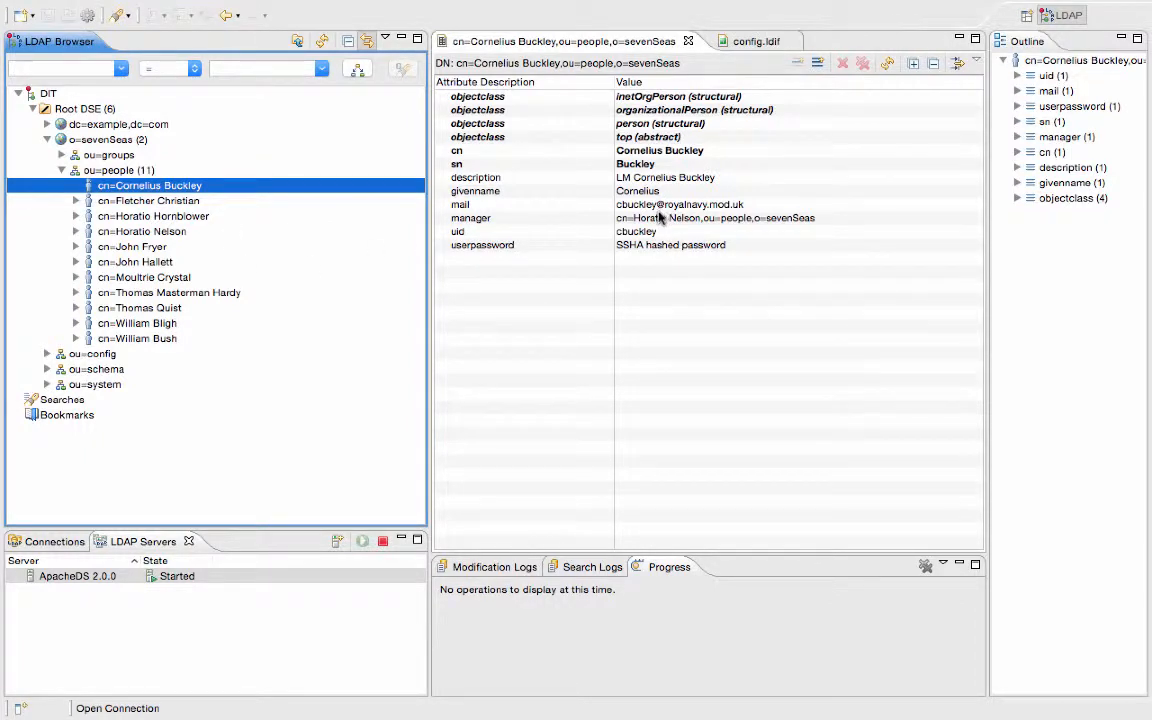
mouse_move(647, 150)
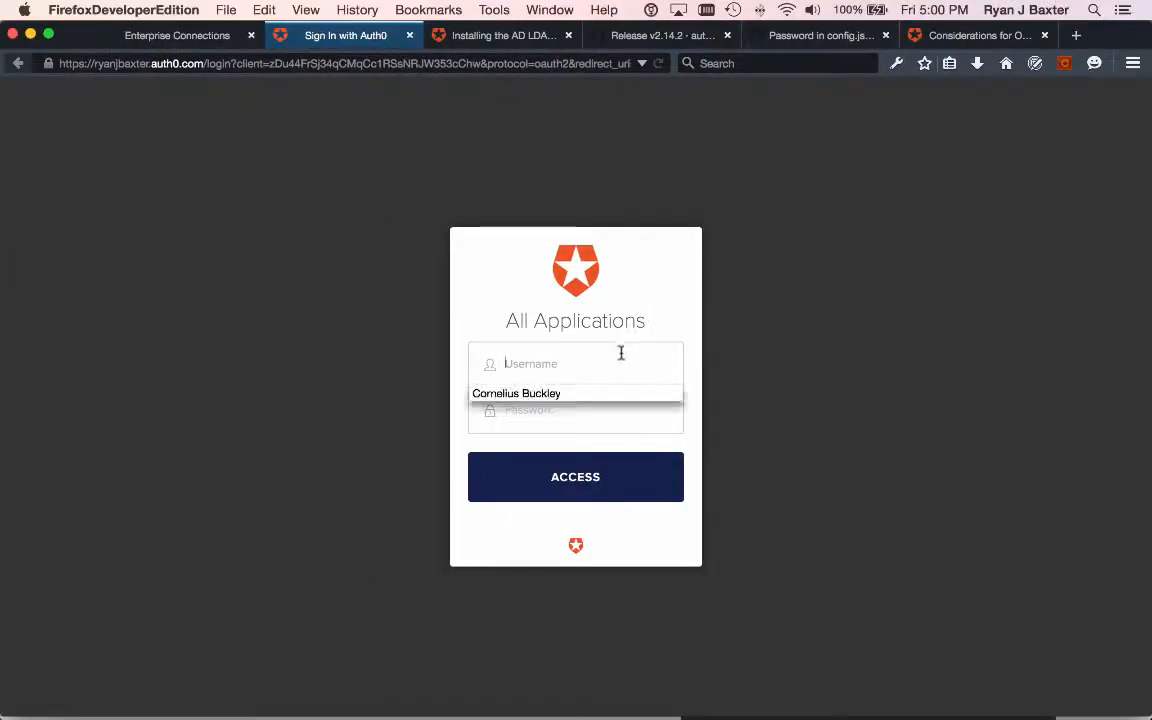
mouse_move(669, 288)
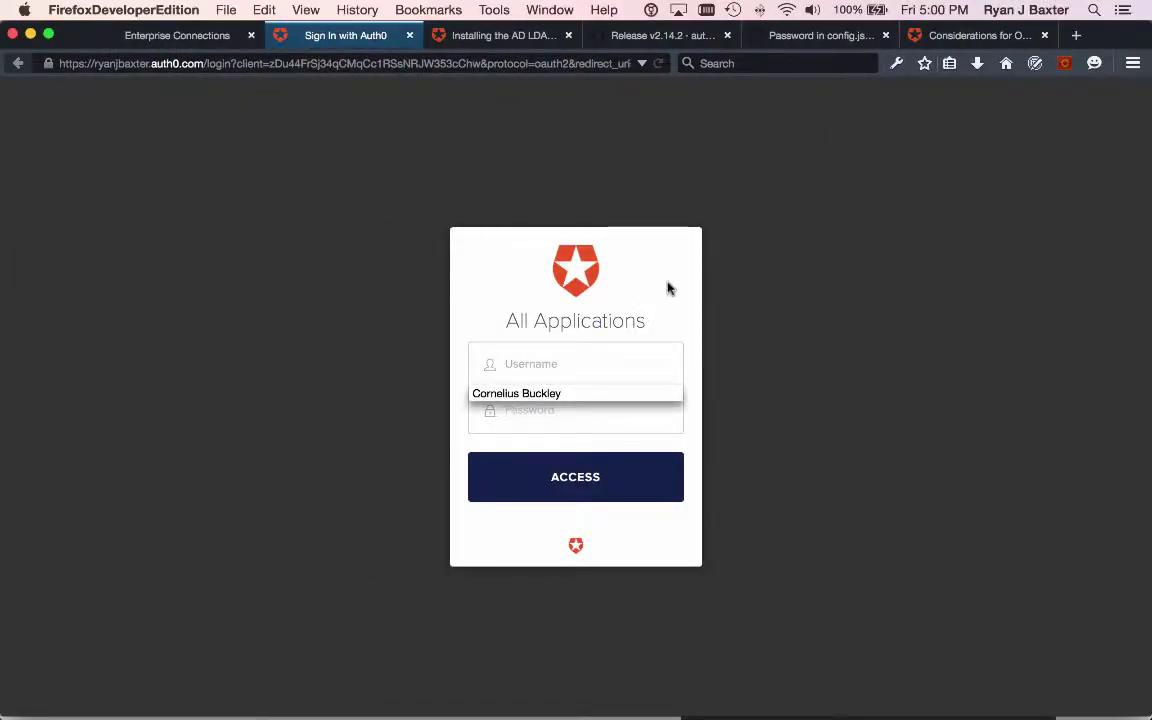
left_click(516, 393)
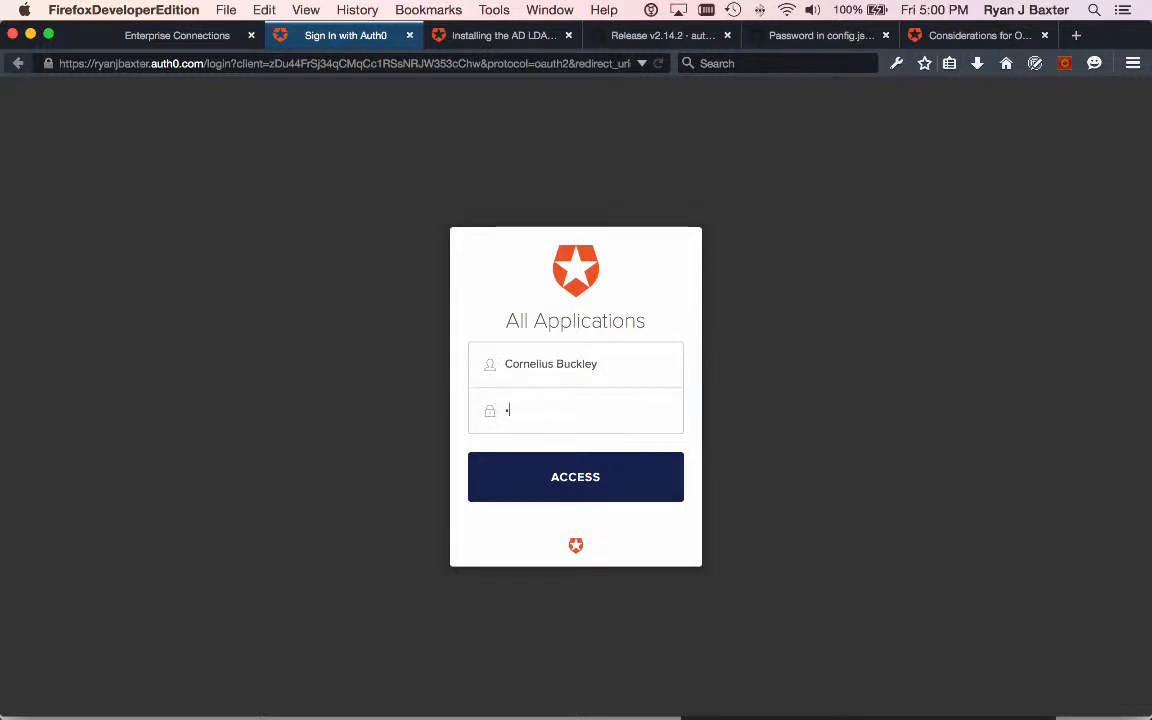
type("password")
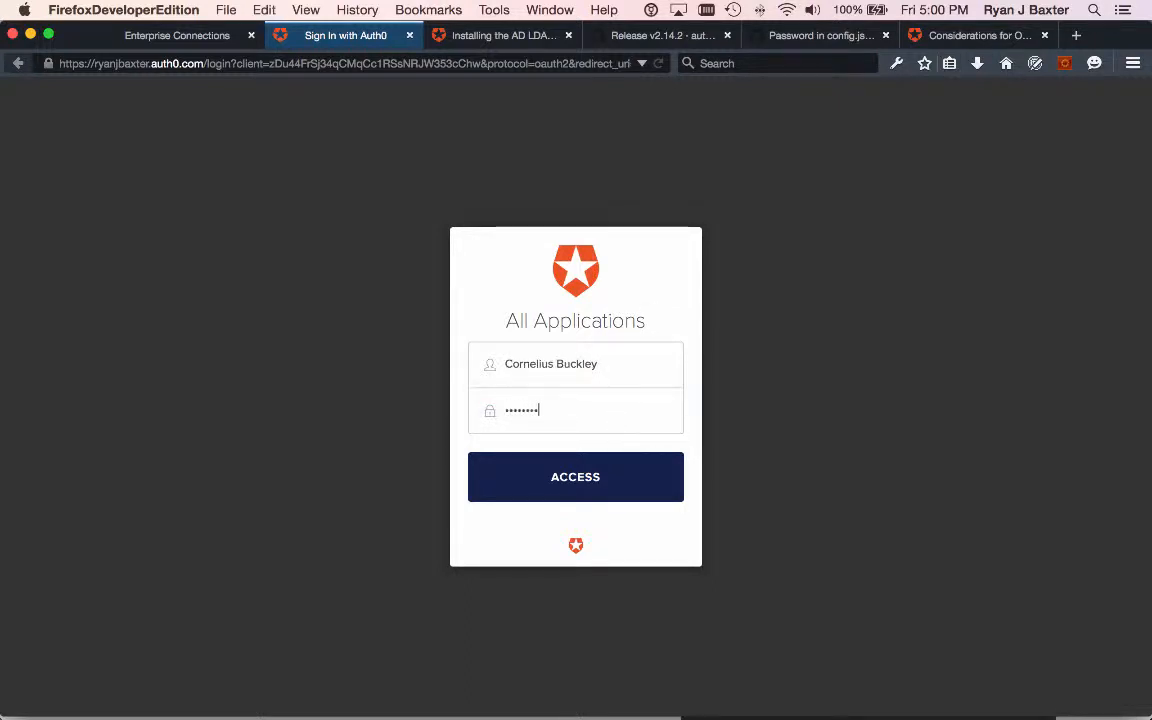
left_click(575, 477)
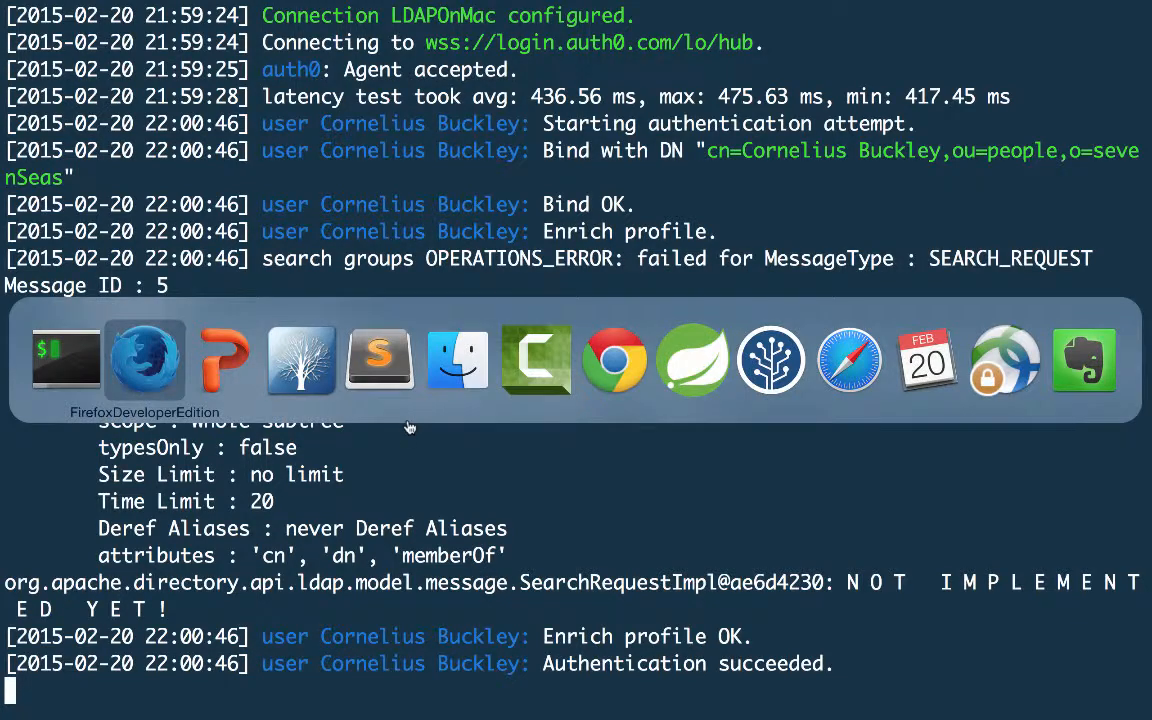
- Check the 'It works!!!' result, then close the Active Directory / LDAP connections dialog
left_click(144, 360)
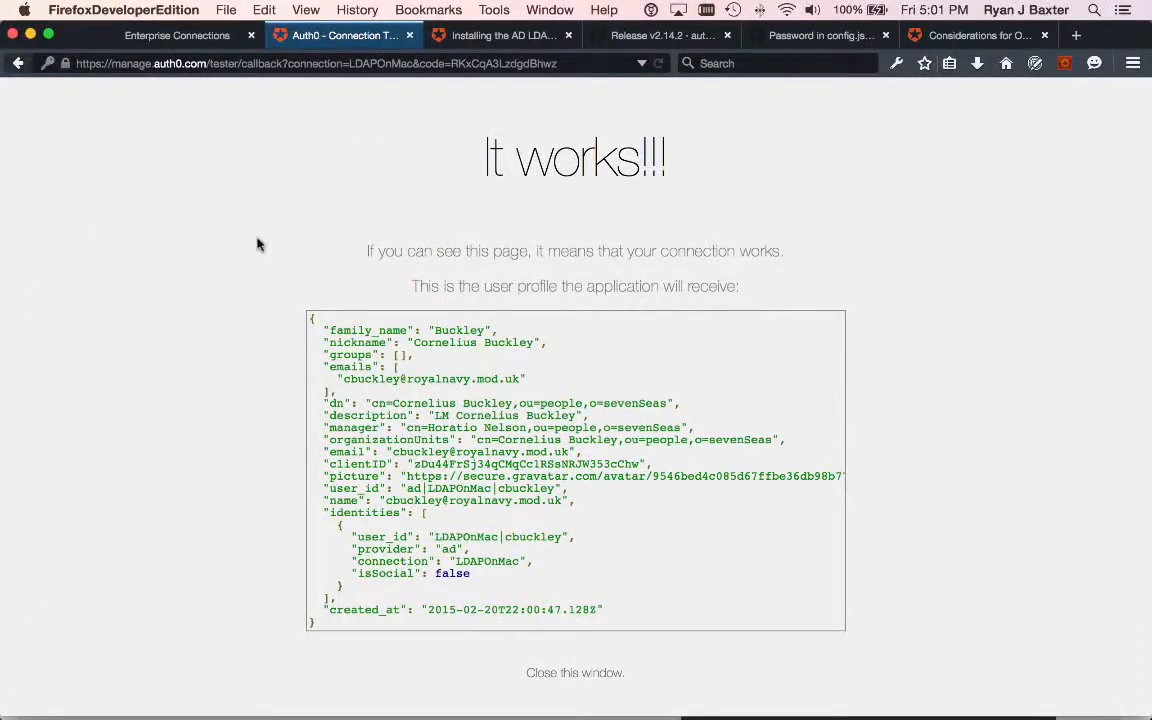
left_click(177, 35)
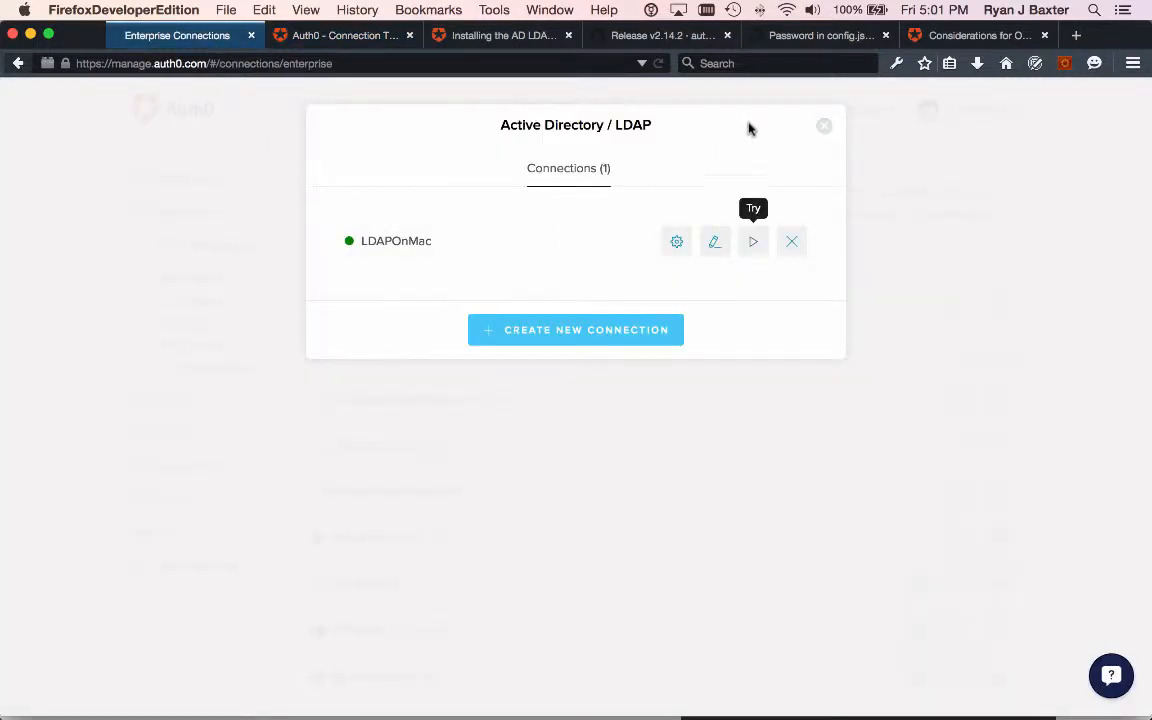
left_click(824, 125)
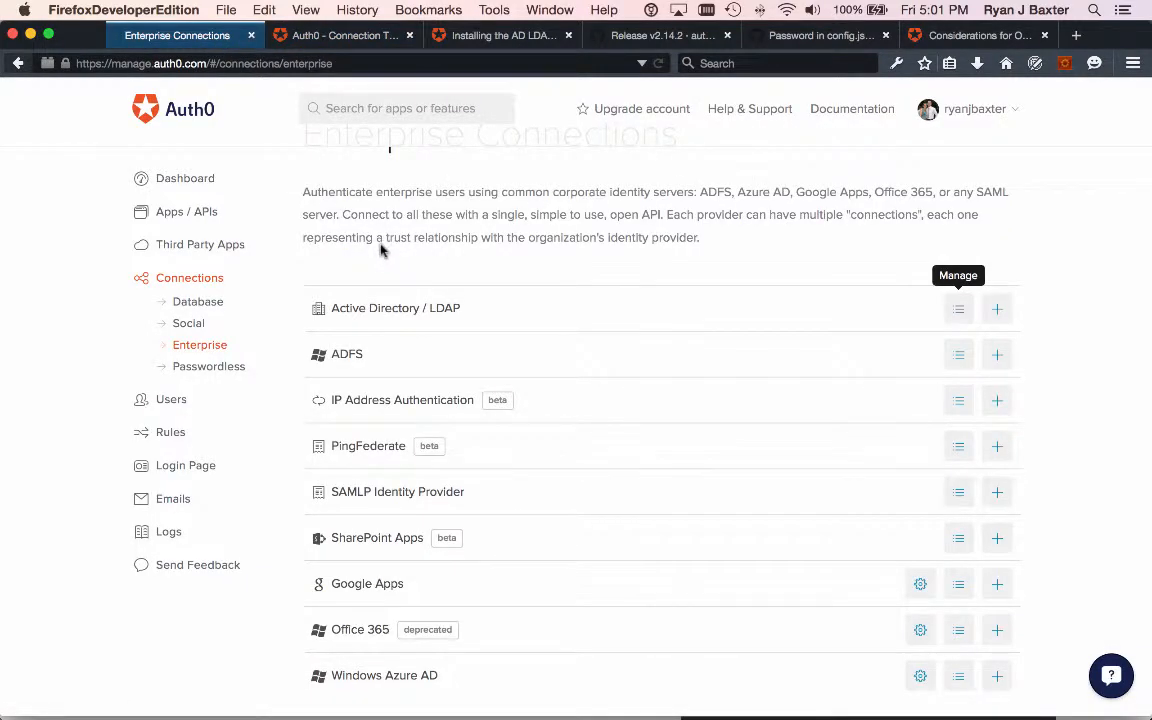
- In My App's Connections, uncheck google-oauth2 and Username-Password-Authentication, keeping LDAPOnMac enabled
left_click(185, 211)
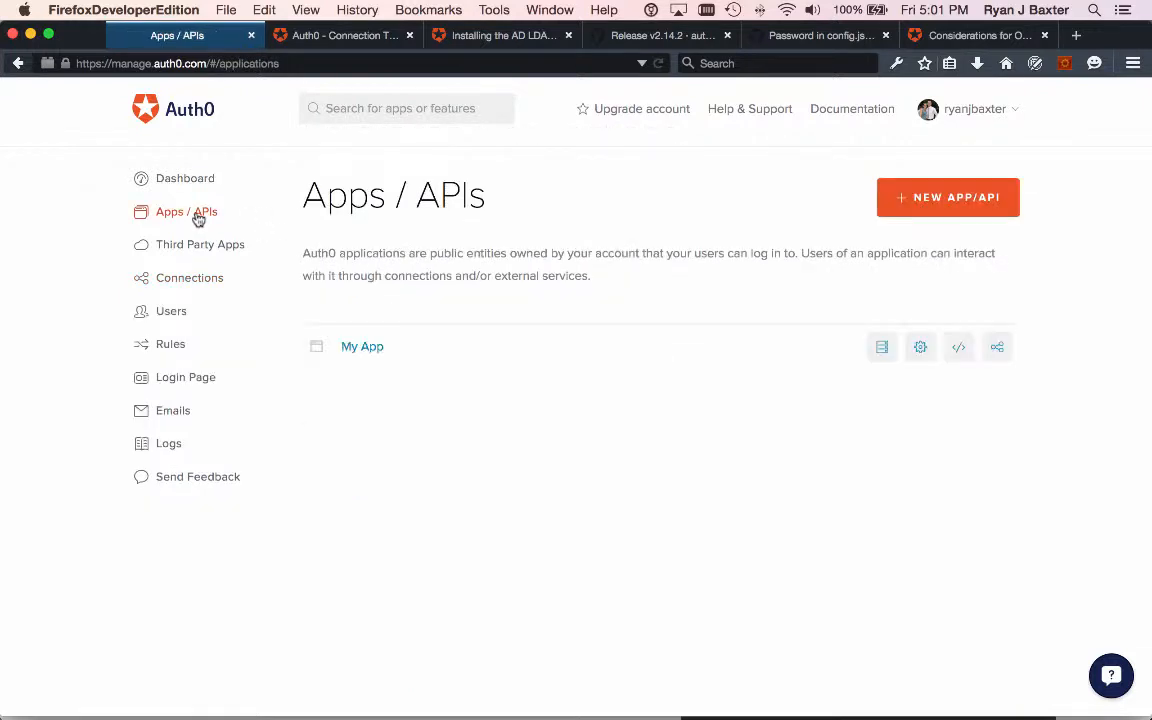
mouse_move(374, 348)
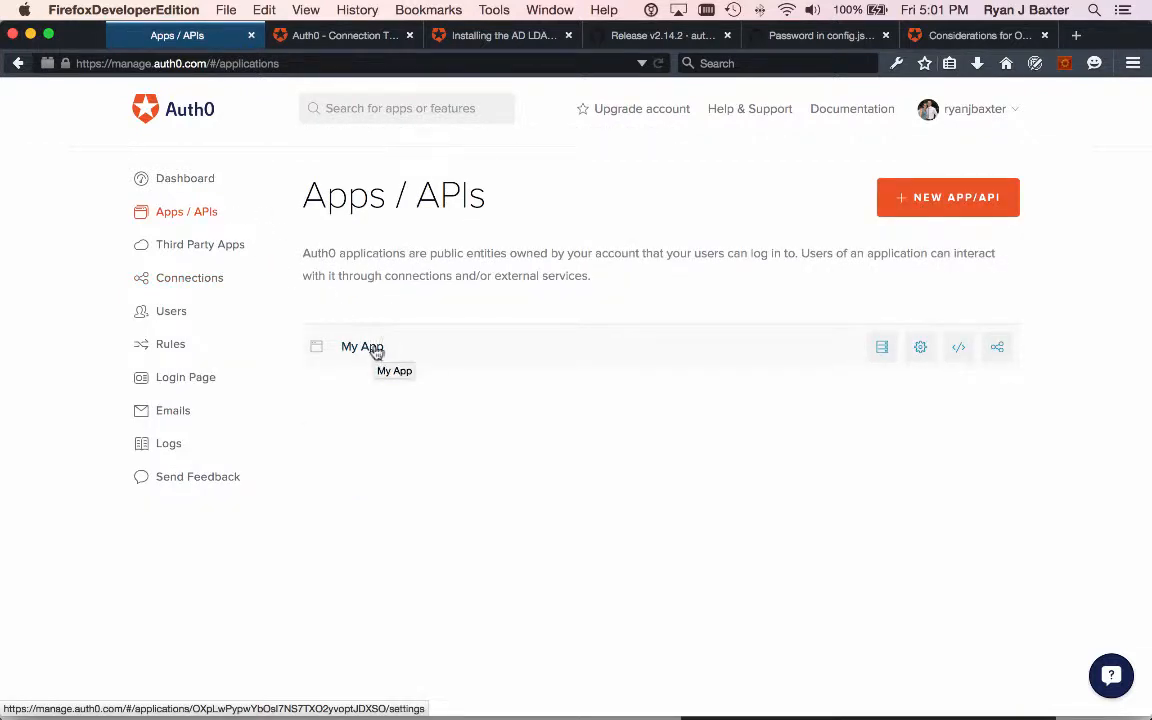
left_click(362, 346)
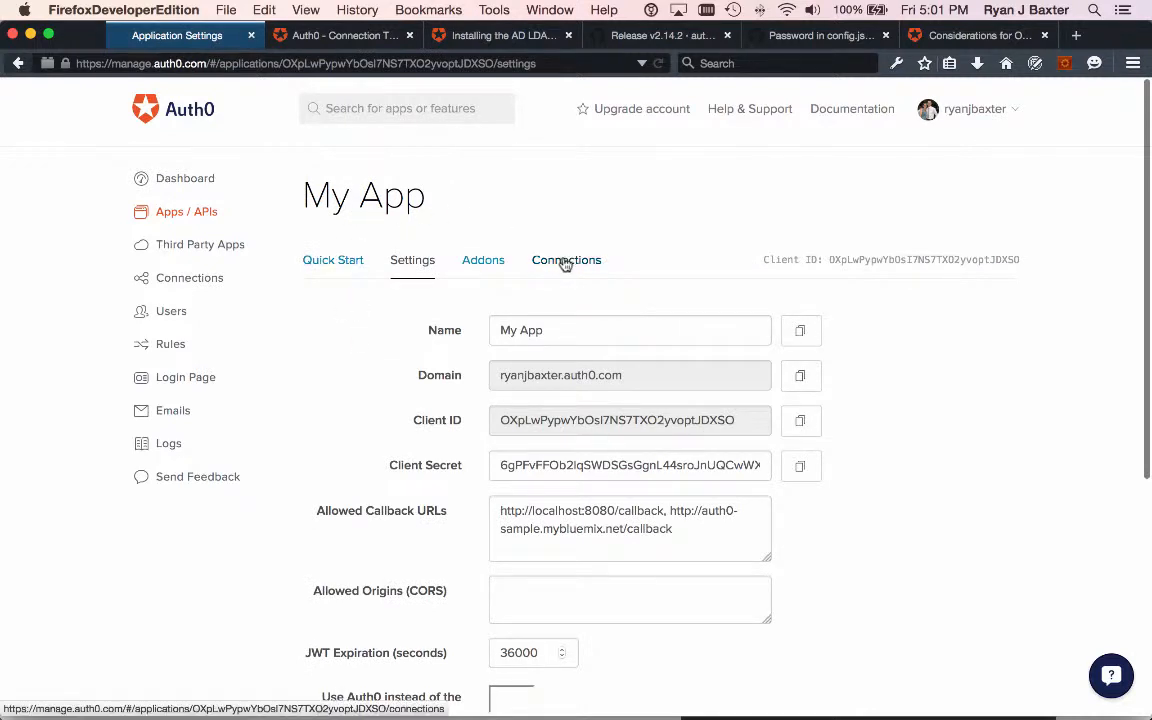
left_click(566, 260)
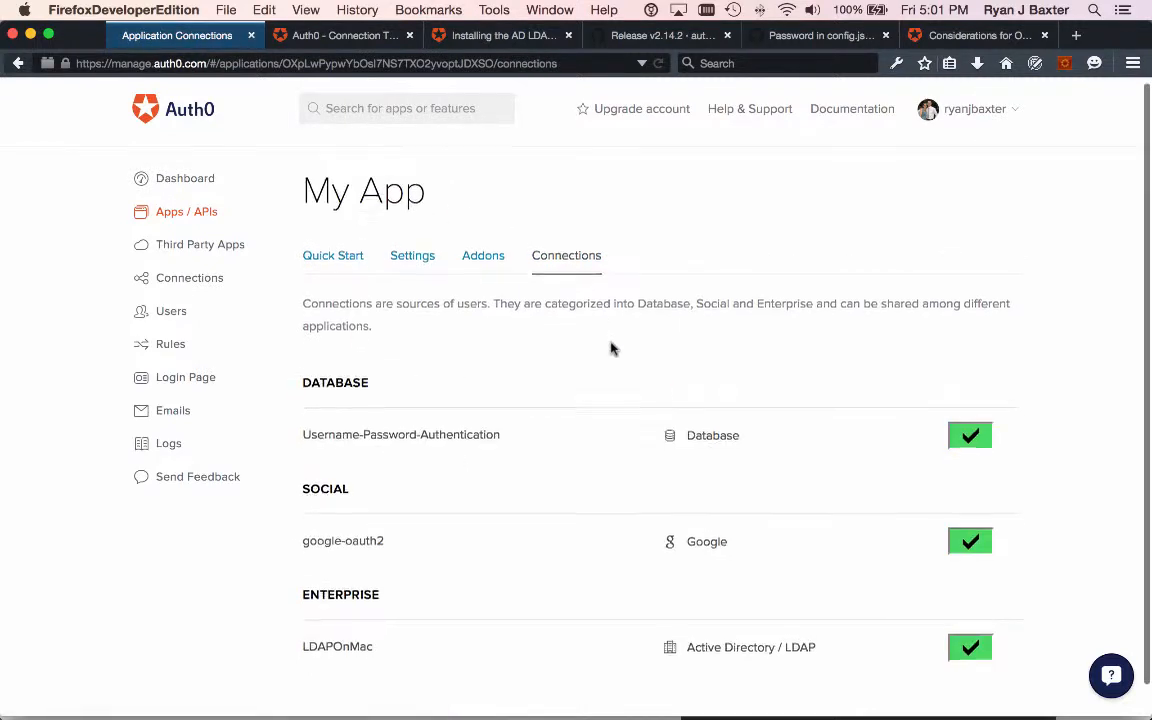
scroll("down", 3)
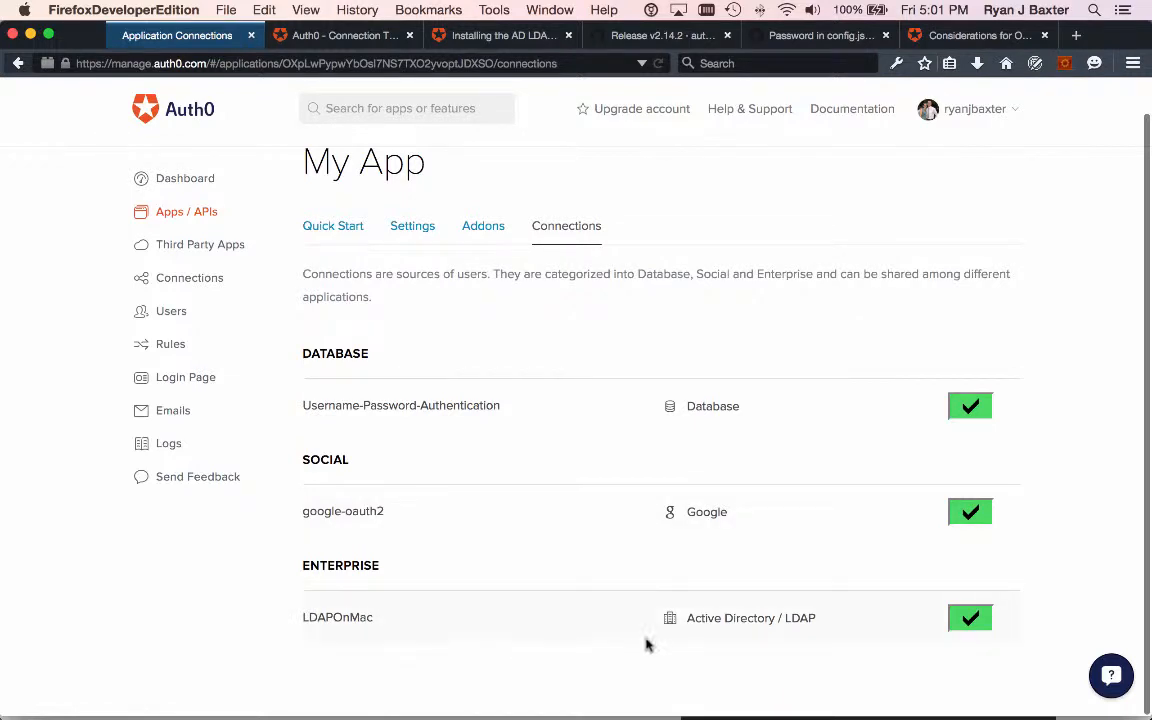
mouse_move(354, 636)
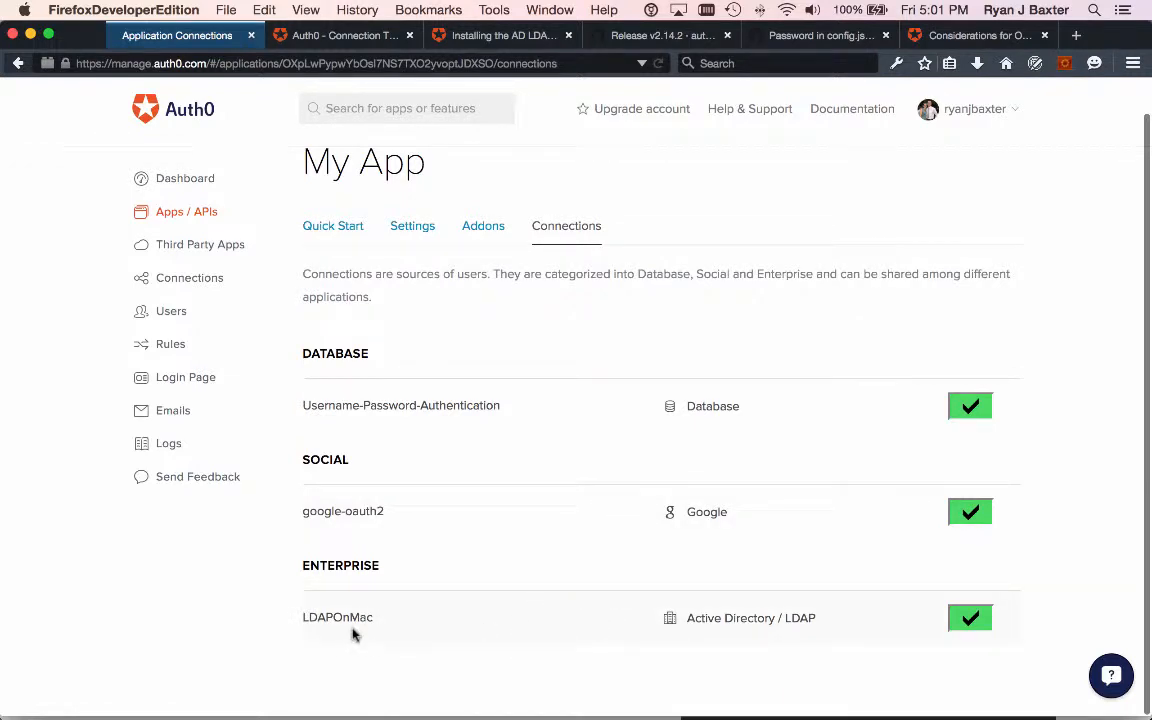
mouse_move(887, 566)
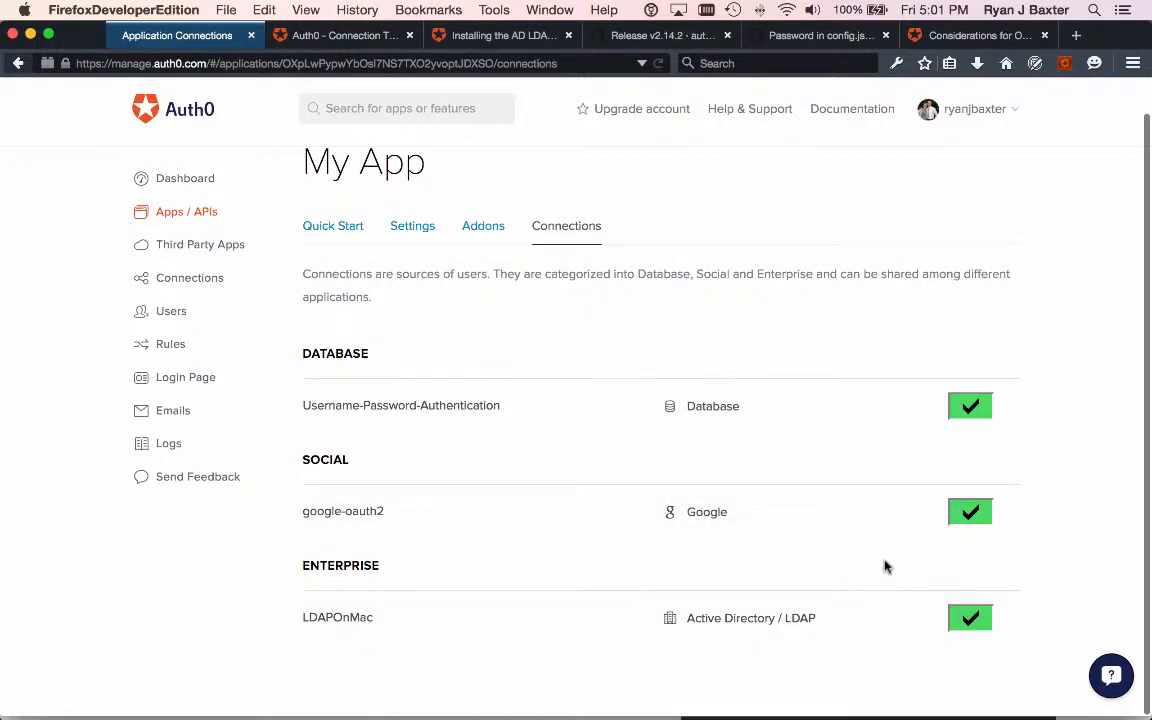
left_click(970, 512)
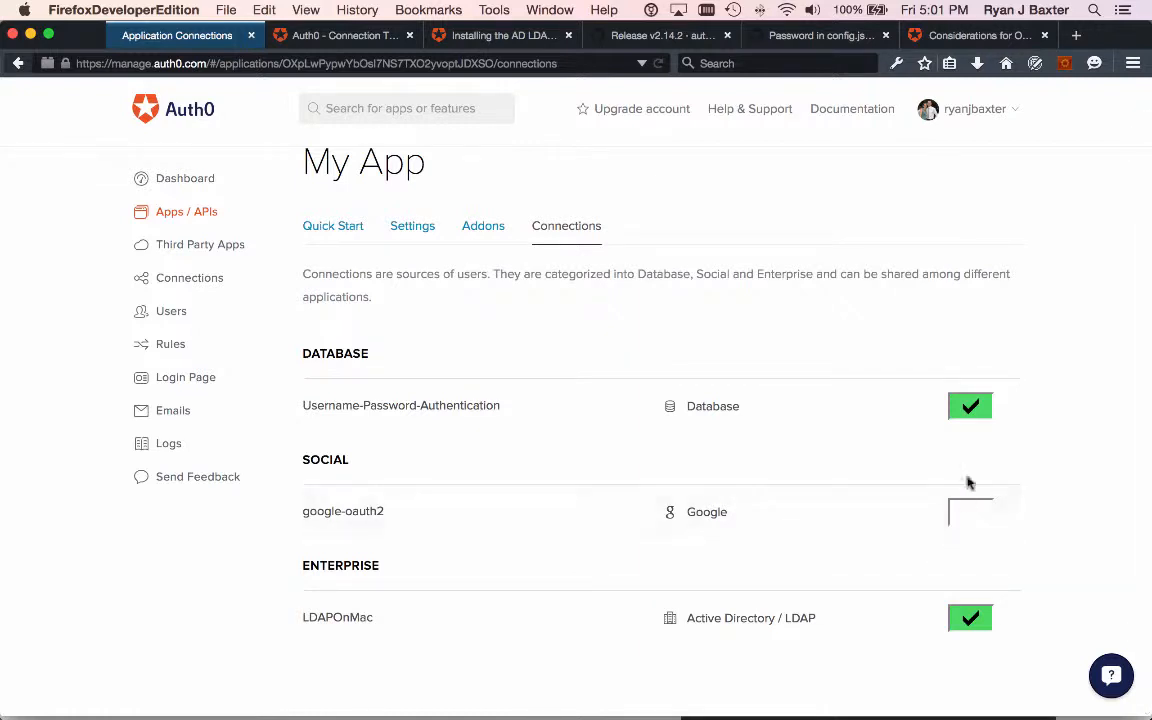
left_click(969, 406)
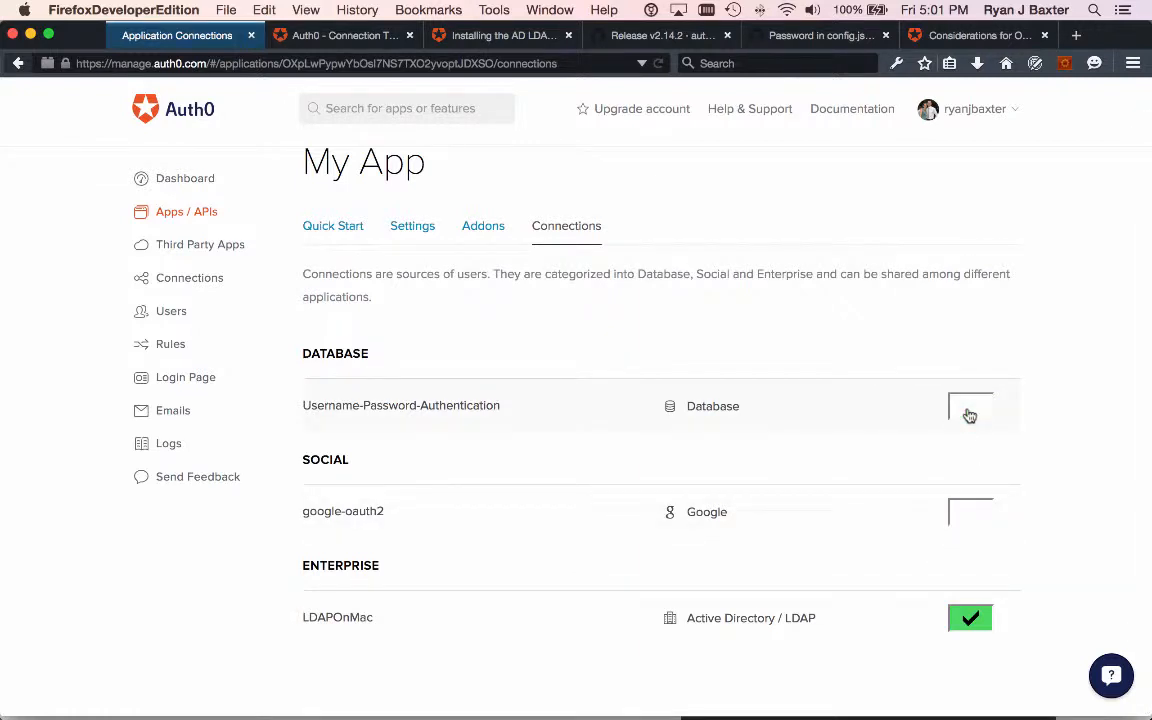
mouse_move(459, 349)
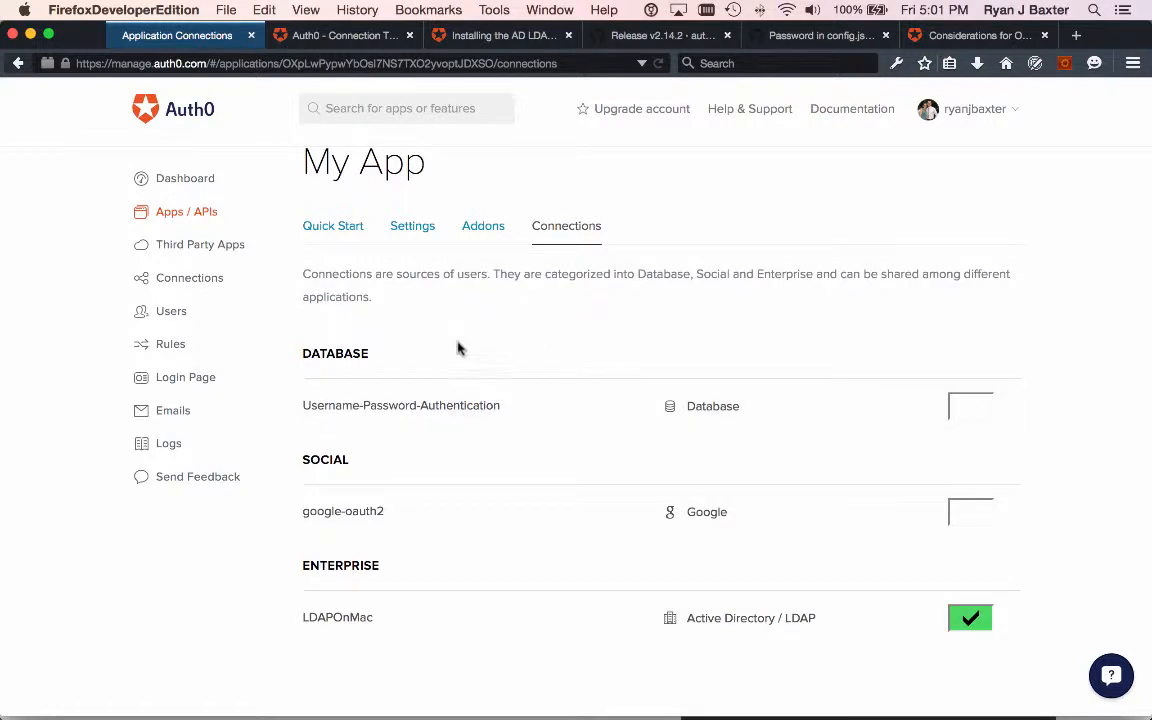
mouse_move(564, 627)
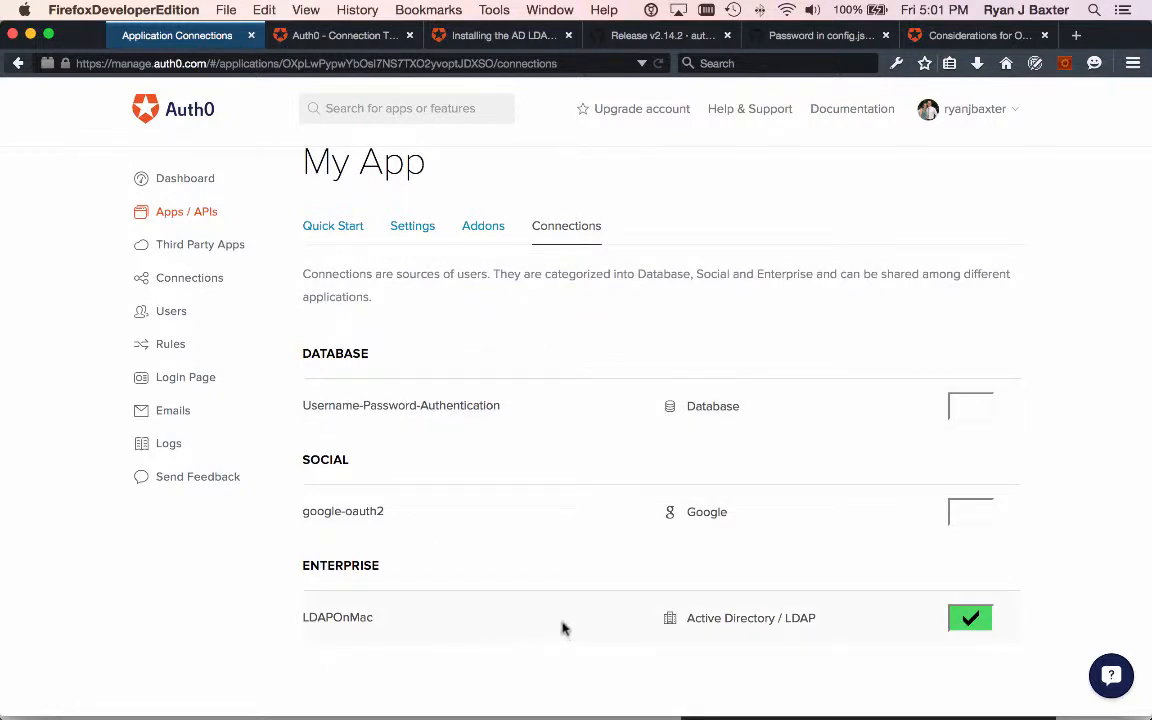
mouse_move(640, 306)
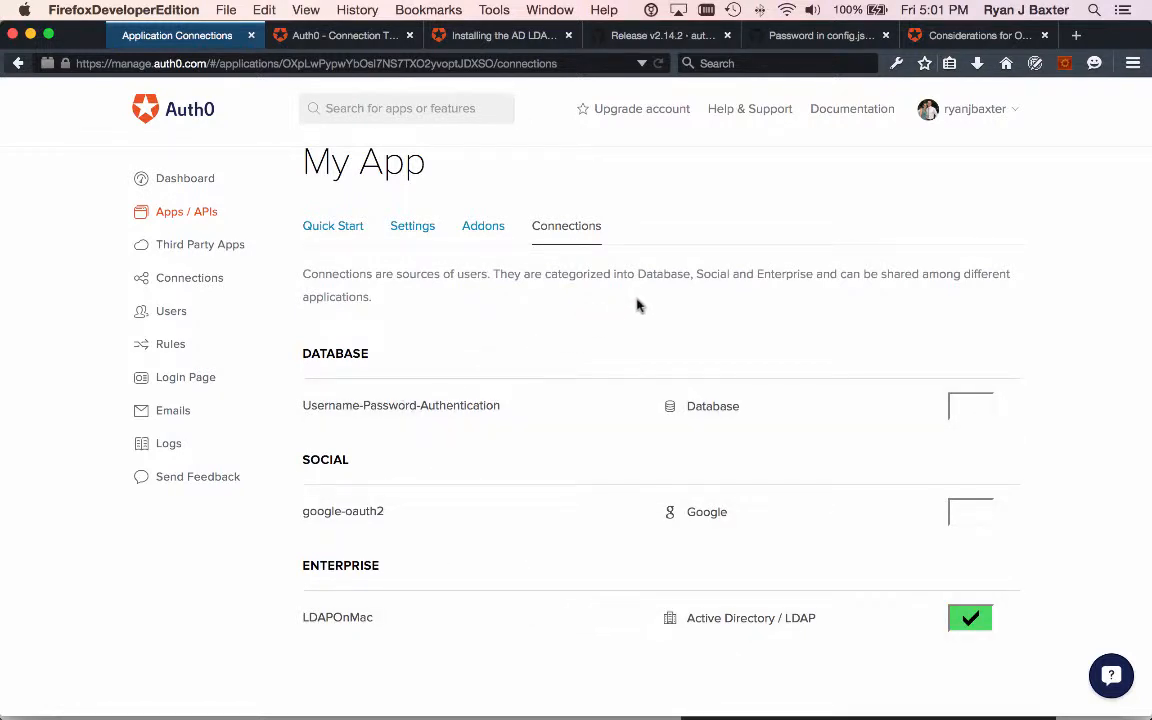
mouse_move(705, 196)
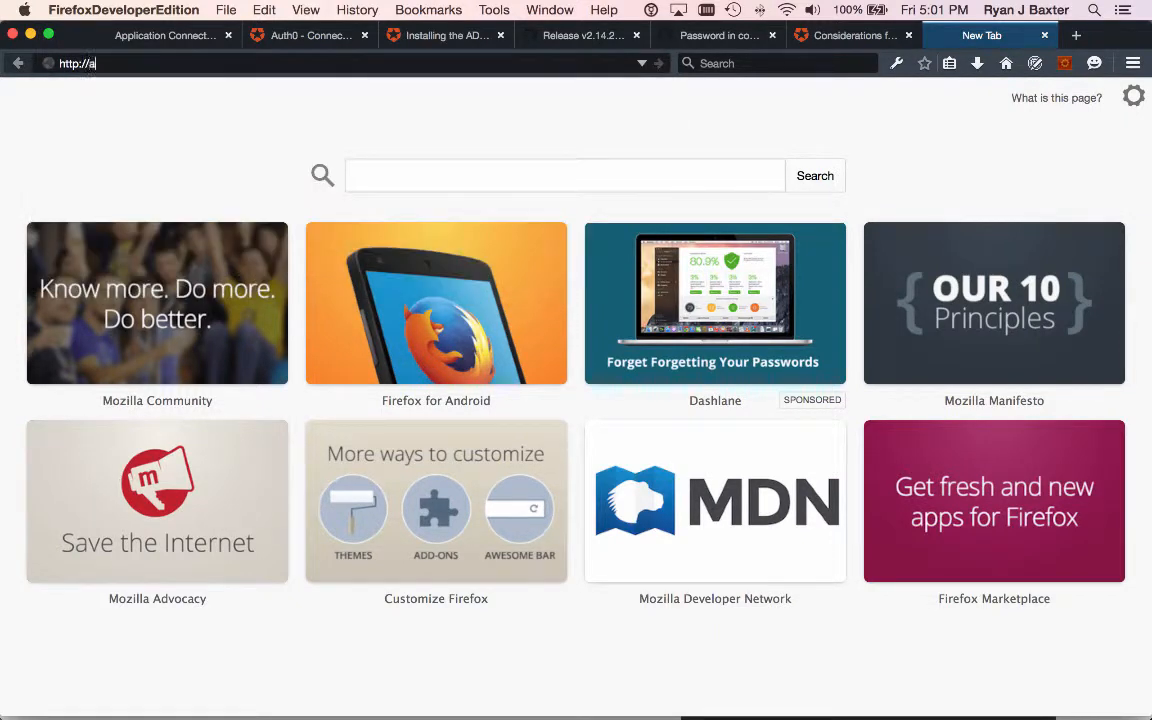
- Load the auth0-sample.mybluemix.net sample app in the browser
type("auth0-sample.m")
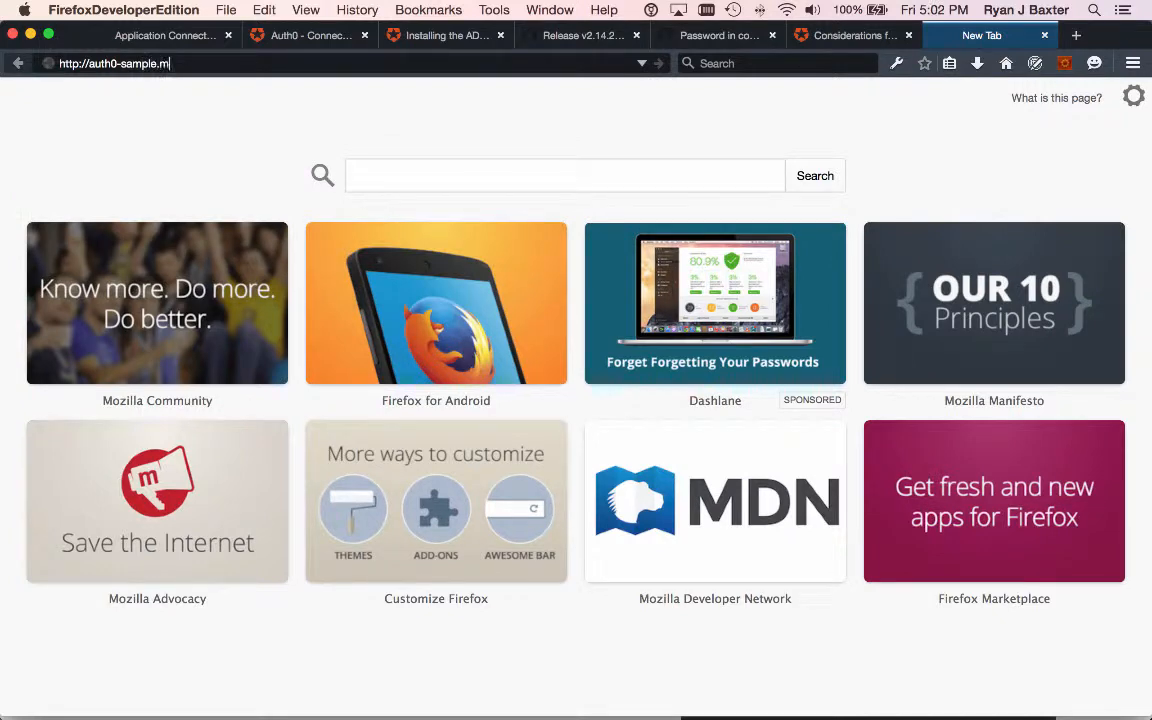
type("ybluemix.ne")
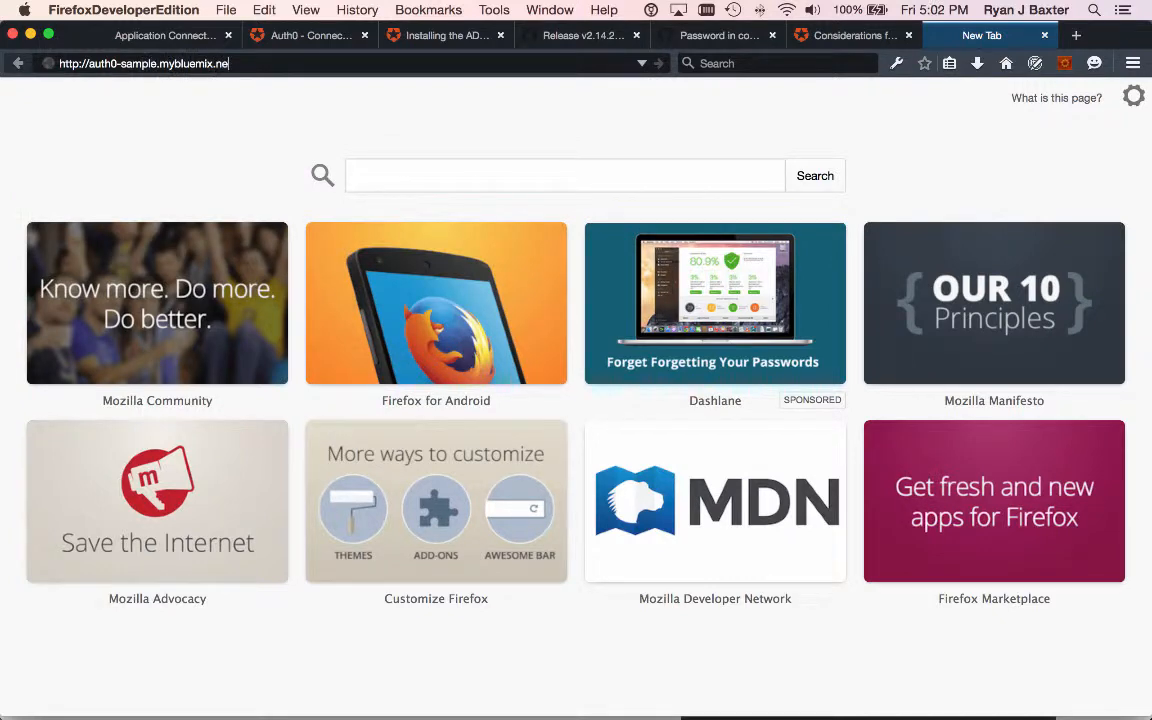
key("Return")
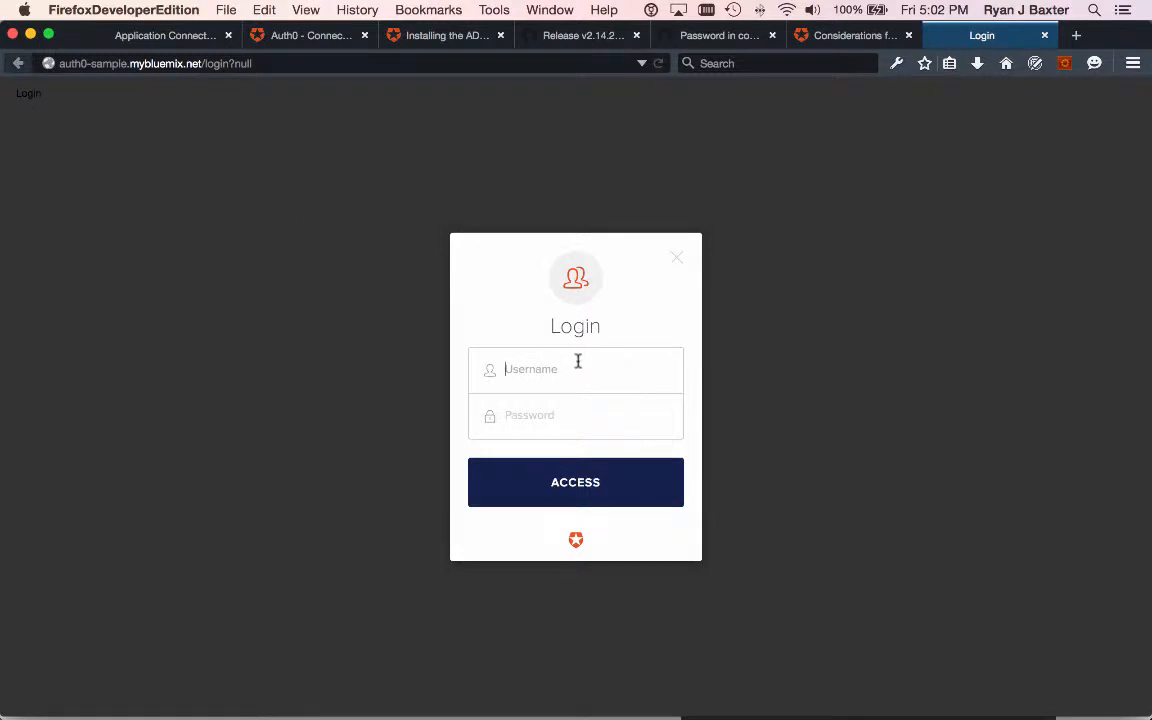
- Log in to the sample app as Cornelius Buckley and dismiss the save-password prompt
type("he.directory.api.ldap.model.message.Sear")
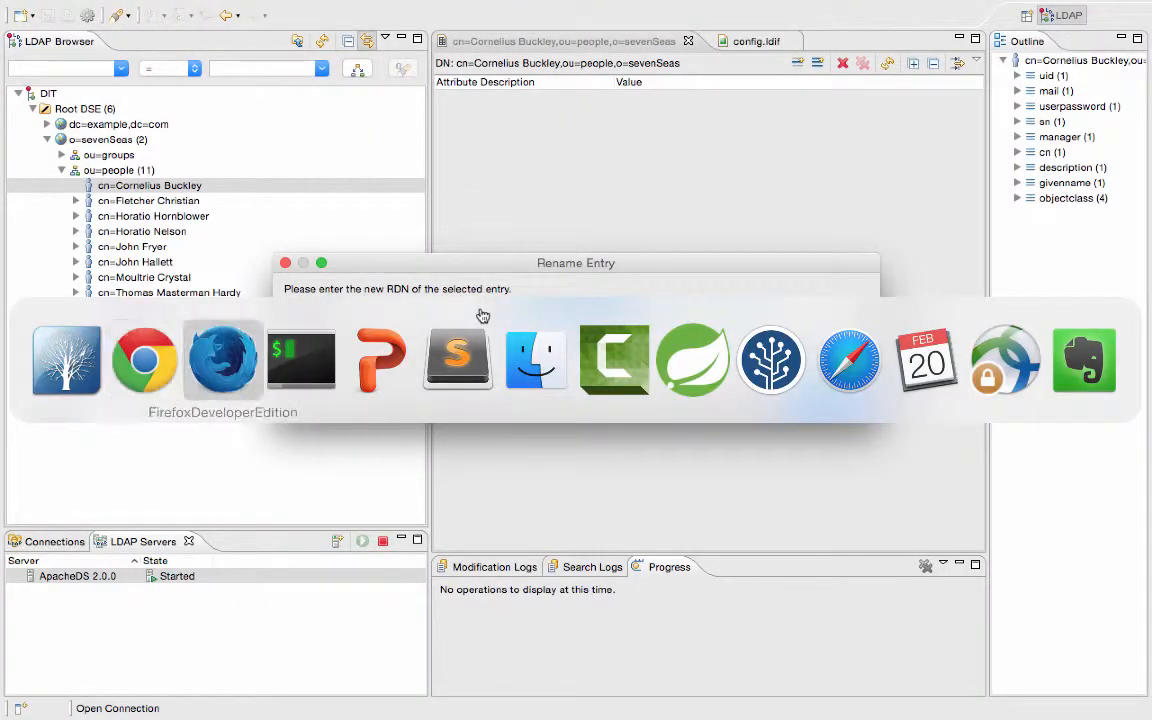
left_click(223, 360)
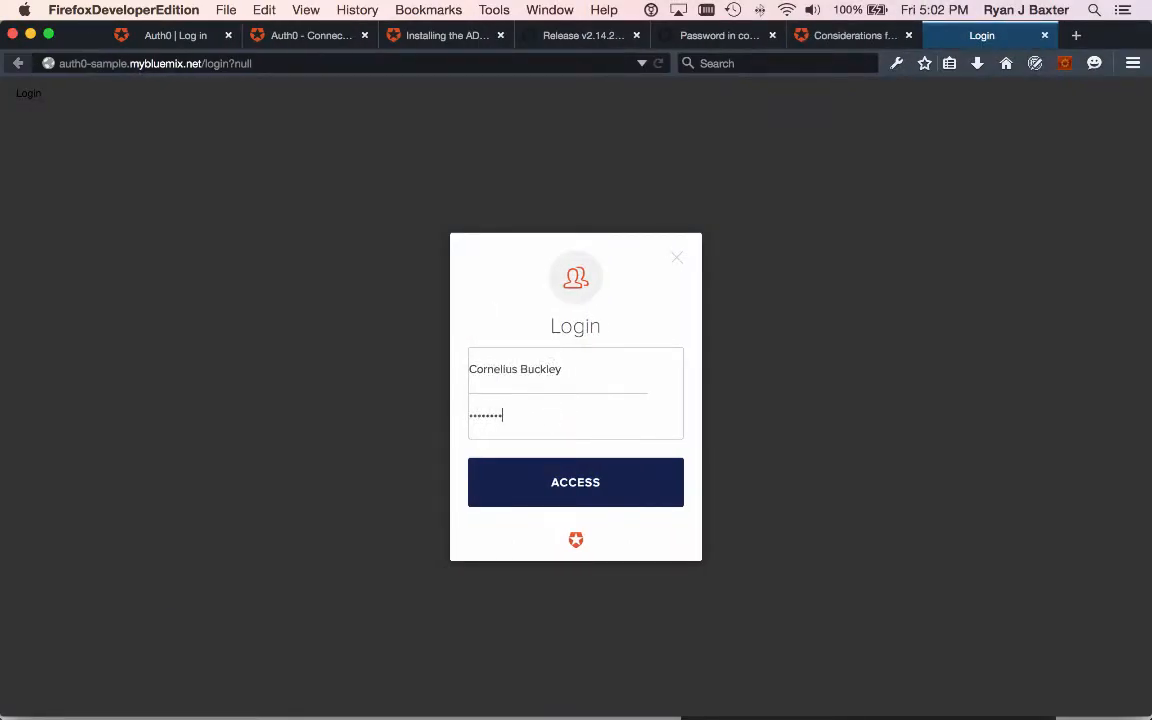
left_click(575, 482)
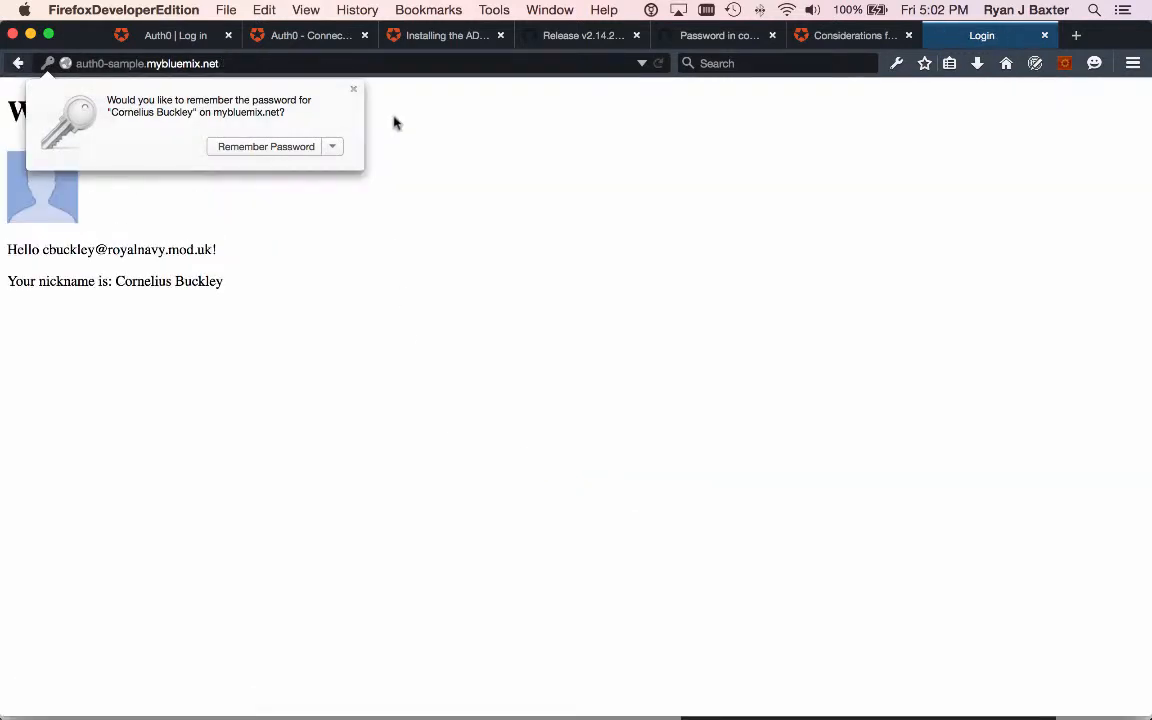
left_click(353, 89)
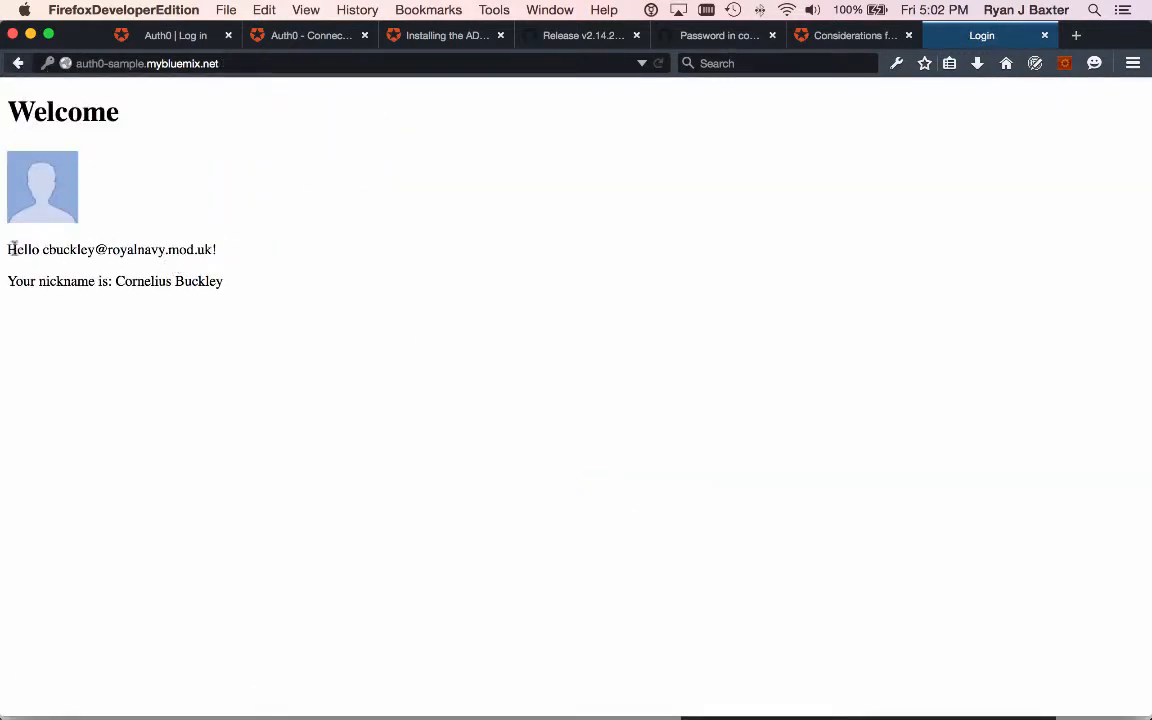